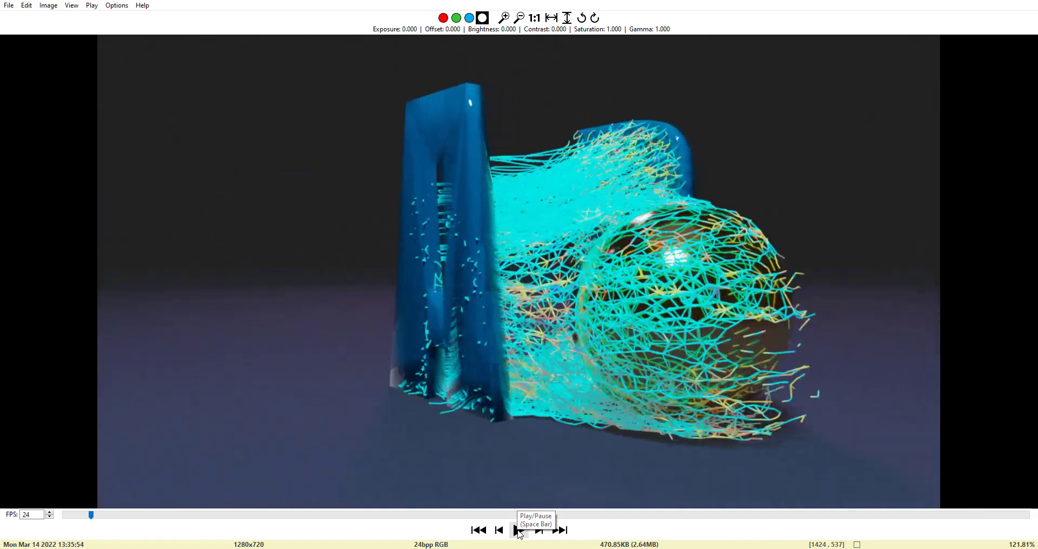
Start and pause MPlay playback to watch the rendered wire-tearing sequence between A and B.
{"action": "left_click", "coordinate": [514, 530]}
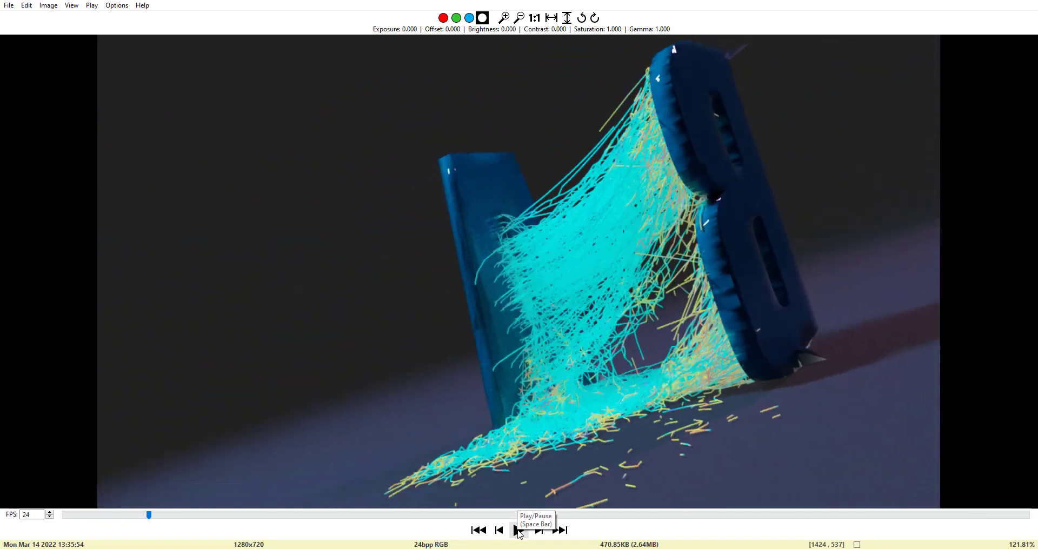
{"action": "left_click", "coordinate": [518, 530]}
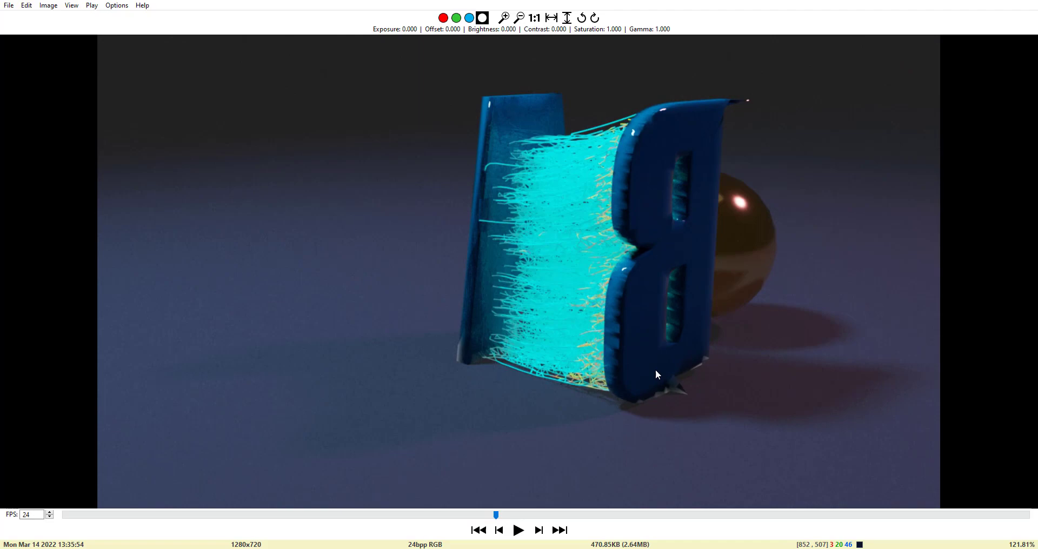
{"action": "left_click", "coordinate": [519, 530]}
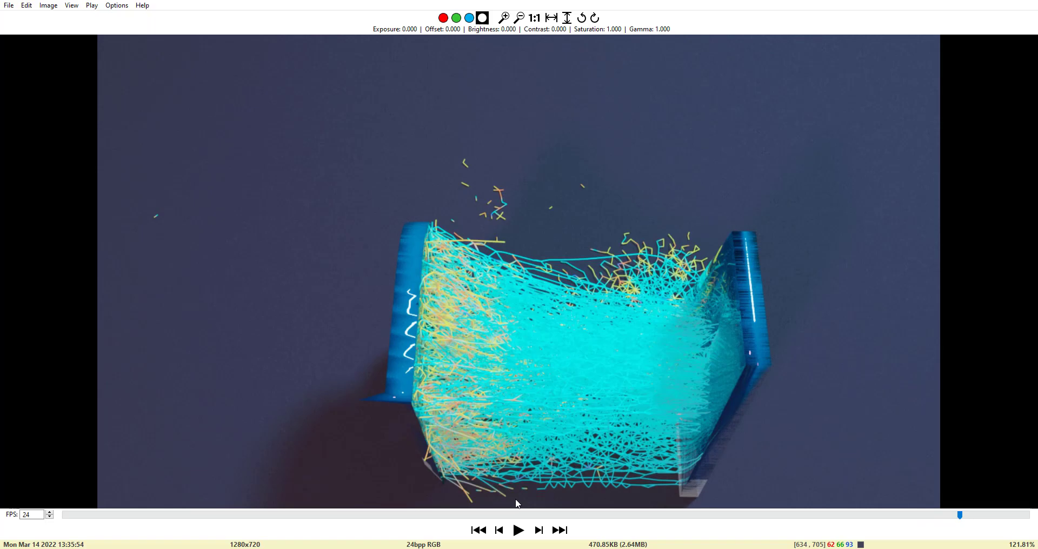
{"action": "left_click", "coordinate": [518, 530]}
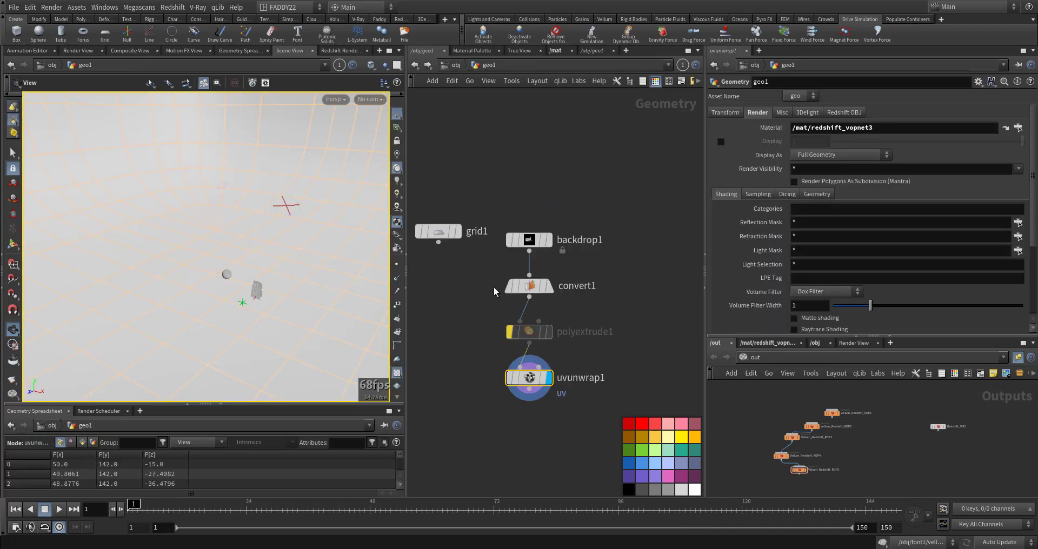
Inspect uvunwrap1, convert1 and backdrop1 in turn, leaving the converted polygon backdrop displayed.
{"action": "left_click", "coordinate": [529, 377]}
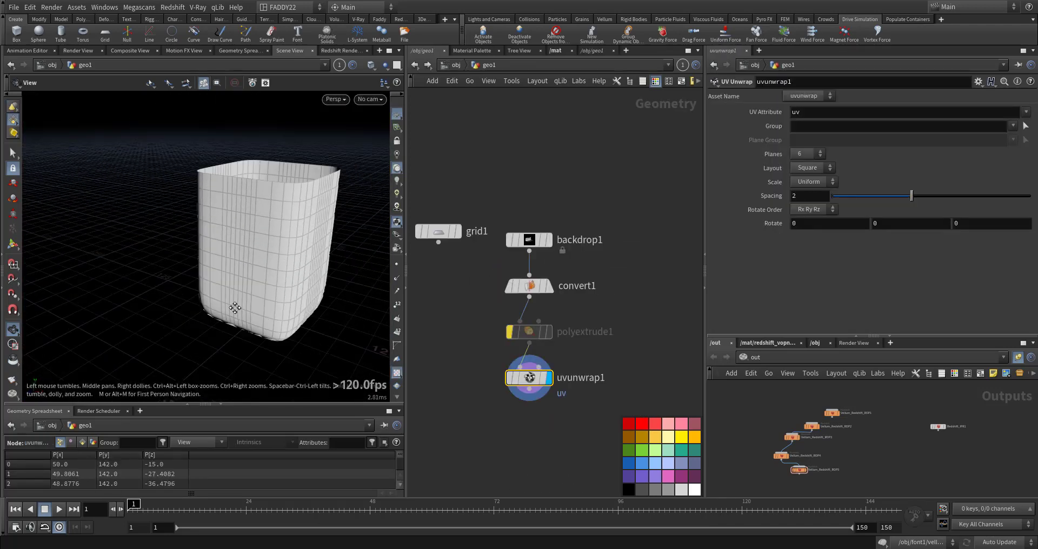
{"action": "left_click_drag", "start_coordinate": [235, 308], "coordinate": [241, 326]}
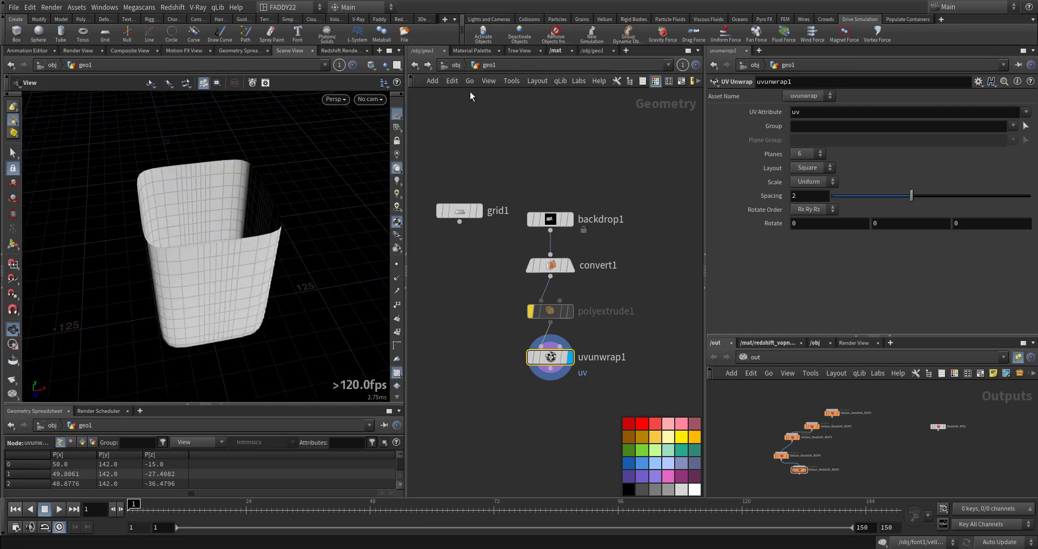
{"action": "left_click", "coordinate": [549, 265]}
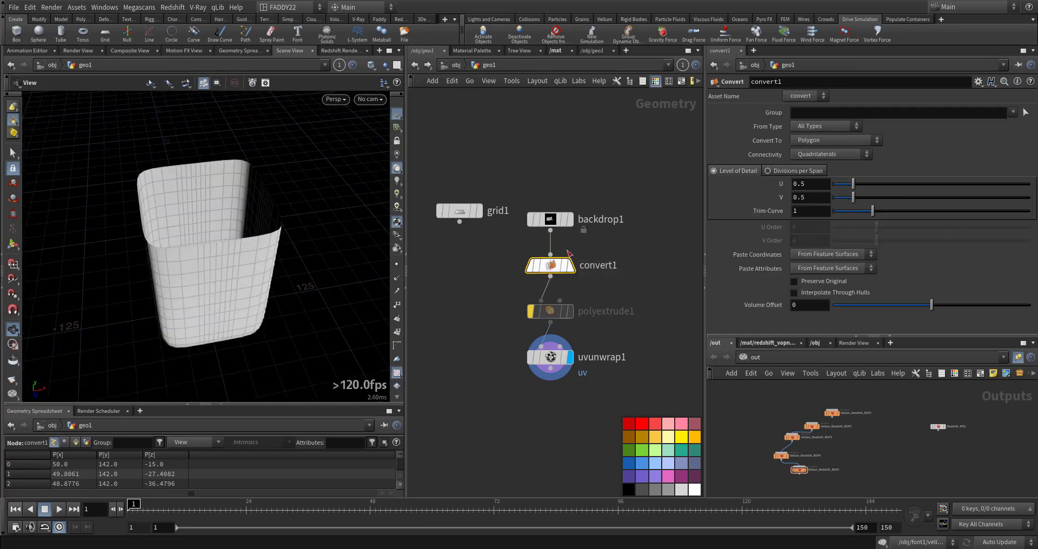
{"action": "left_click", "coordinate": [550, 220]}
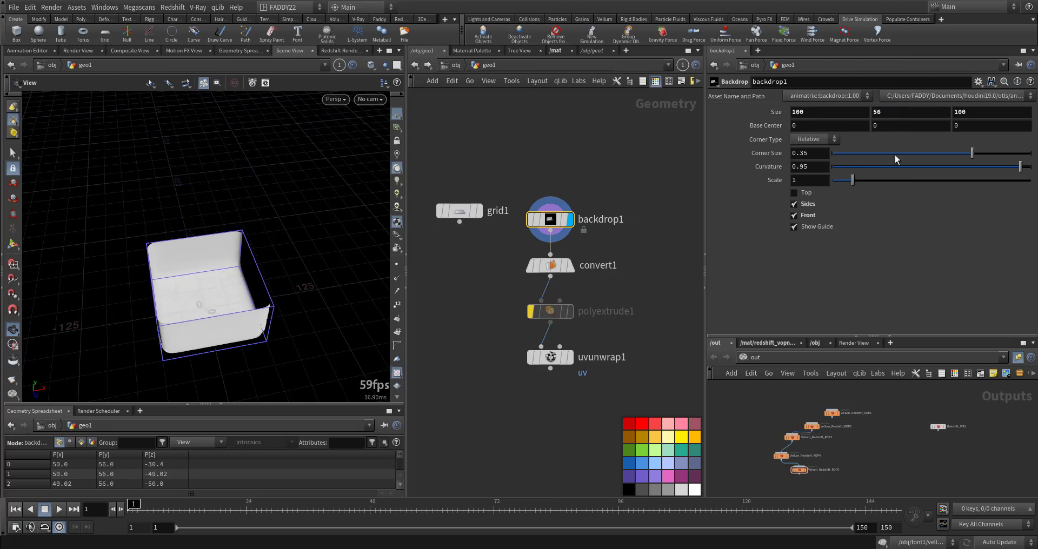
{"action": "left_click", "coordinate": [549, 265]}
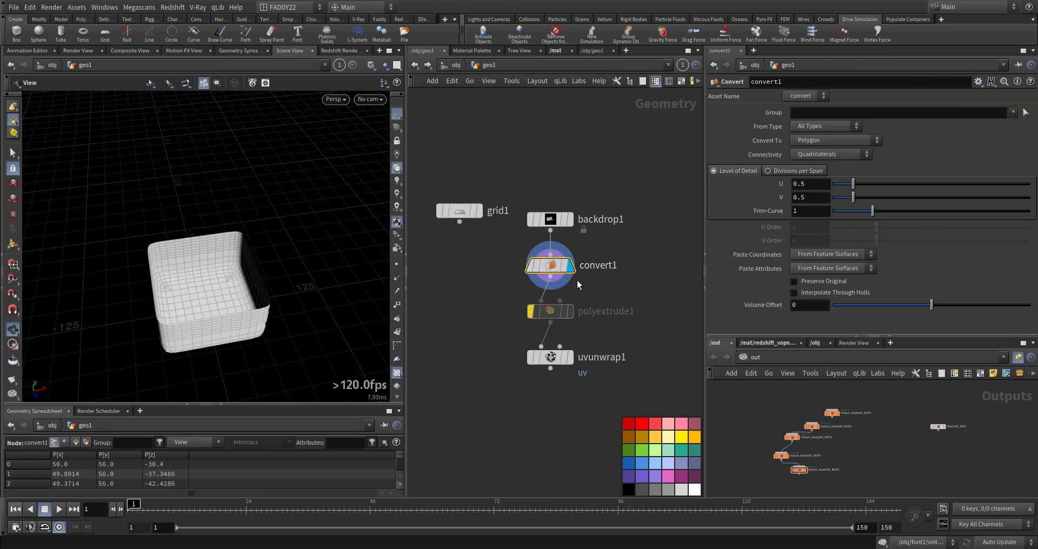
{"action": "left_click", "coordinate": [550, 357]}
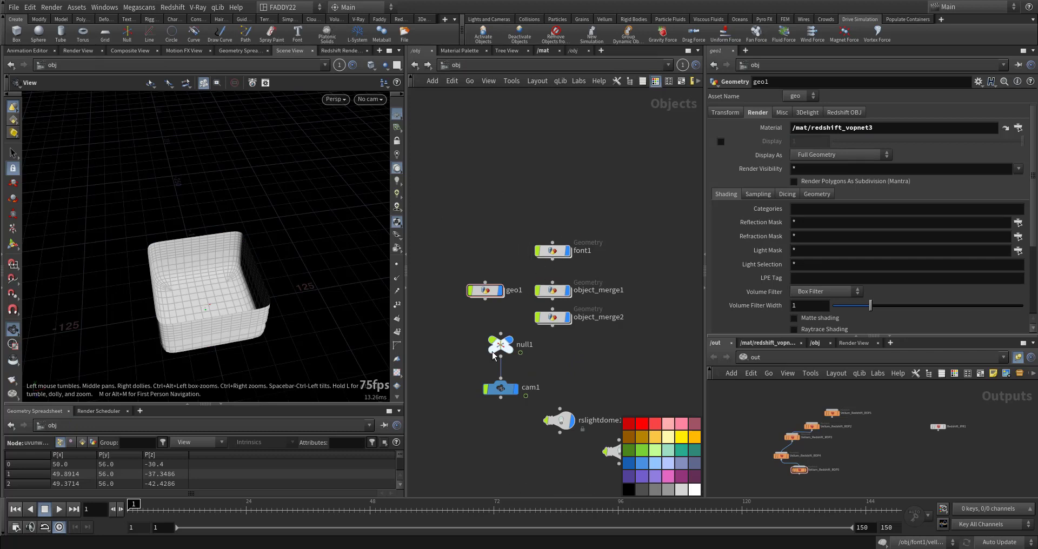
Review cam1, rslight2 and rslightdome1 parameters, showing the dome light's Light settings.
{"action": "left_click", "coordinate": [503, 387]}
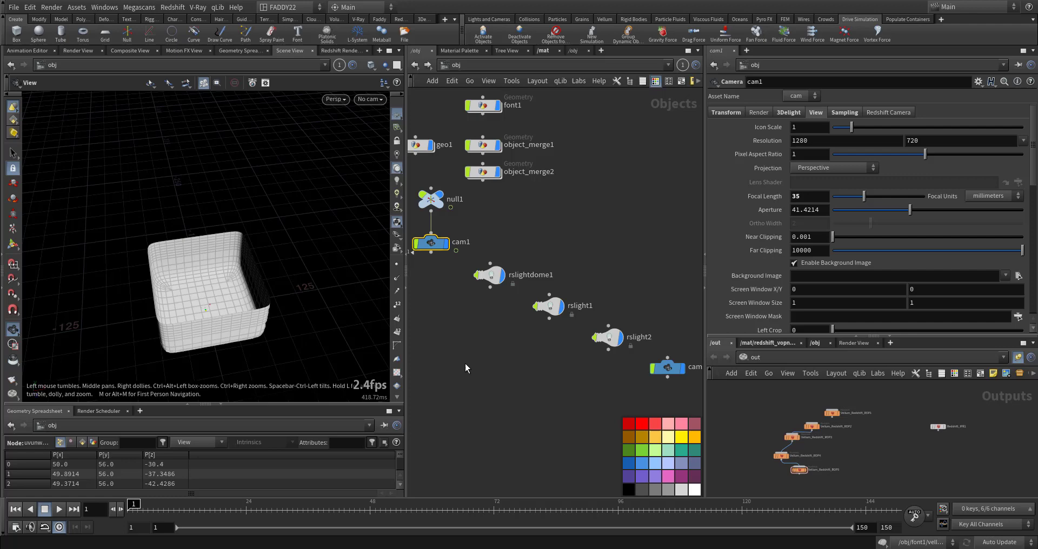
{"action": "left_click", "coordinate": [607, 337]}
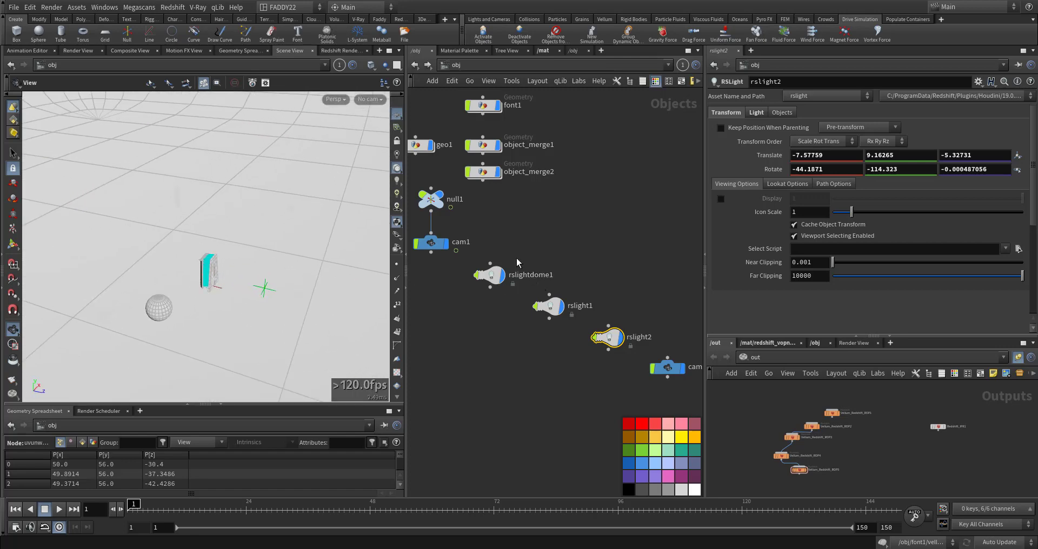
{"action": "left_click", "coordinate": [489, 275]}
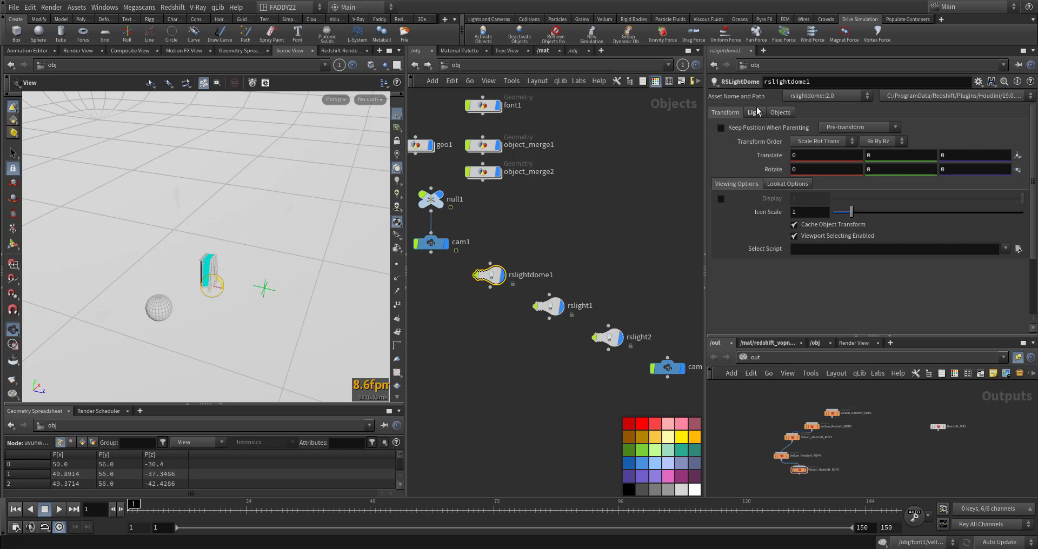
{"action": "left_click", "coordinate": [754, 111]}
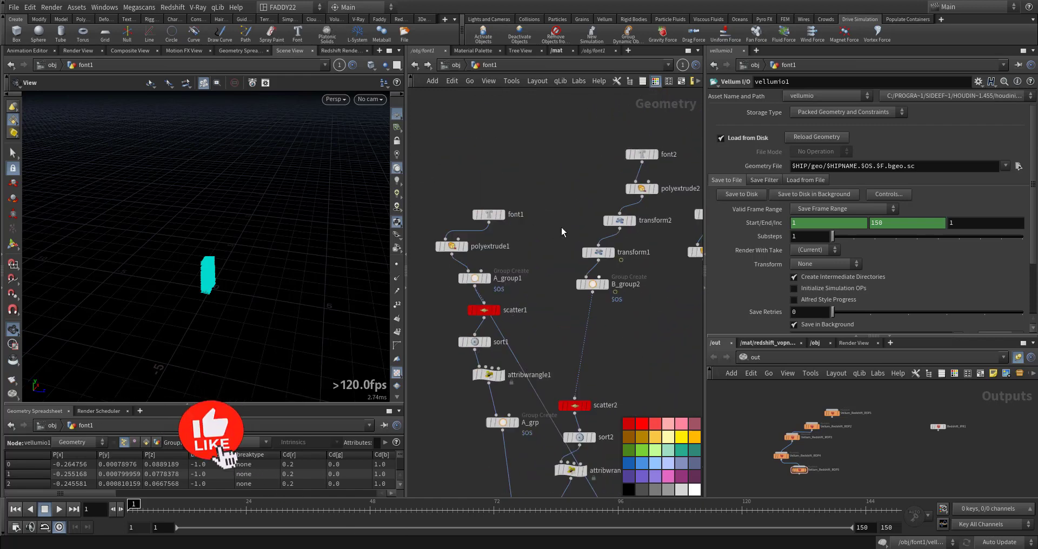
Dive into the font1 network showing extruded letter B with its transform node.
{"action": "left_click", "coordinate": [488, 214]}
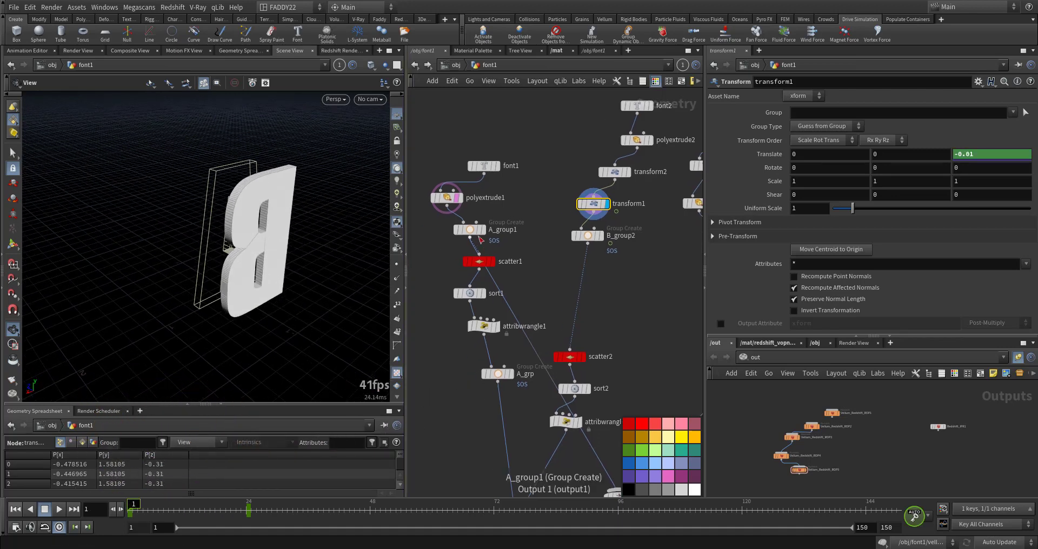
Keyframe transform1 Translate Z from -0.01 at frame 1 to 1.6 at frame 24, checking A_group1 and B_group2.
{"action": "left_click", "coordinate": [470, 229]}
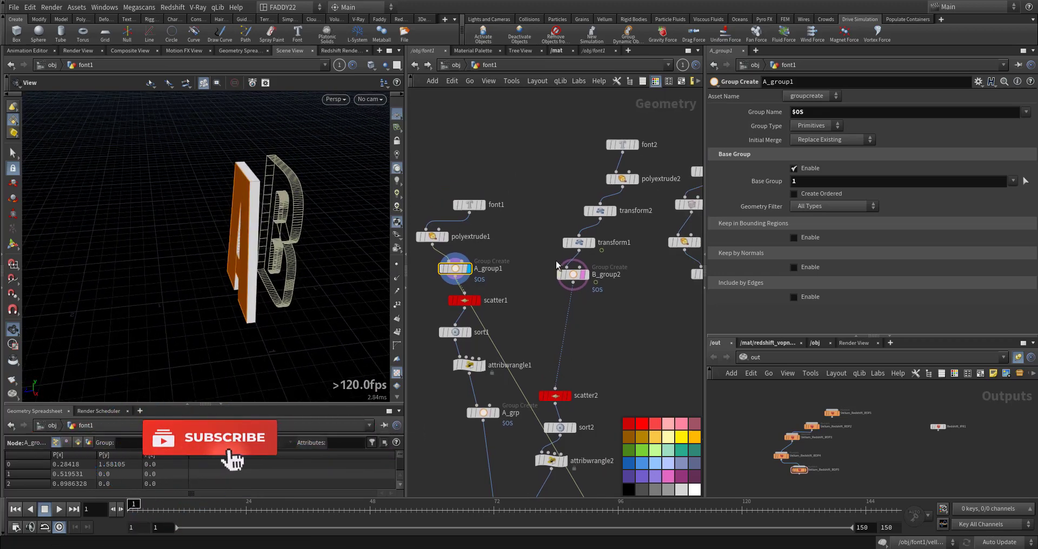
{"action": "left_click", "coordinate": [579, 243]}
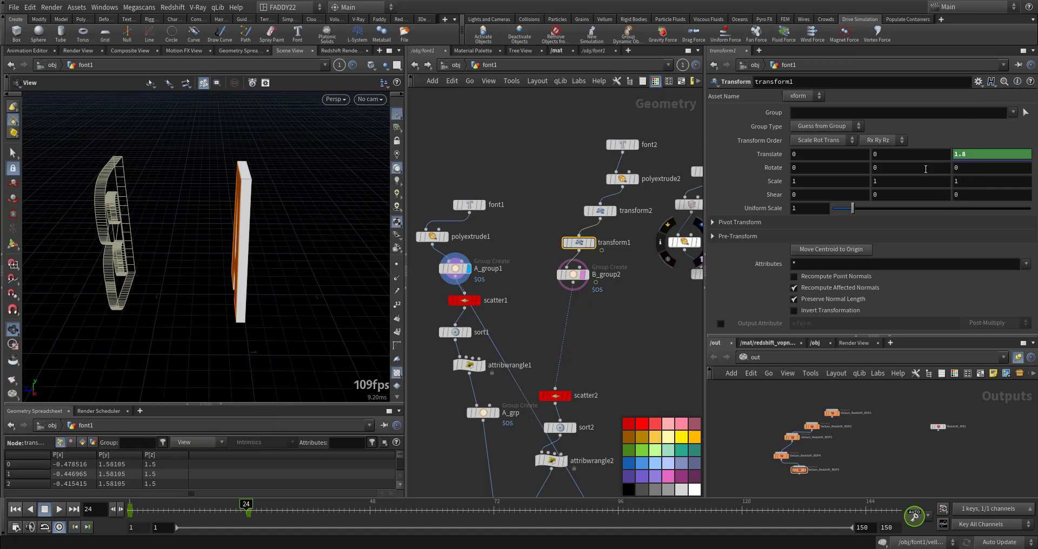
{"action": "left_click", "coordinate": [455, 269]}
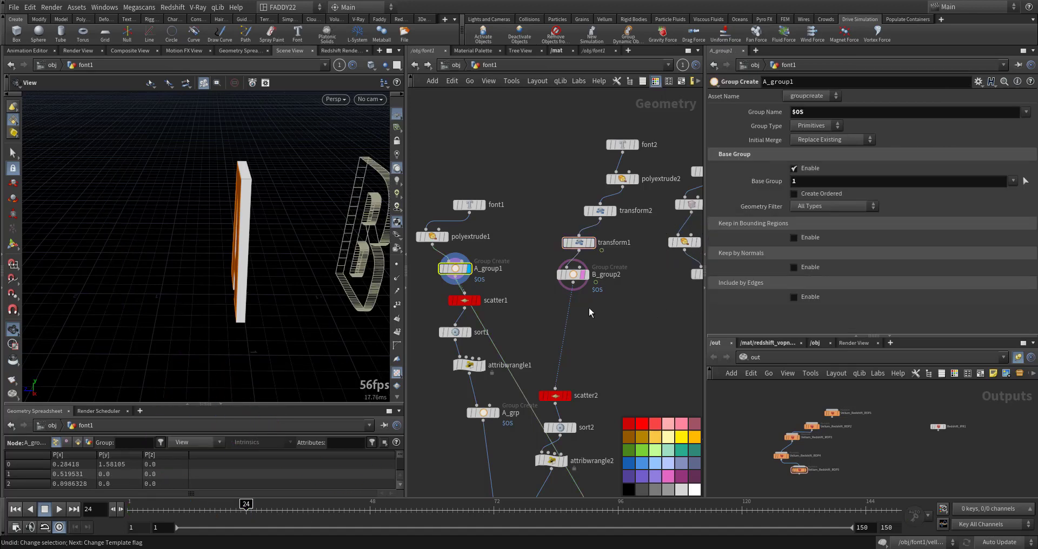
{"action": "left_click", "coordinate": [578, 243]}
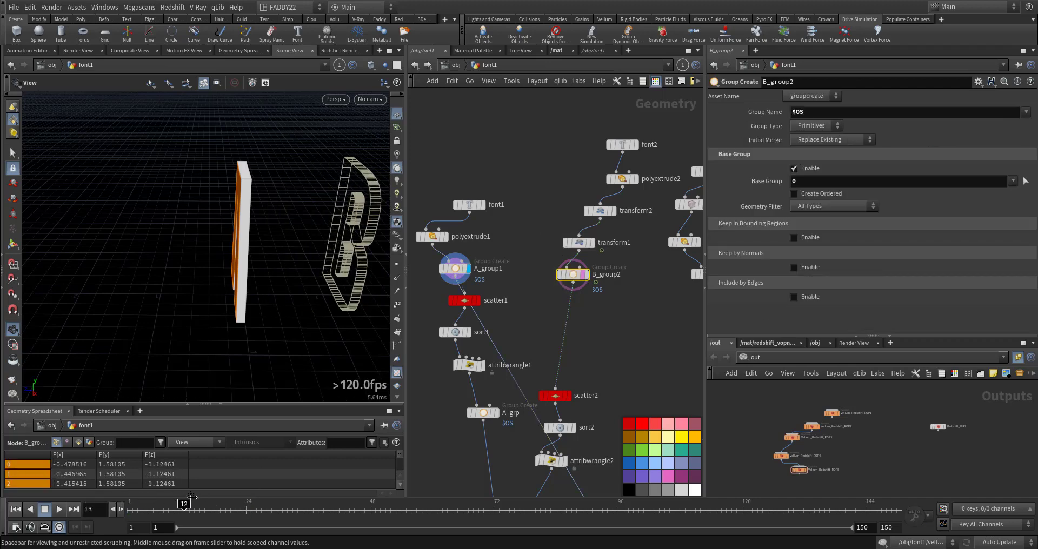
{"action": "left_click", "coordinate": [579, 244]}
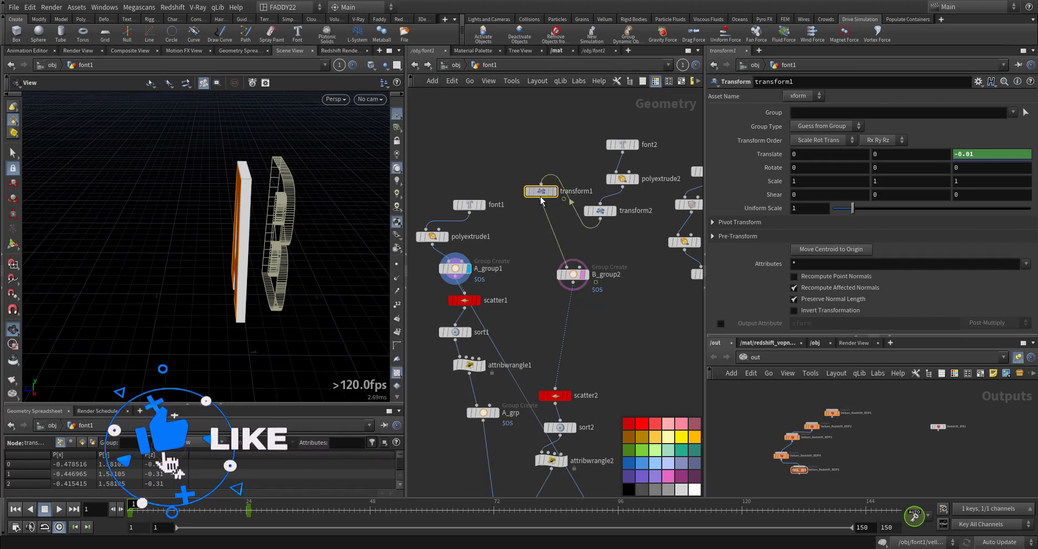
Wire a copied transform between polyextrude1 and A_group1, then review font2's text settings.
{"action": "left_click_drag", "start_coordinate": [540, 192], "coordinate": [530, 253]}
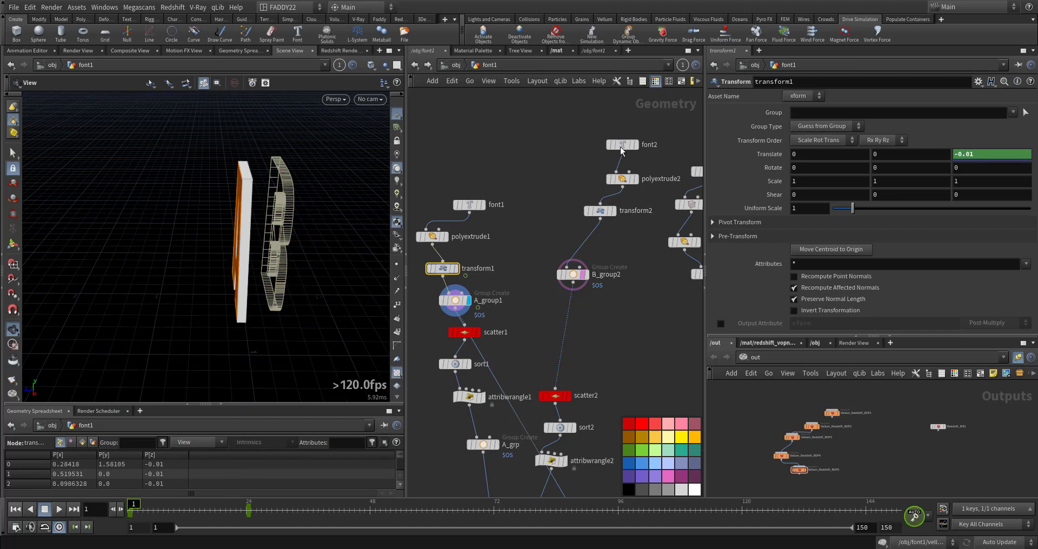
{"action": "left_click", "coordinate": [621, 144]}
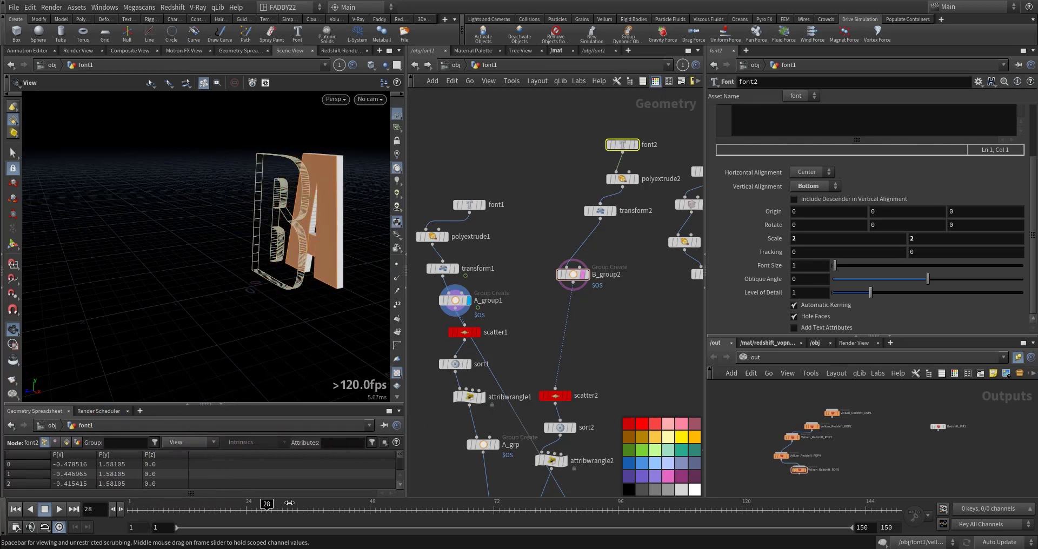
Inspect letter A's new transform and group, display B_group2, and review scatter1's 2,000 points.
{"action": "left_click", "coordinate": [441, 269]}
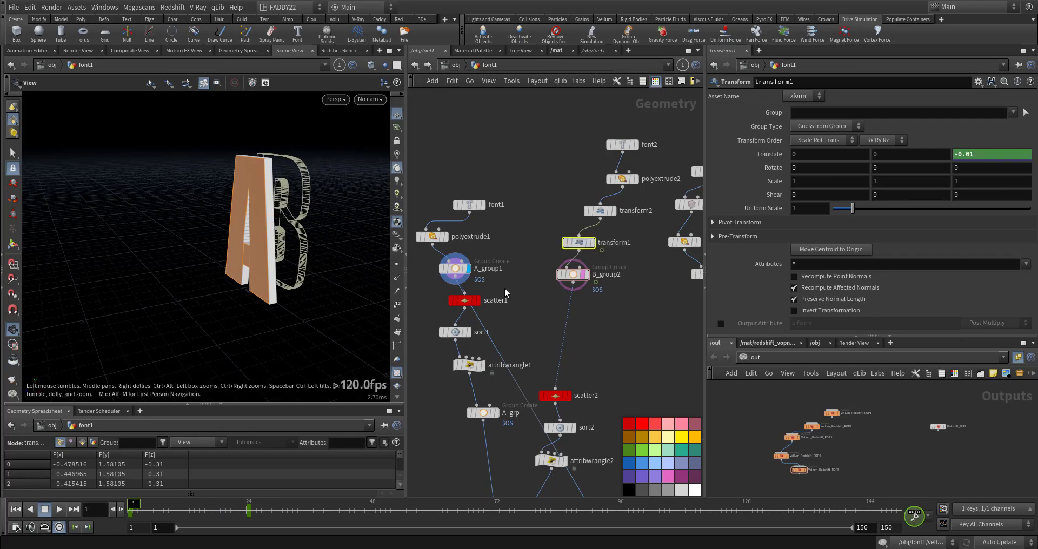
{"action": "left_click", "coordinate": [453, 268]}
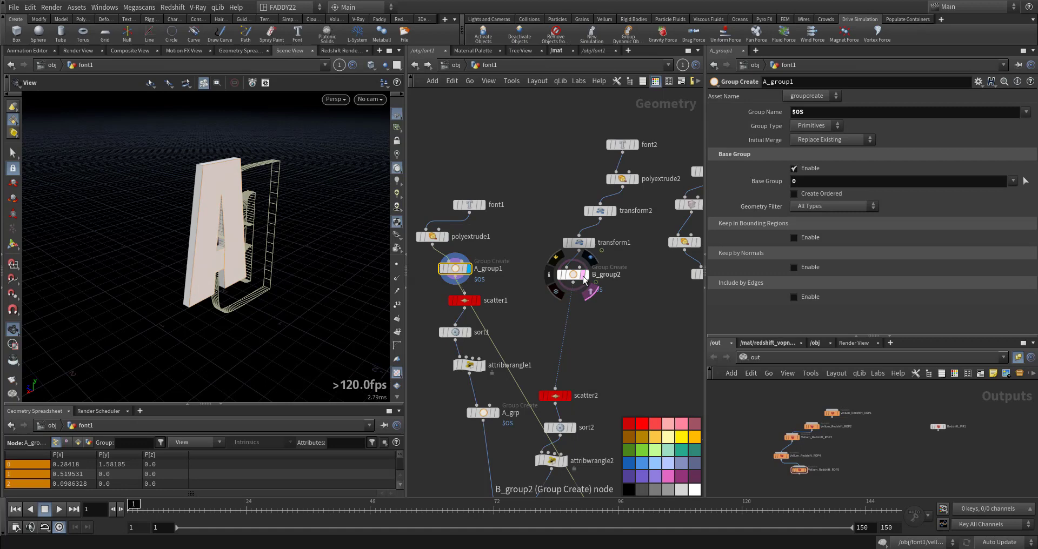
{"action": "left_click", "coordinate": [571, 273]}
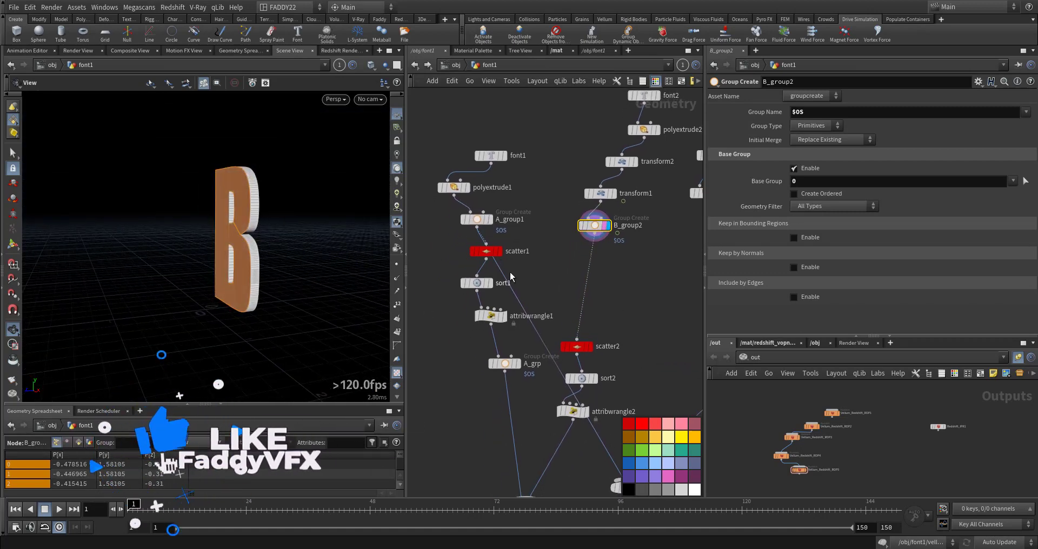
{"action": "left_click", "coordinate": [486, 250]}
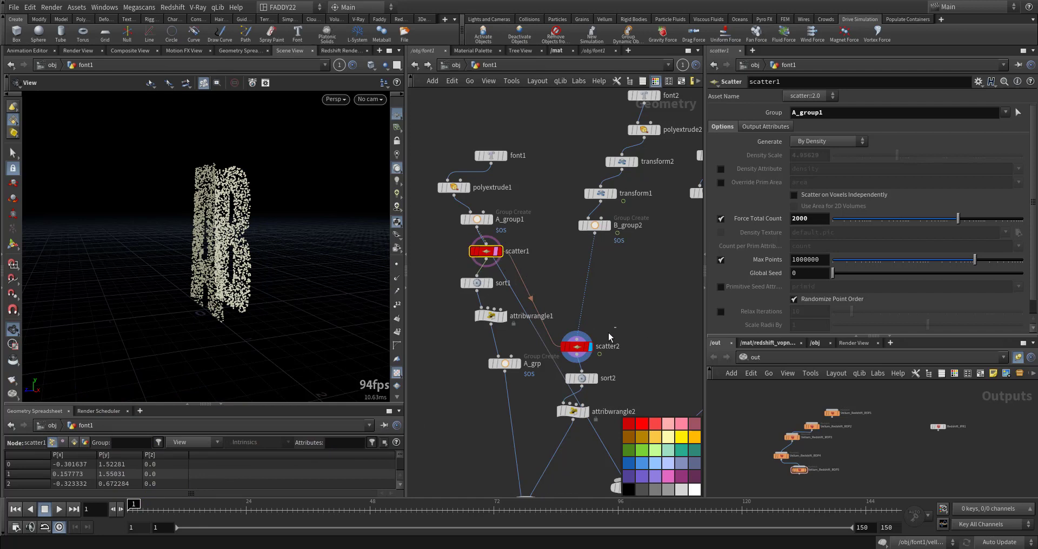
{"action": "left_click", "coordinate": [576, 347]}
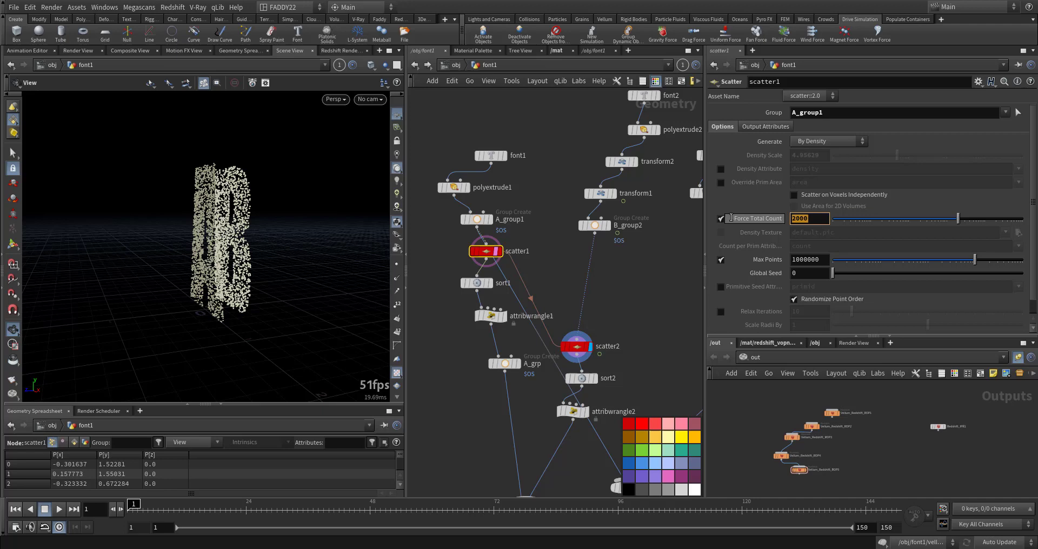
{"action": "type", "text": "200"}
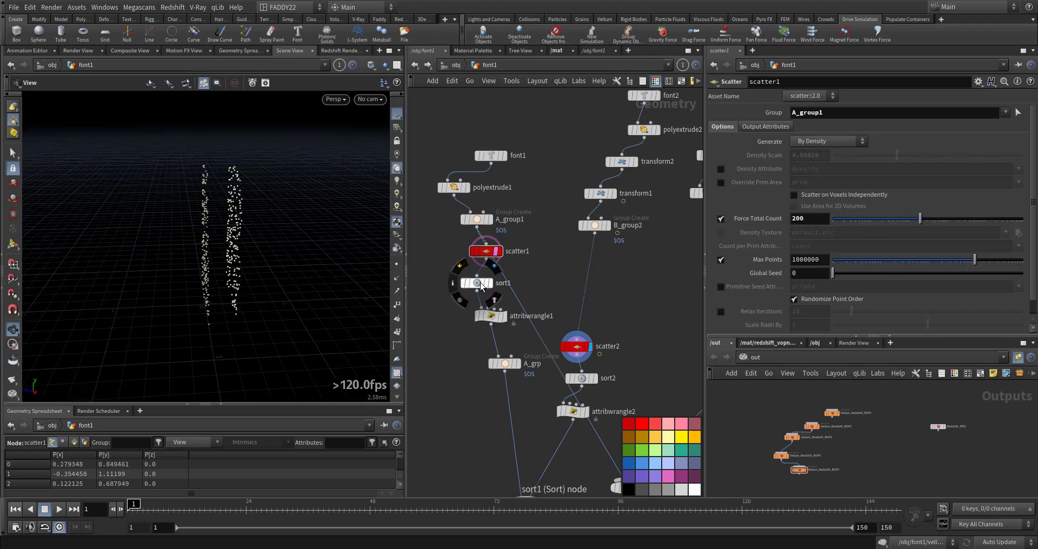
{"action": "left_click", "coordinate": [476, 283]}
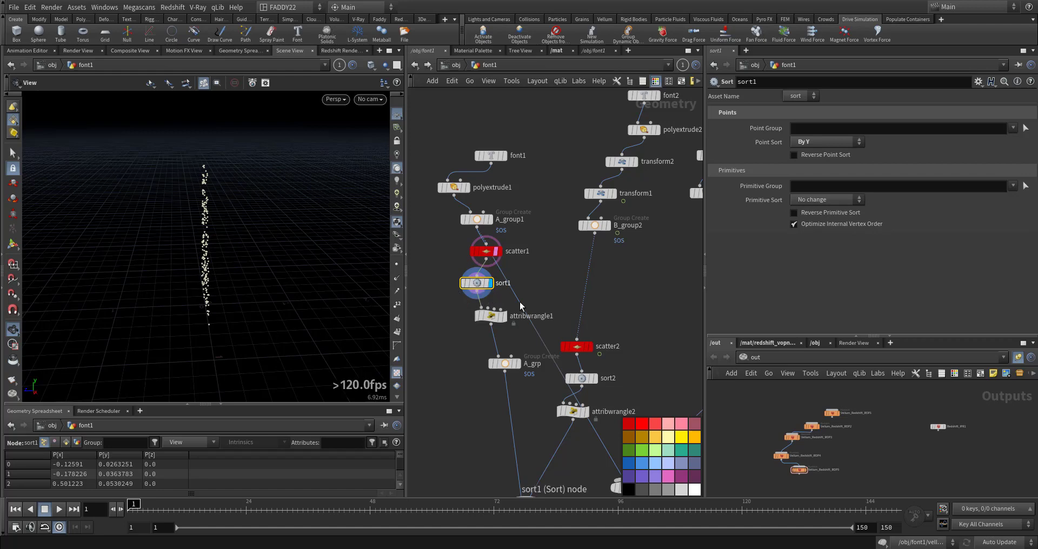
{"action": "left_click", "coordinate": [581, 377]}
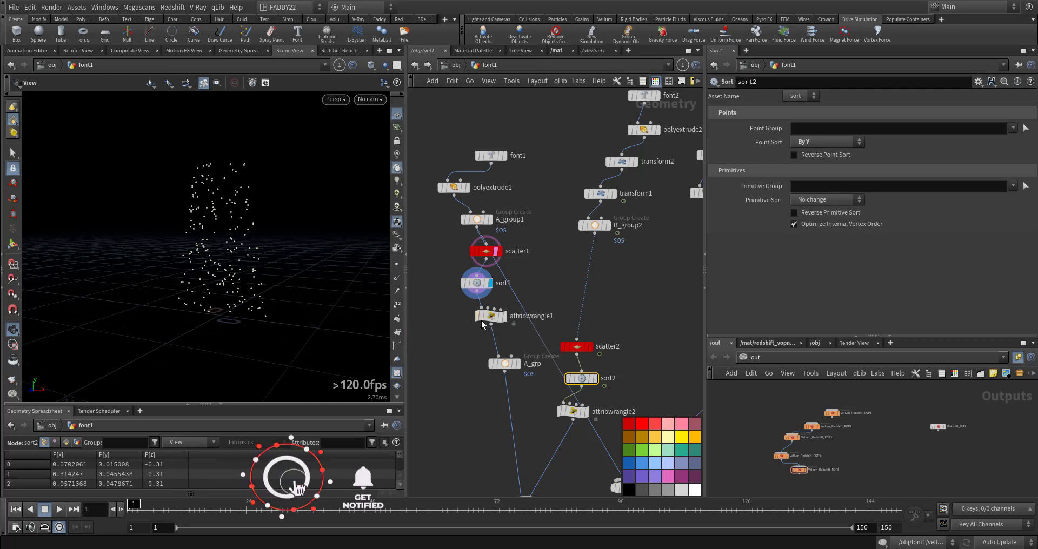
{"action": "left_click", "coordinate": [489, 316]}
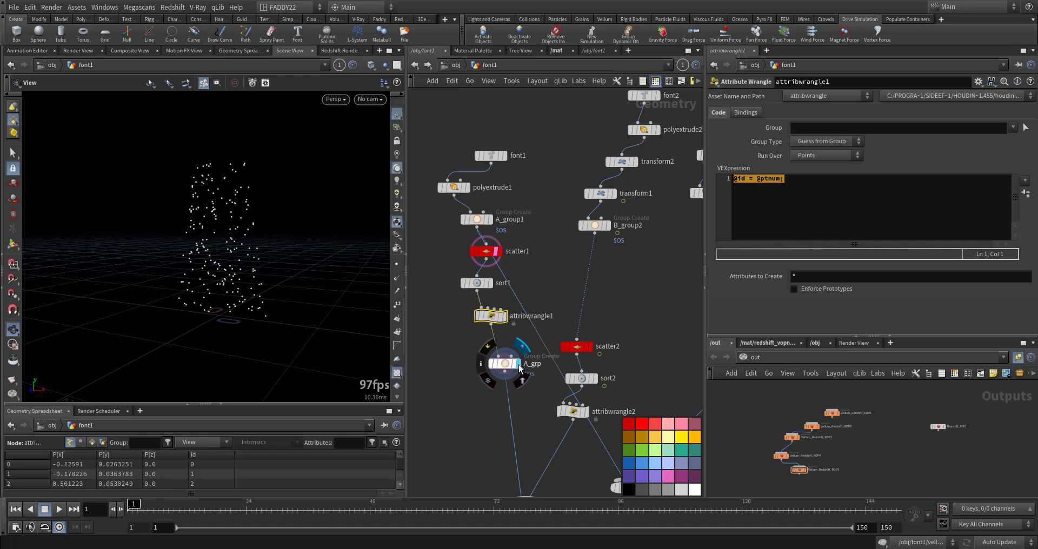
{"action": "left_click", "coordinate": [504, 365]}
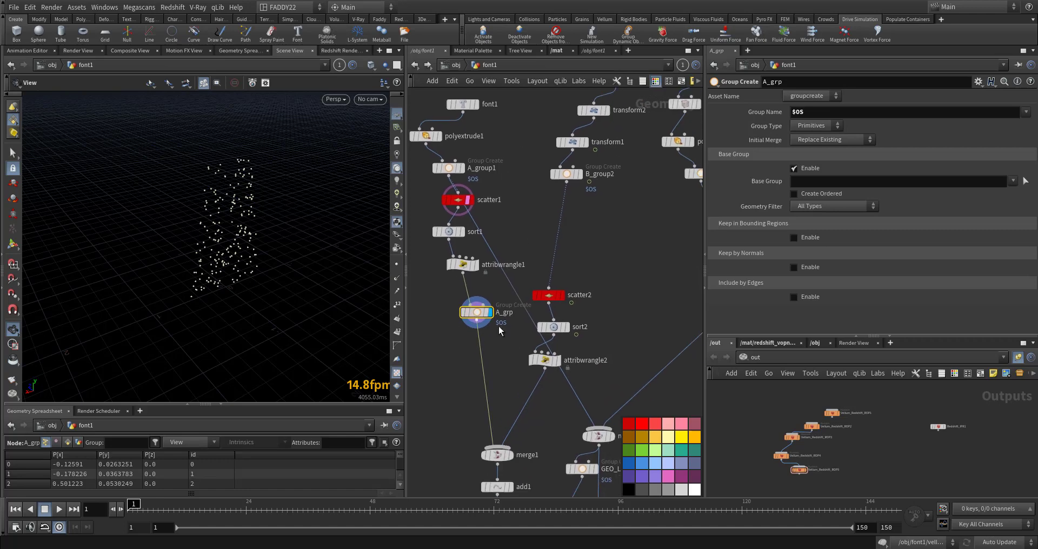
Check merge1 and add1, keep sort2 on By Y with primitive order unreversed, and view resample1's 0.05 segments.
{"action": "left_click", "coordinate": [552, 327]}
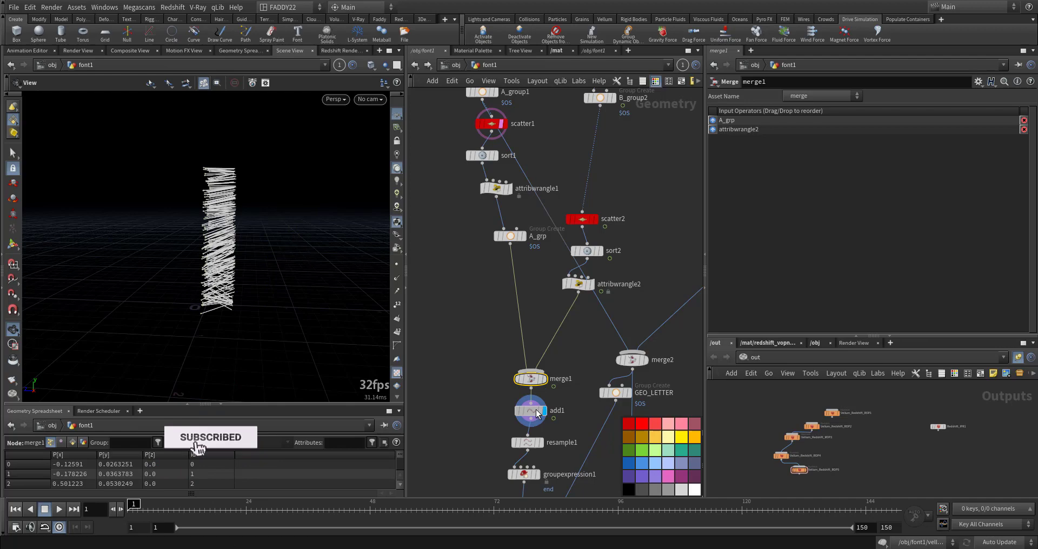
{"action": "left_click", "coordinate": [530, 410]}
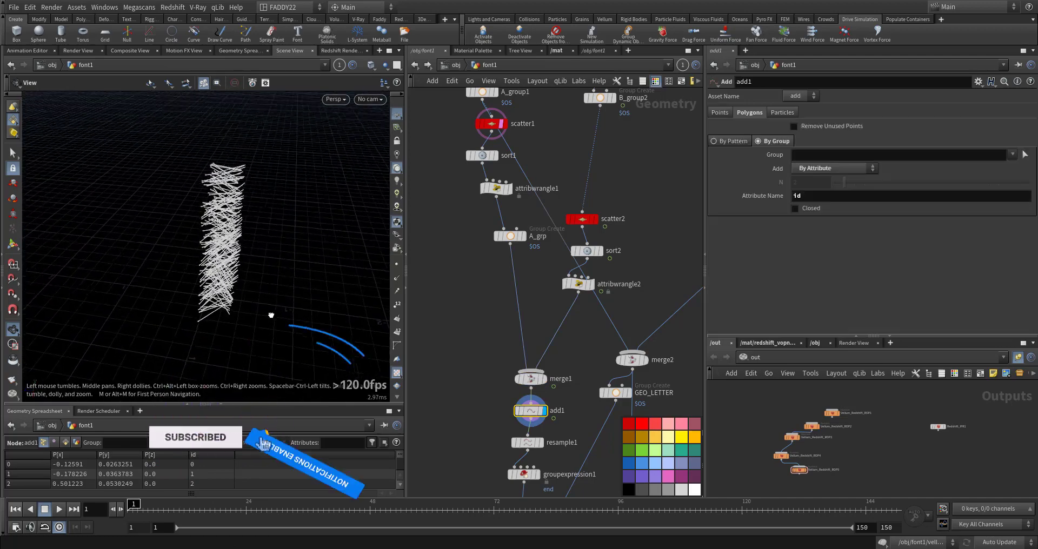
{"action": "left_click", "coordinate": [587, 251]}
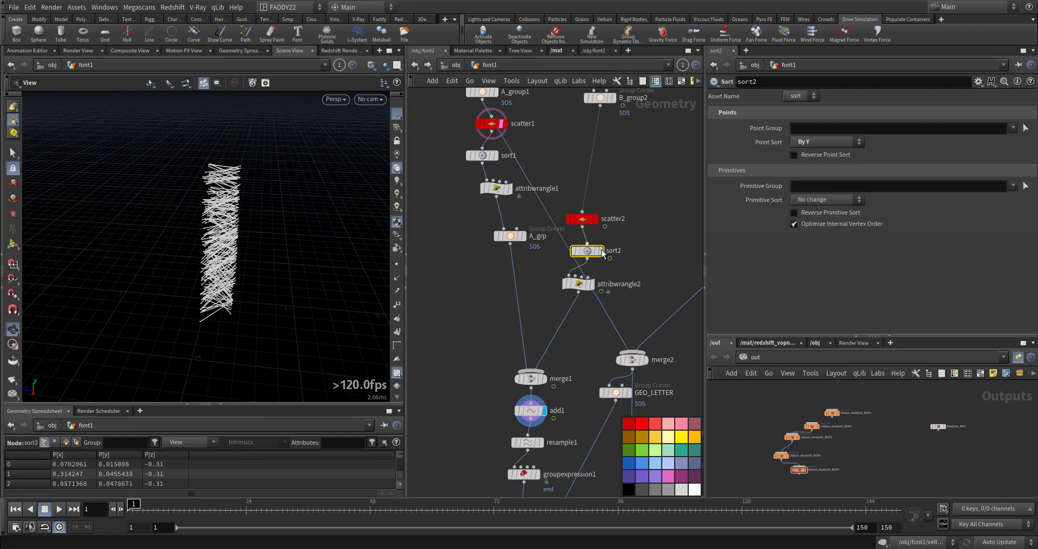
{"action": "left_click", "coordinate": [827, 141]}
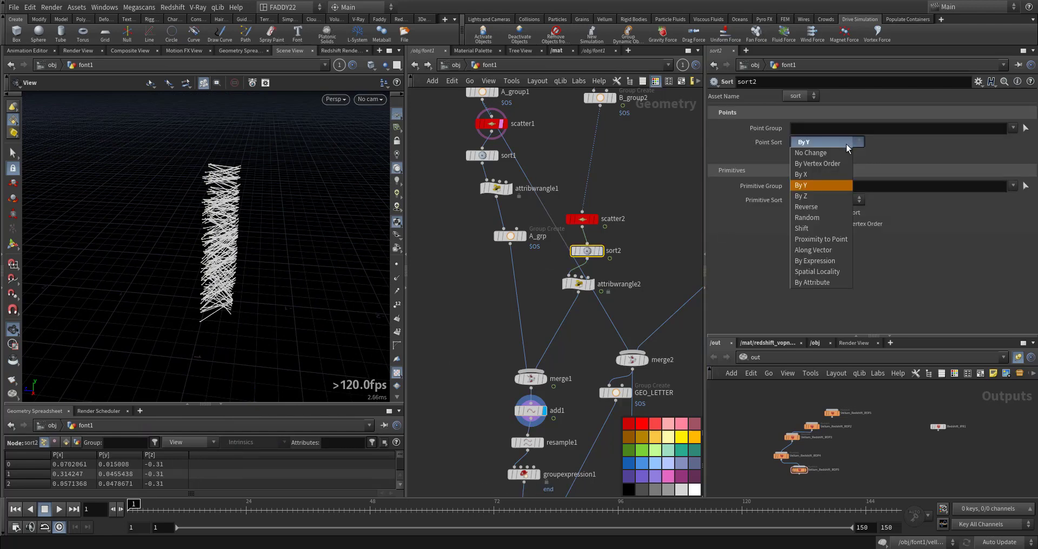
{"action": "mouse_move", "coordinate": [829, 194]}
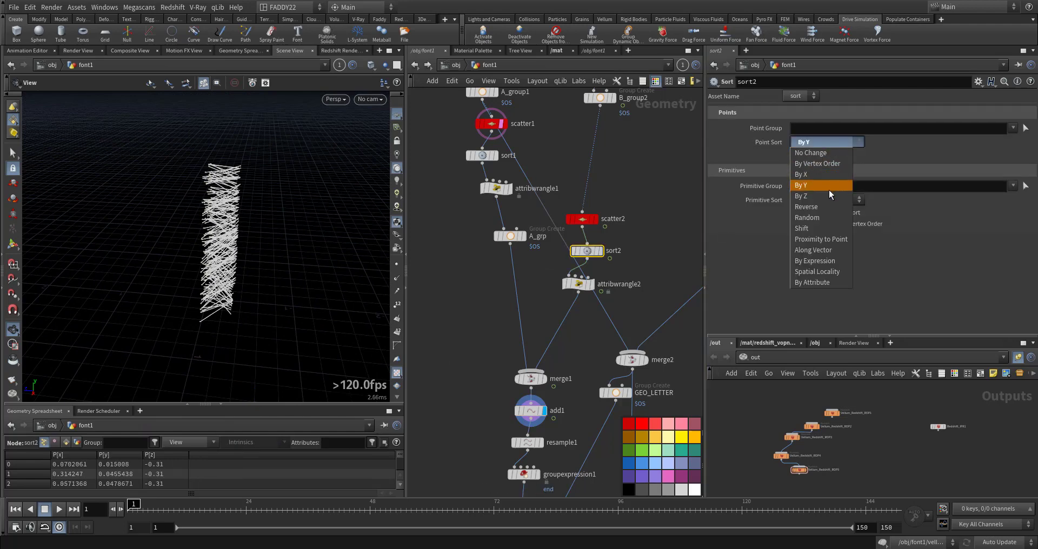
{"action": "left_click", "coordinate": [802, 196]}
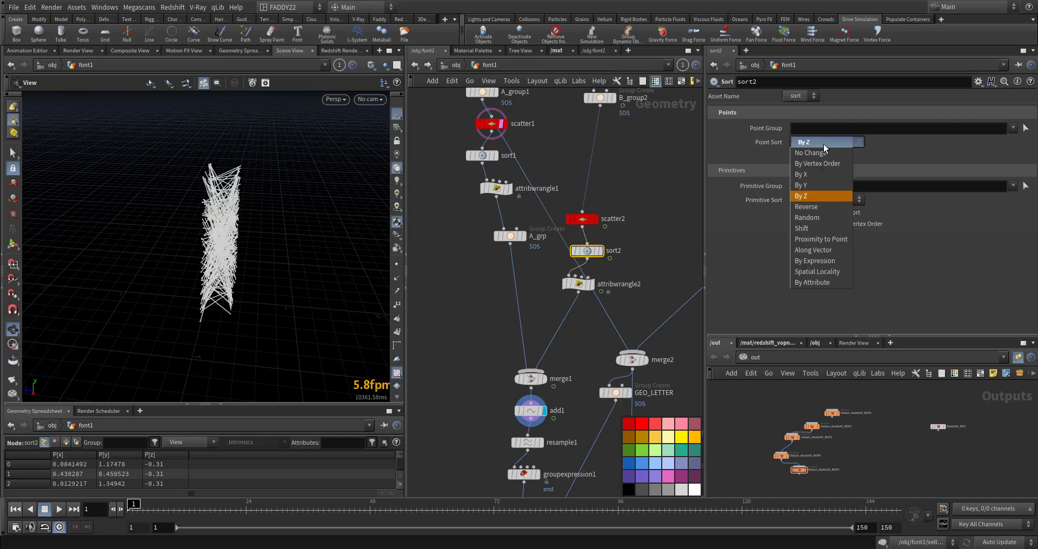
{"action": "mouse_move", "coordinate": [819, 185]}
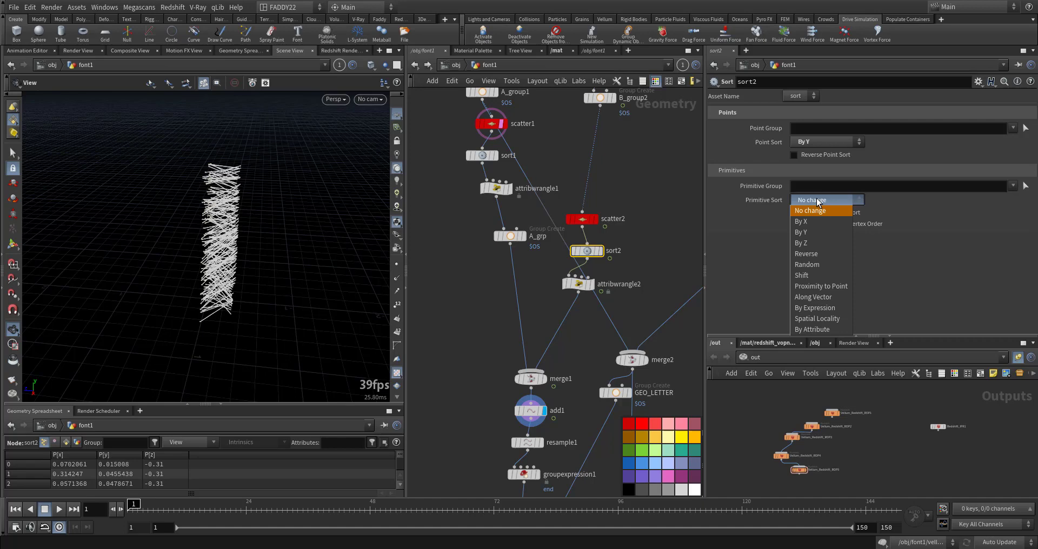
{"action": "left_click", "coordinate": [810, 200]}
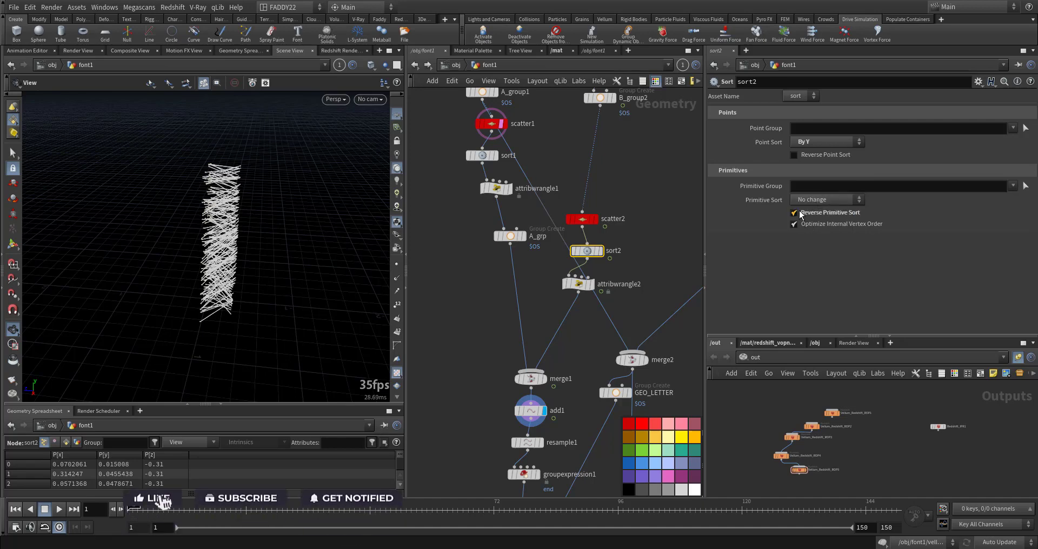
{"action": "left_click", "coordinate": [794, 212]}
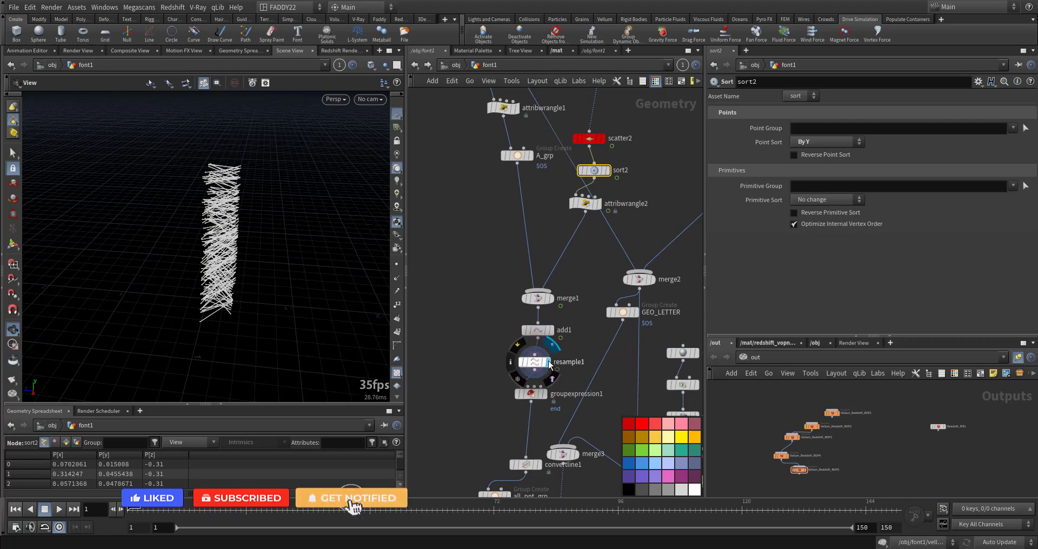
{"action": "left_click", "coordinate": [533, 363]}
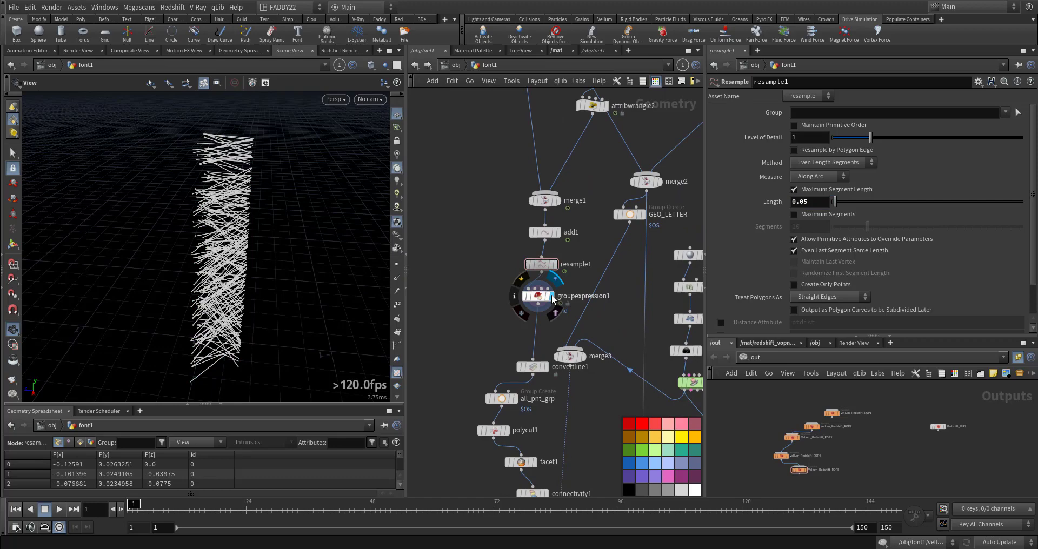
Show convertline1 computing restlength with point numbers displayed on the wire segments.
{"action": "left_click", "coordinate": [538, 296]}
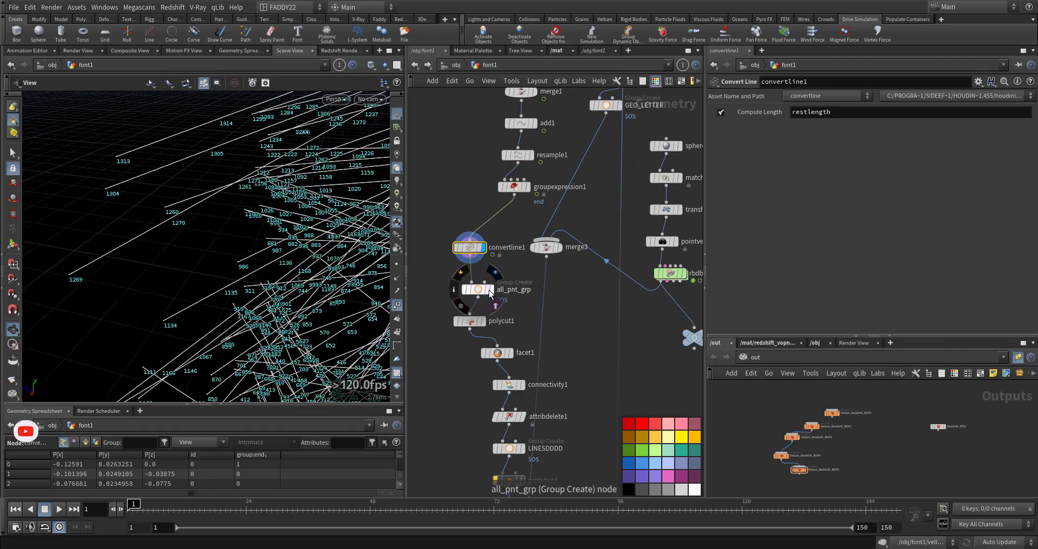
Add an Exploded View after facet1 to confirm the wires are separate pieces, then move to connectivity1.
{"action": "left_click", "coordinate": [476, 289]}
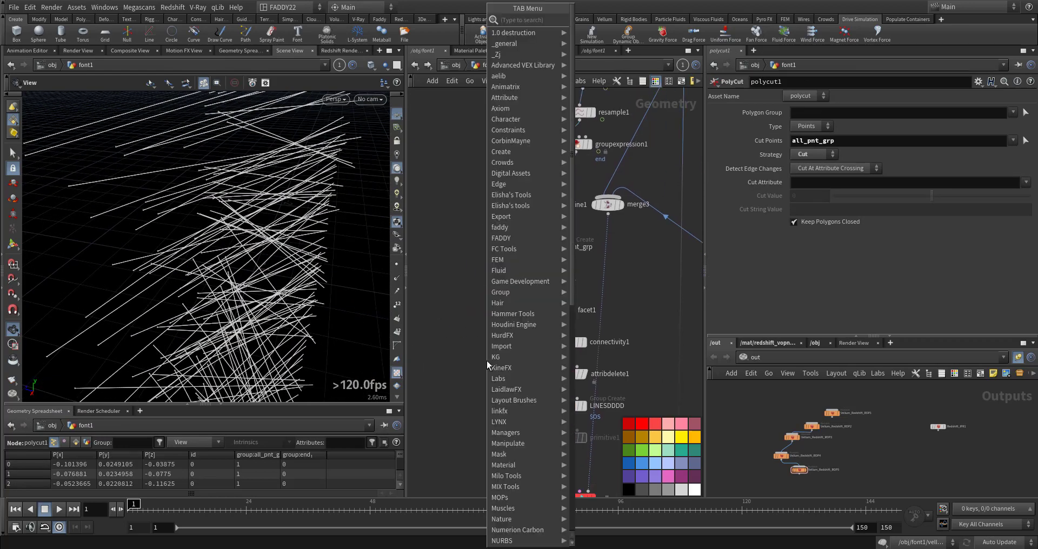
{"action": "type", "text": "exp"}
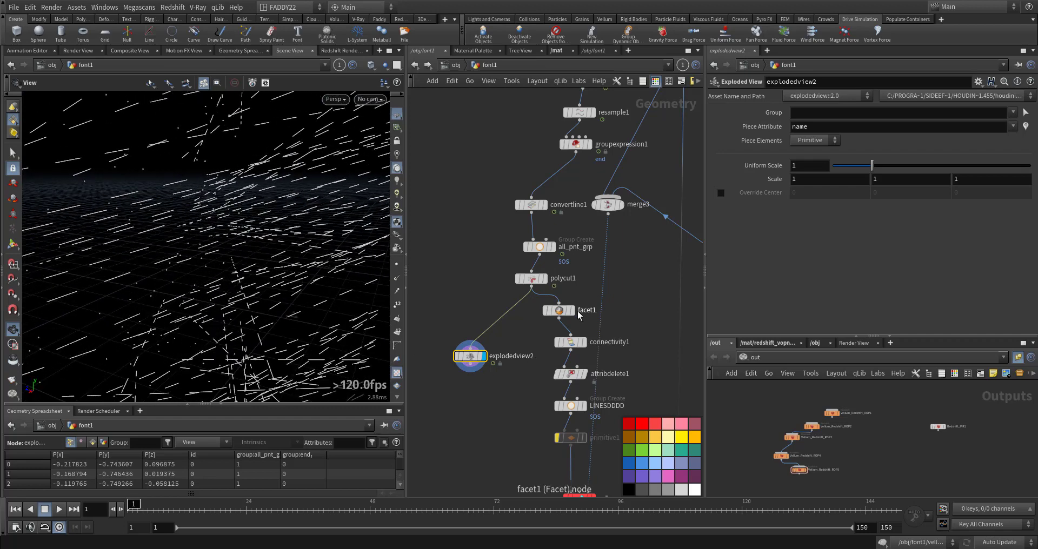
{"action": "left_click", "coordinate": [558, 310]}
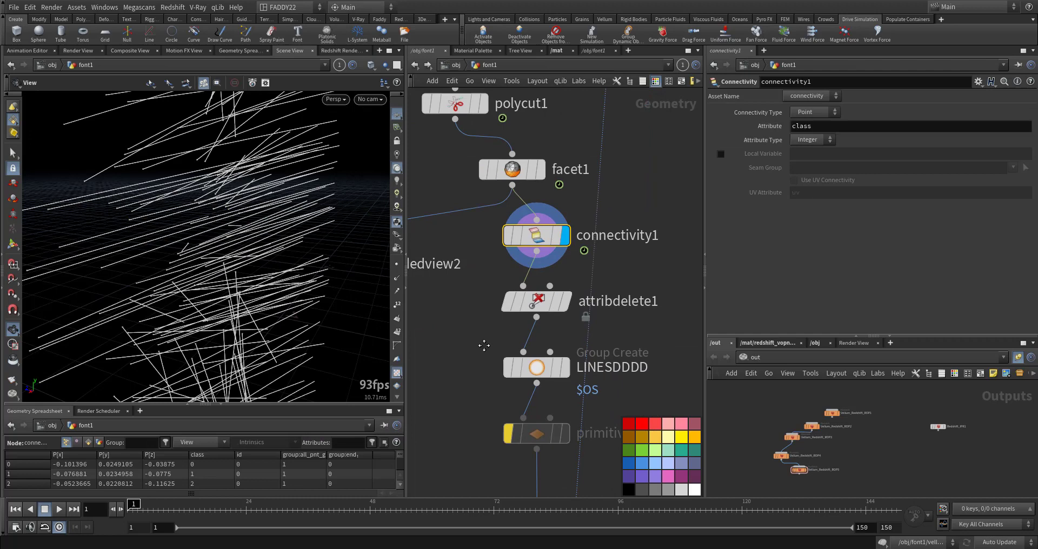
Set connectivity1 to Primitive so each wire gets a class, review the id attribute deletion and string constraints.
{"action": "left_click", "coordinate": [814, 111]}
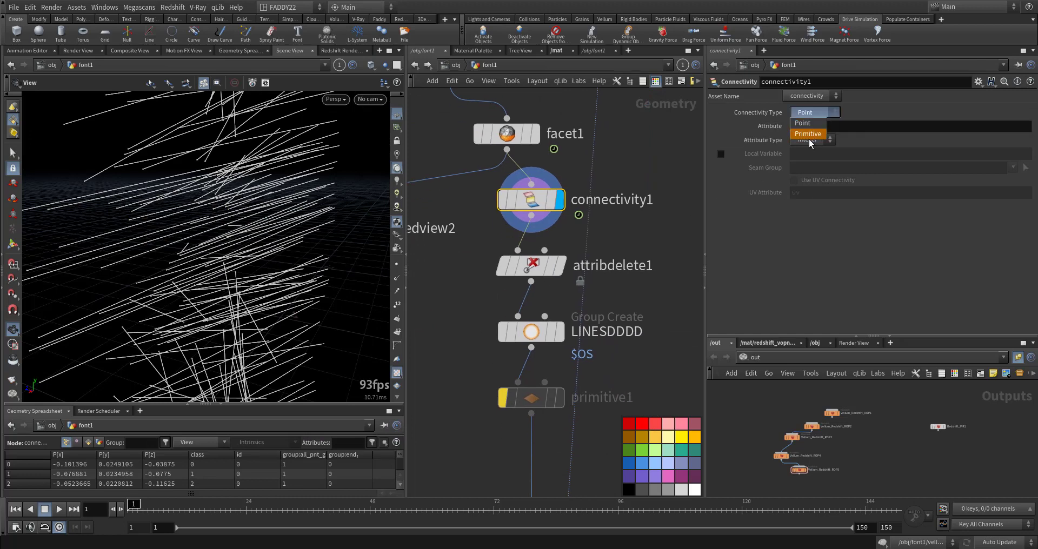
{"action": "left_click", "coordinate": [530, 265]}
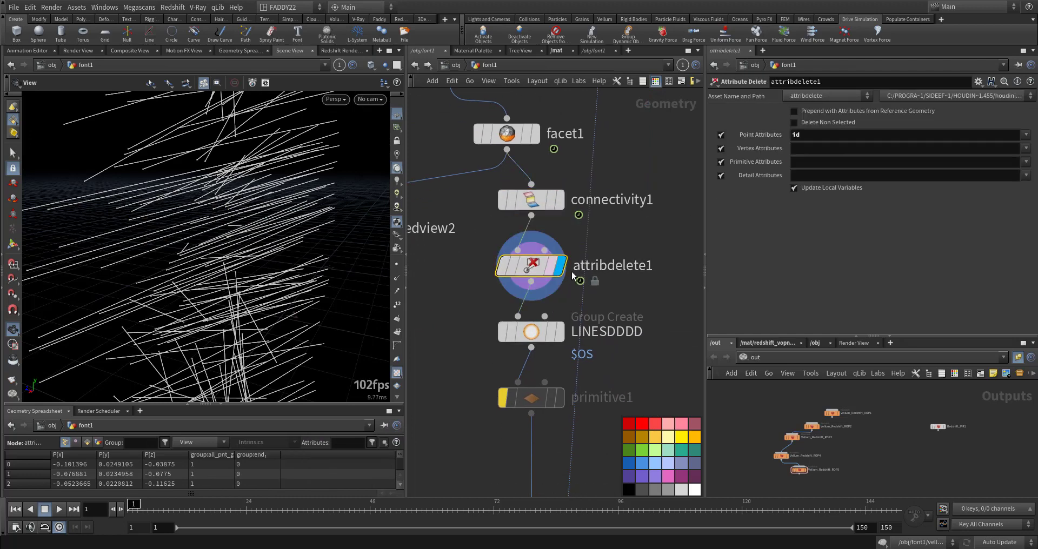
{"action": "left_click", "coordinate": [895, 134]}
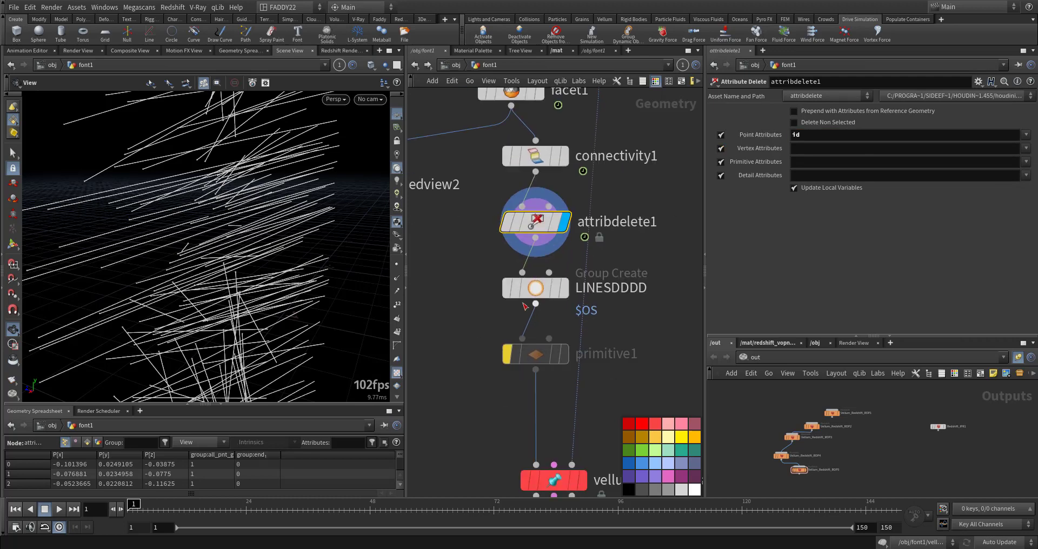
{"action": "left_click", "coordinate": [535, 288]}
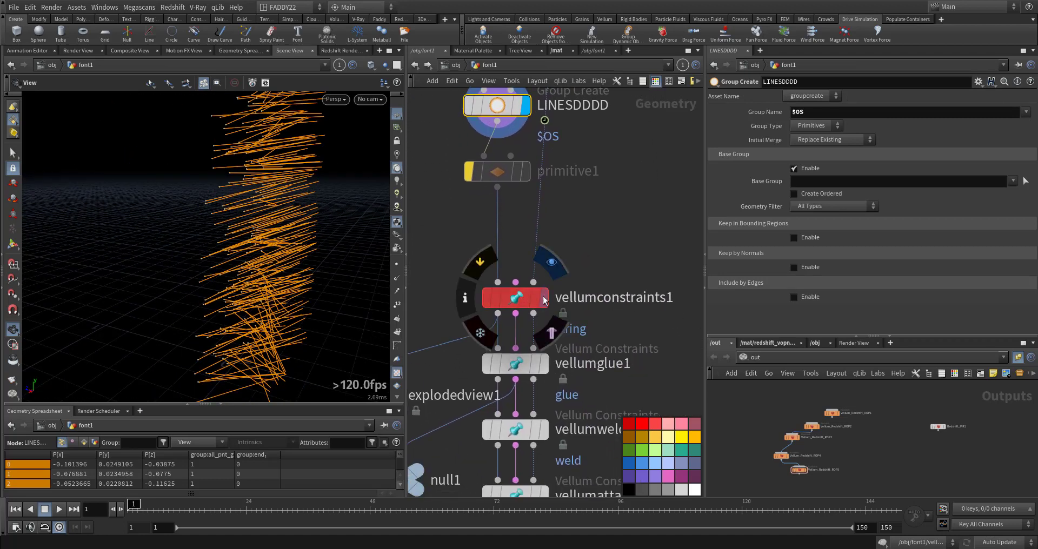
Review the string constraints' drag, stretch and bend settings before the class-based glue.
{"action": "left_click", "coordinate": [515, 297]}
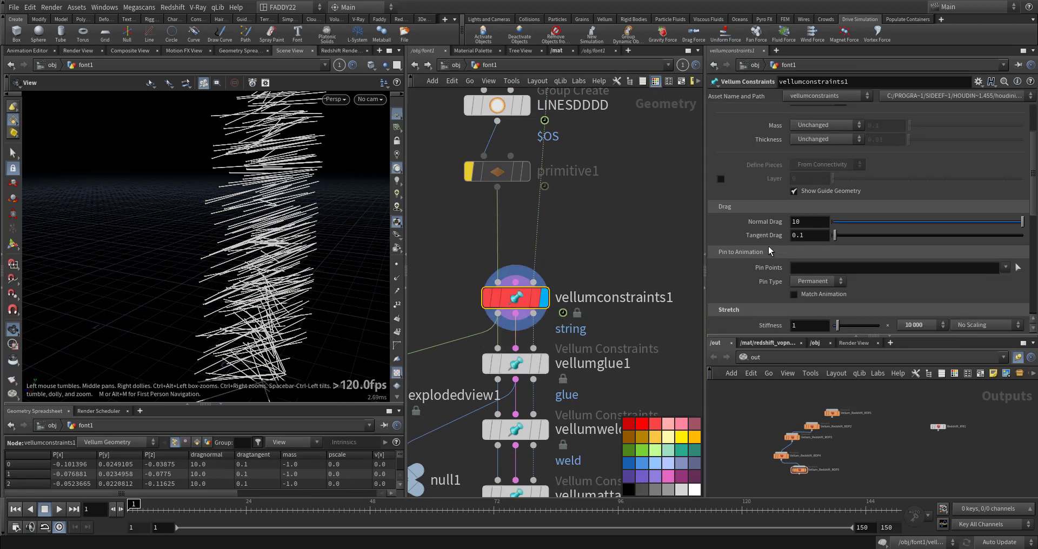
{"action": "left_click", "coordinate": [945, 227]}
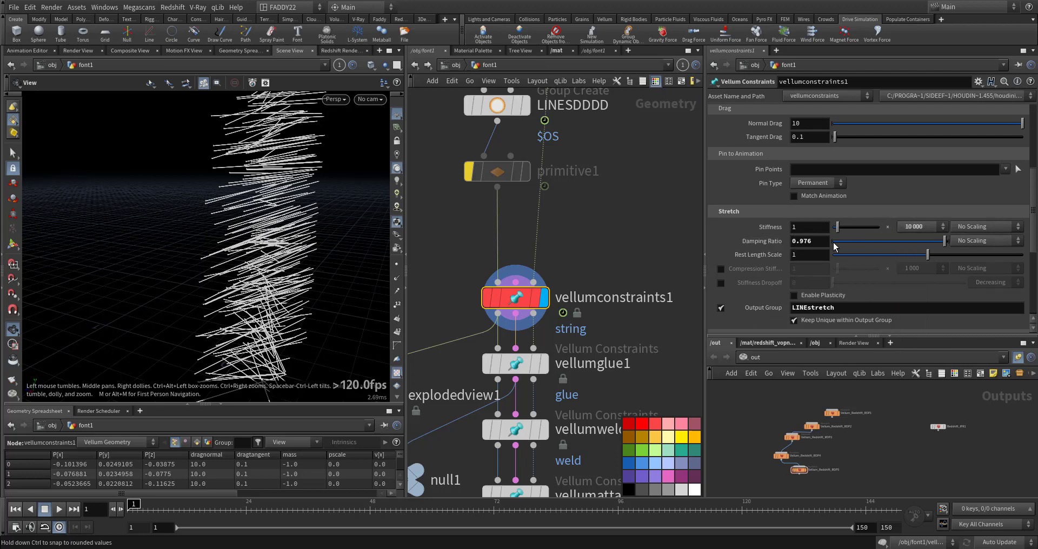
{"action": "mouse_move", "coordinate": [871, 242]}
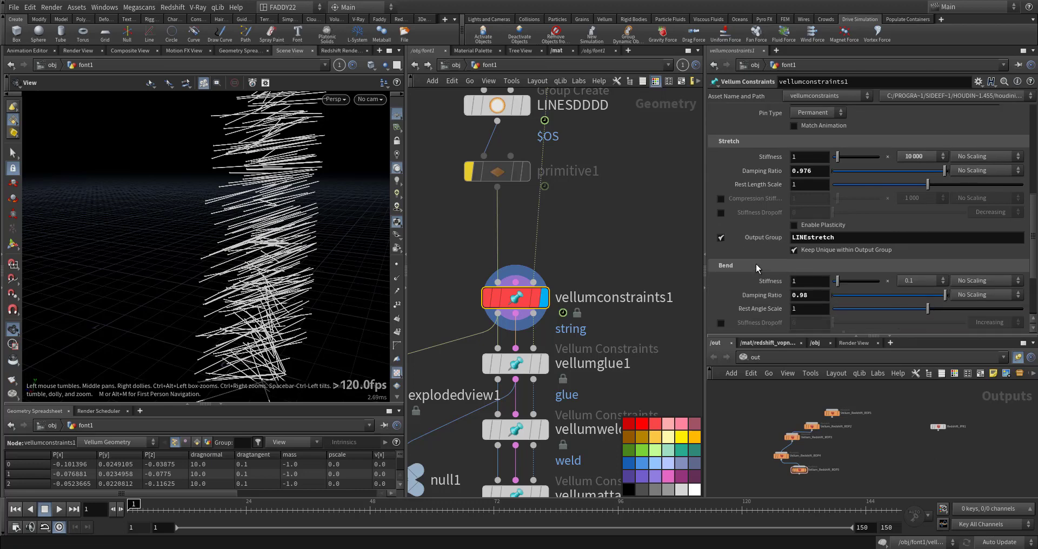
{"action": "scroll", "scroll_direction": "down", "scroll_amount": 3}
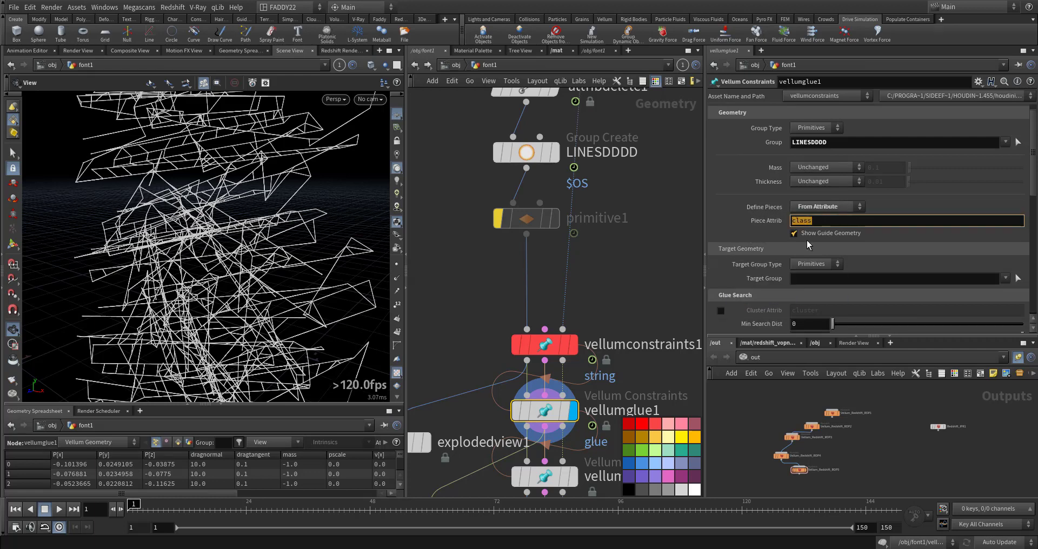
Enable breaking at threshold 90 on the weld and glue constraints, with glue breaking on Stretch Stress.
{"action": "scroll", "scroll_direction": "down", "scroll_amount": 3}
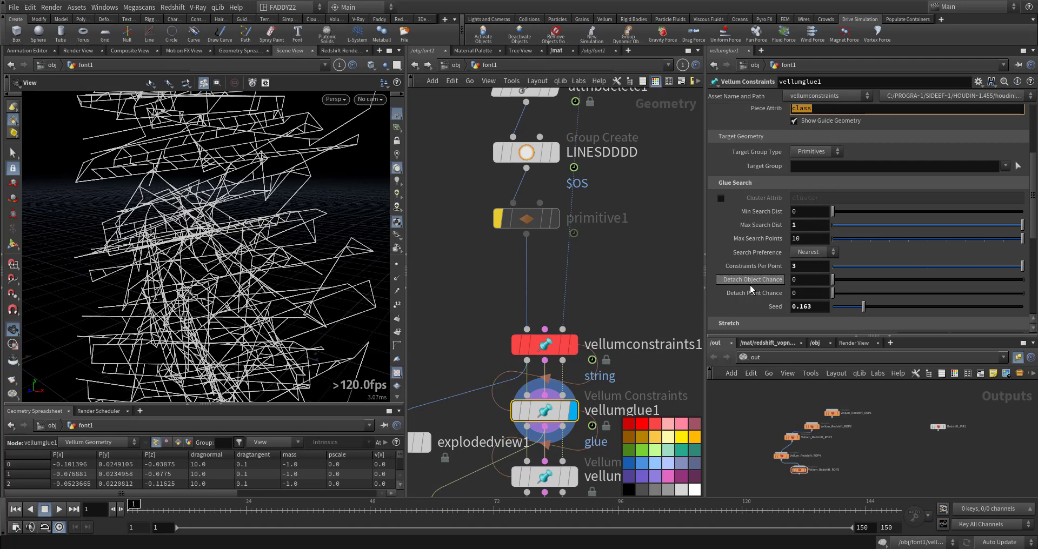
{"action": "scroll", "scroll_direction": "down", "scroll_amount": 3}
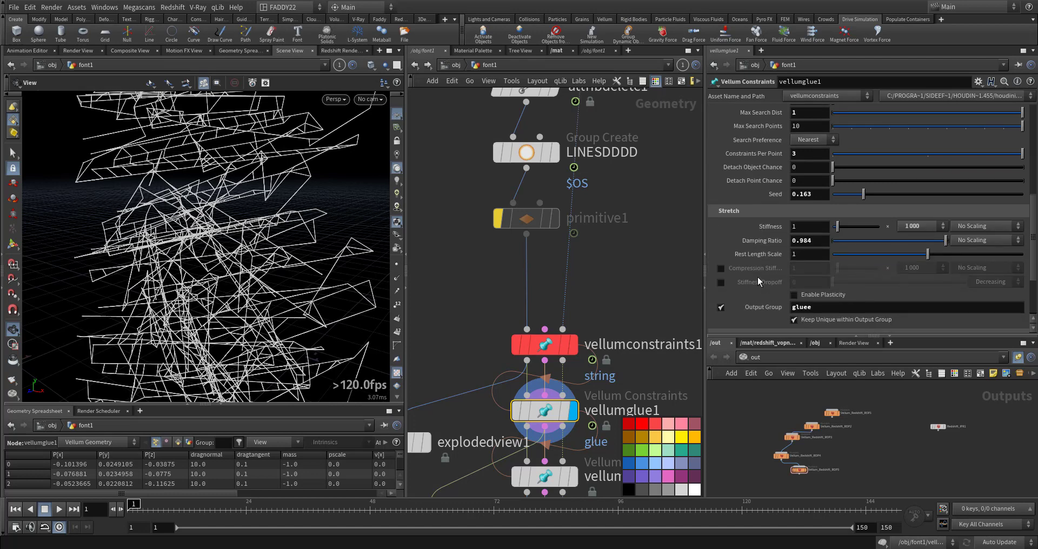
{"action": "left_click", "coordinate": [809, 226]}
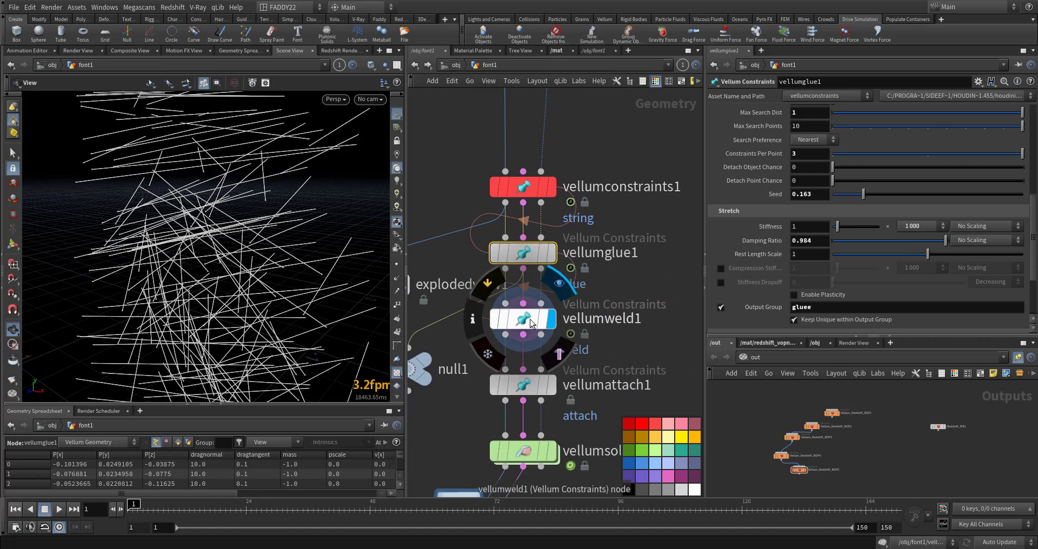
{"action": "left_click", "coordinate": [522, 318]}
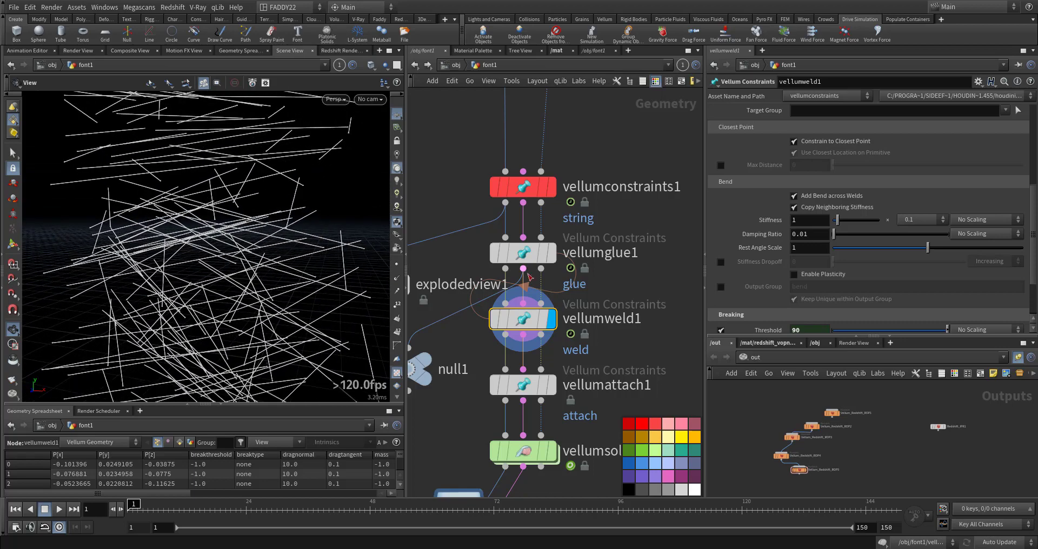
{"action": "left_click", "coordinate": [522, 252]}
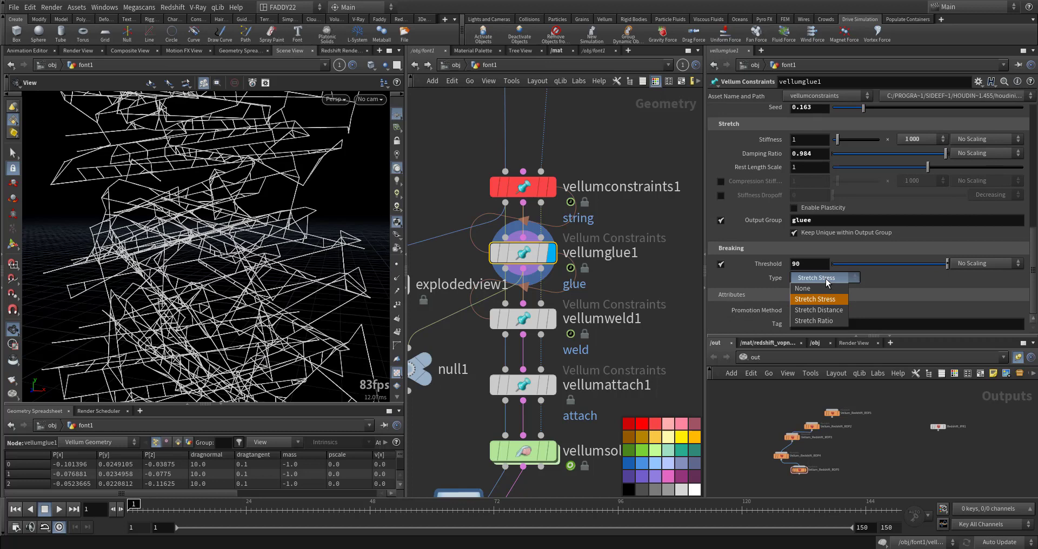
{"action": "left_click", "coordinate": [815, 300]}
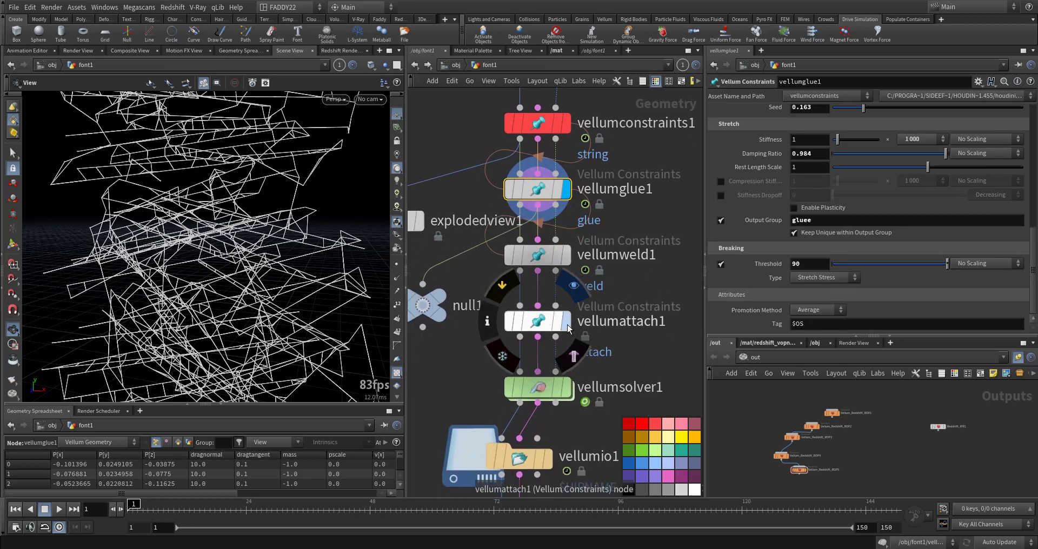
{"action": "left_click", "coordinate": [538, 321]}
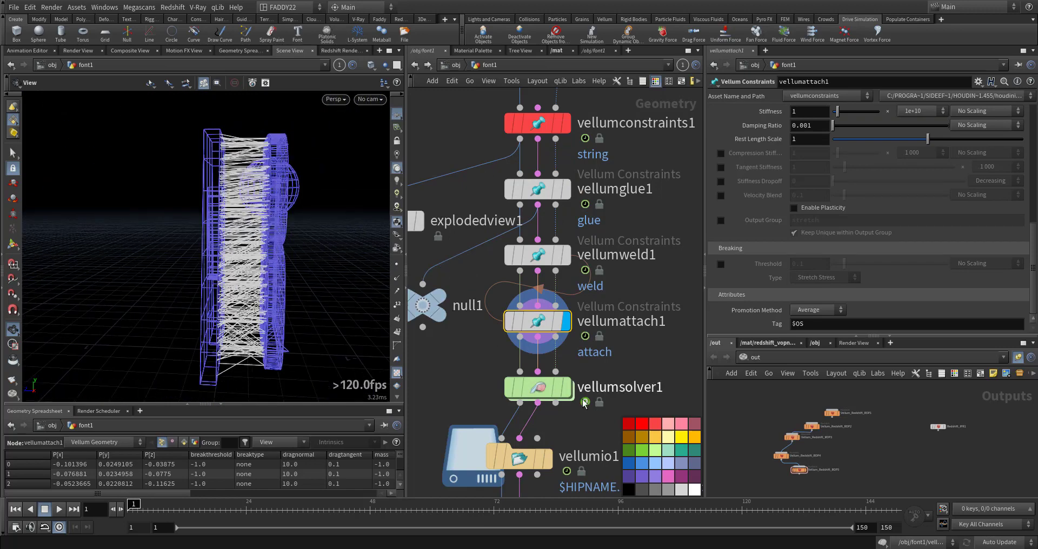
Select vellumsolver1 to show its settings and visualization options.
{"action": "left_click", "coordinate": [537, 387]}
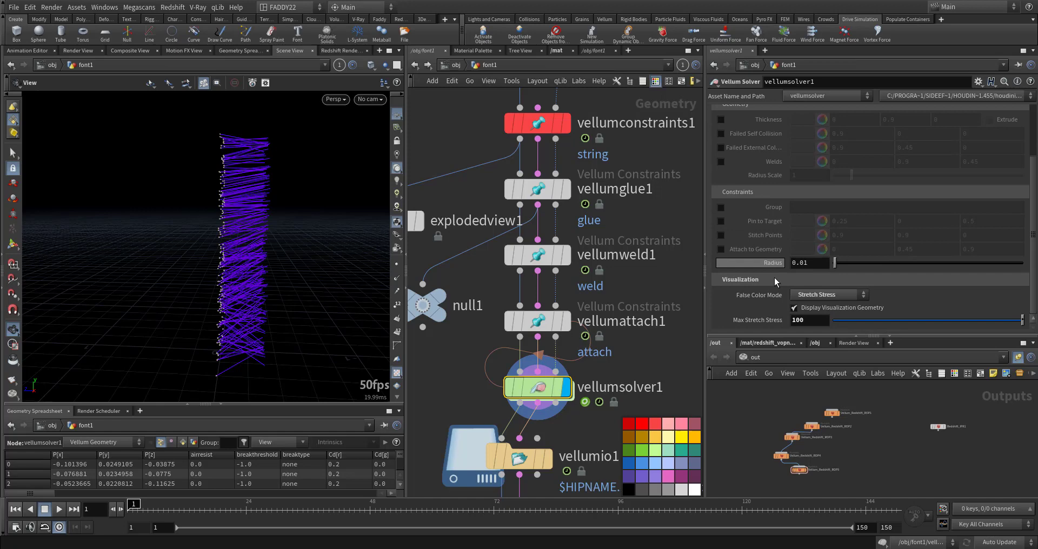
{"action": "mouse_move", "coordinate": [765, 295]}
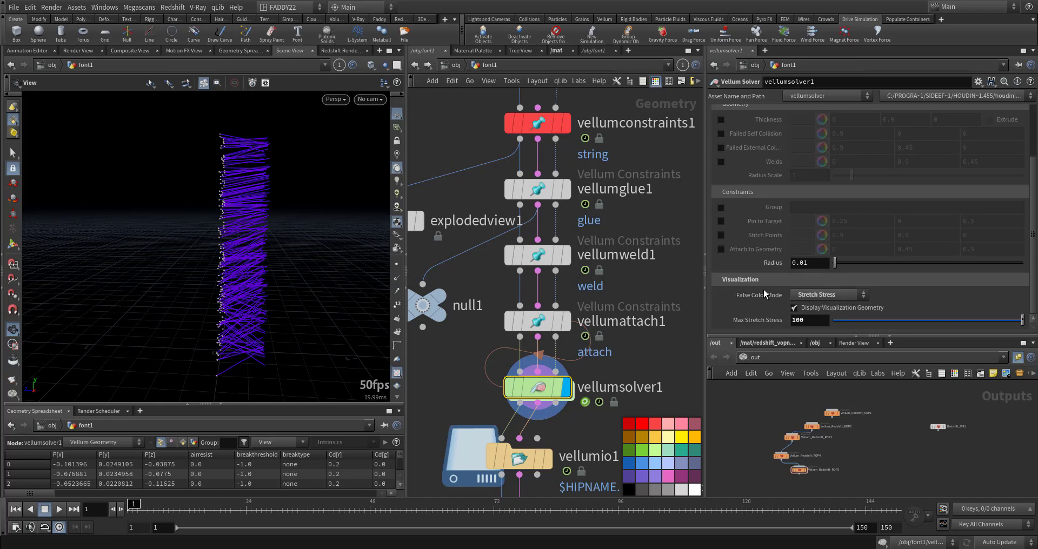
{"action": "mouse_move", "coordinate": [836, 284]}
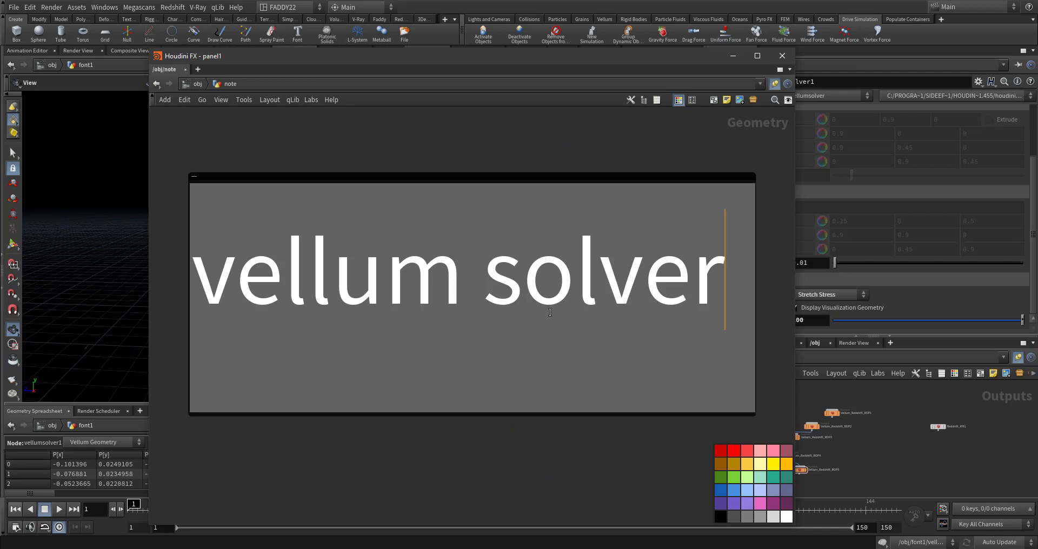
{"action": "mouse_move", "coordinate": [633, 332]}
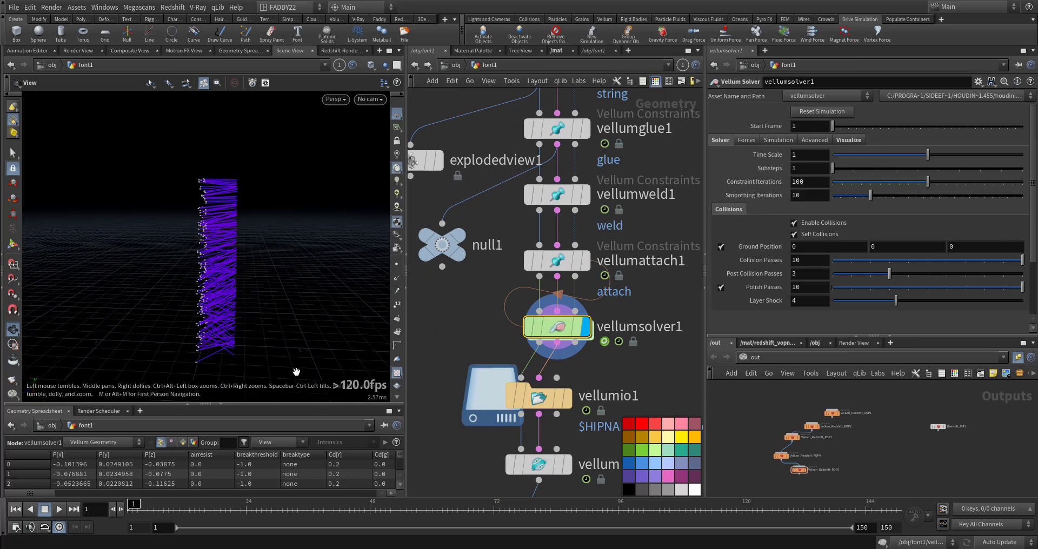
Play and rewind the simulation, raise Substeps to 2, then replay to watch the wires tear.
{"action": "left_click", "coordinate": [58, 510]}
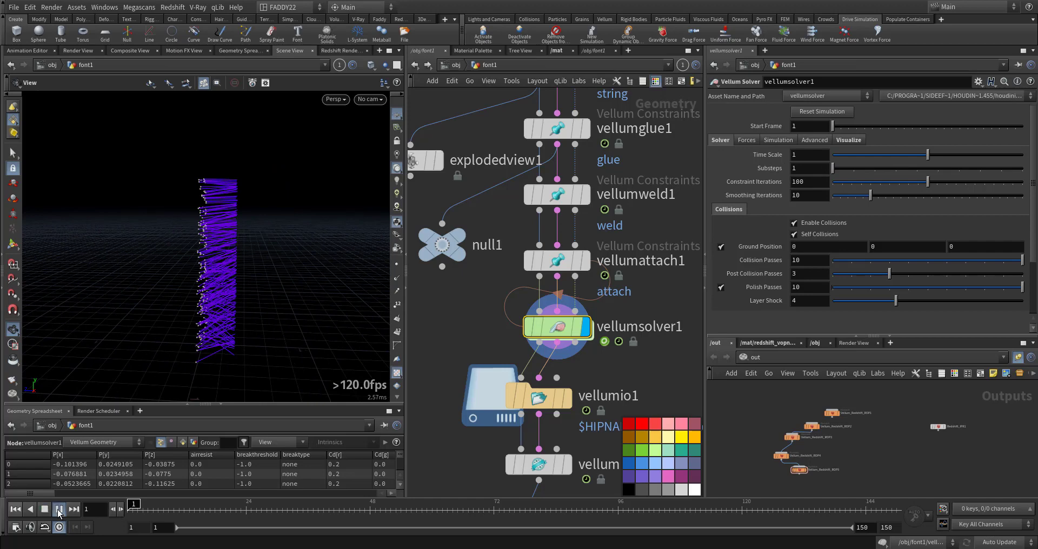
{"action": "left_click", "coordinate": [58, 515]}
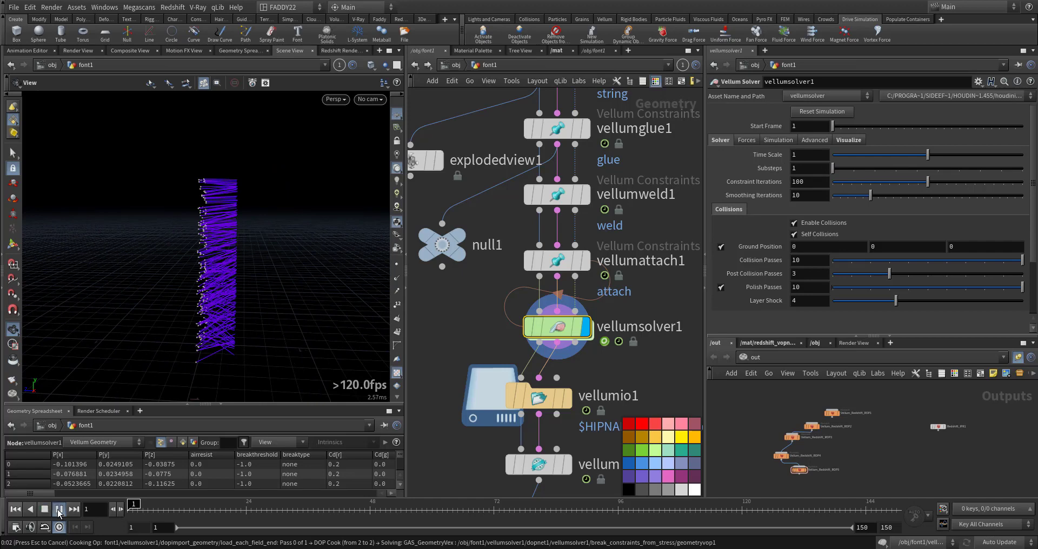
{"action": "left_click", "coordinate": [59, 510]}
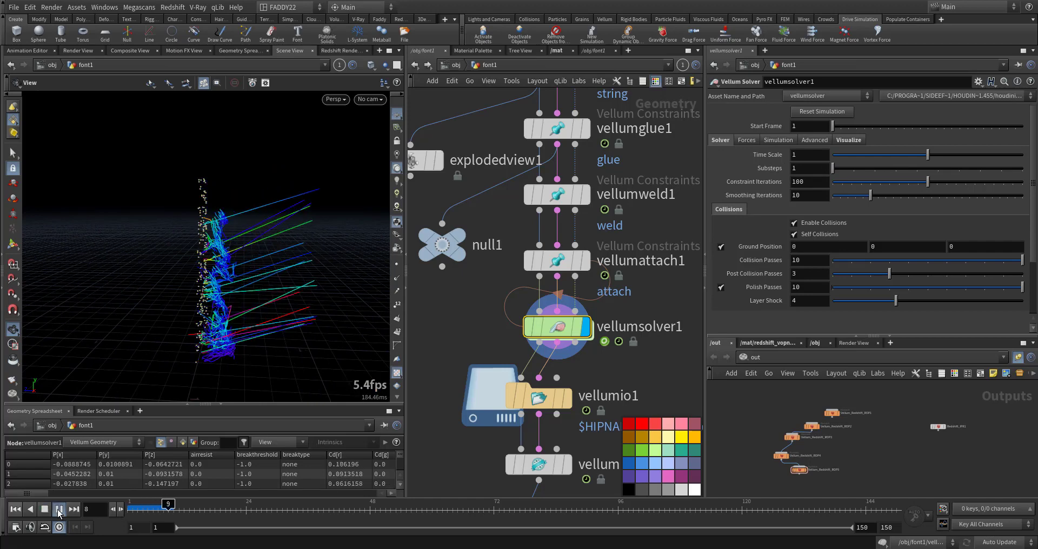
{"action": "left_click", "coordinate": [59, 509]}
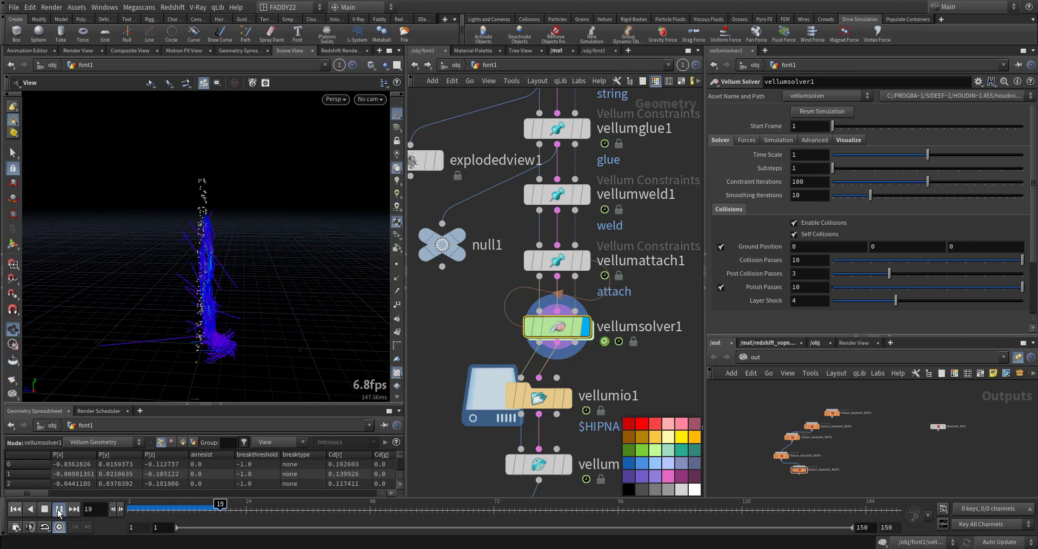
{"action": "left_click", "coordinate": [57, 510]}
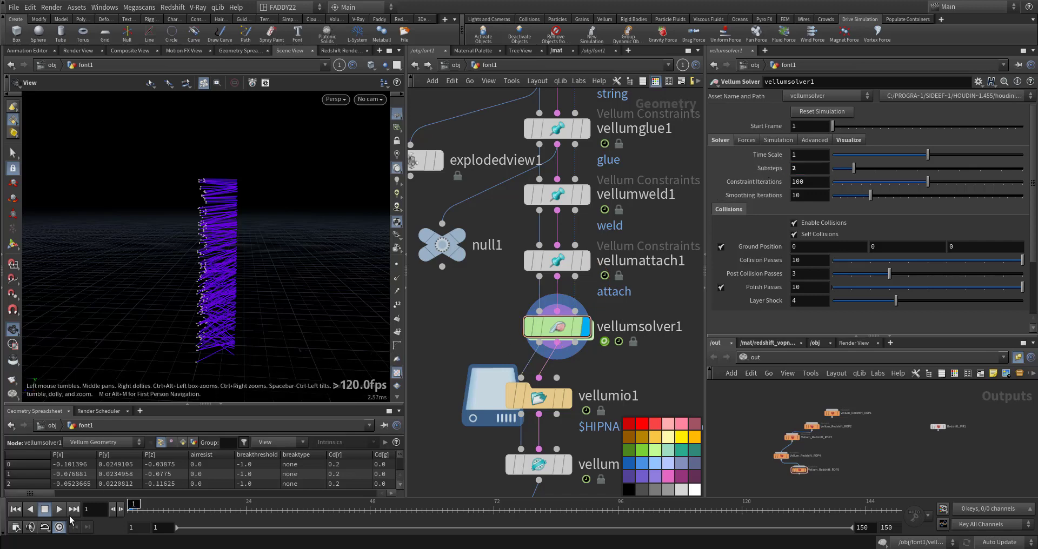
{"action": "left_click", "coordinate": [58, 509]}
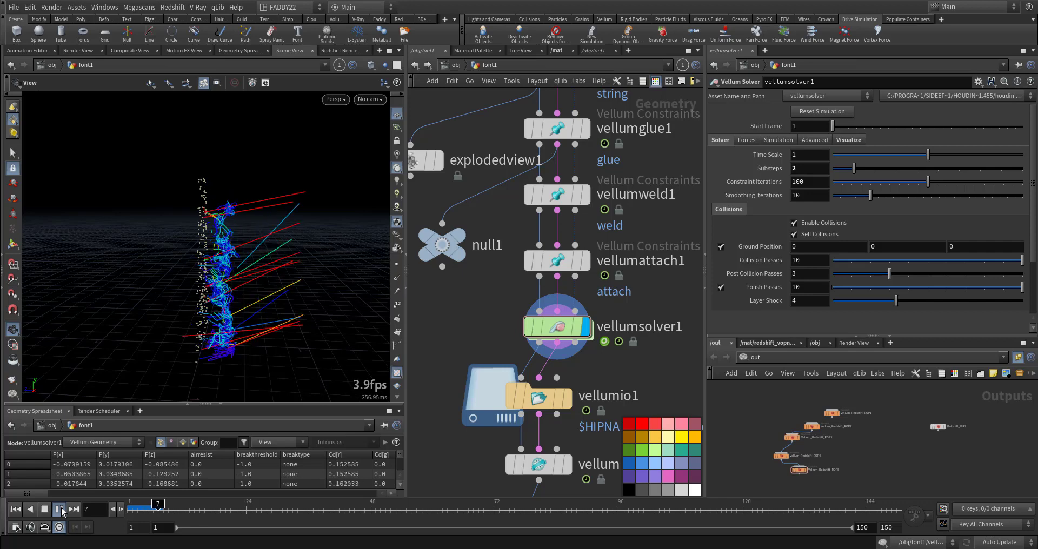
{"action": "left_click", "coordinate": [60, 509]}
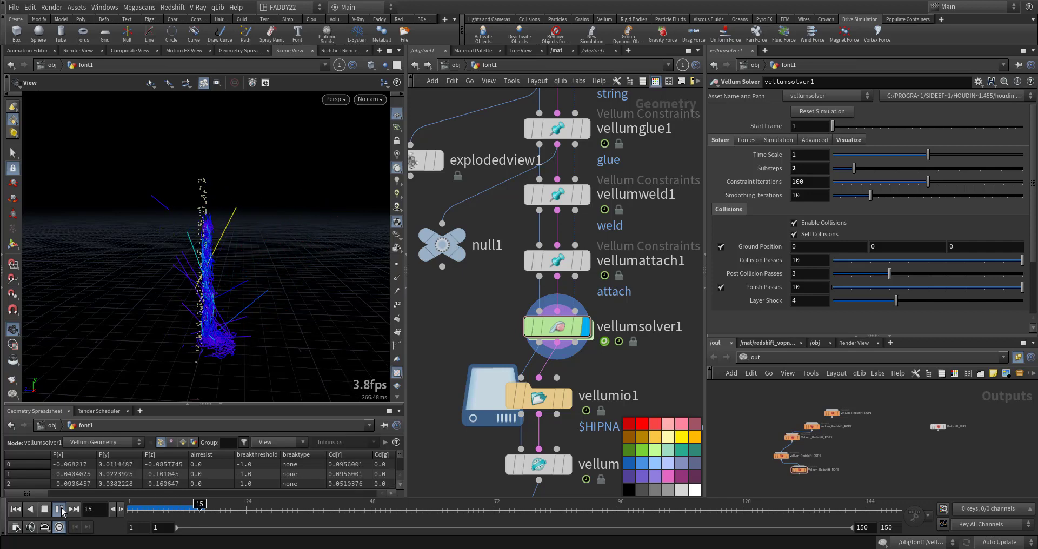
{"action": "left_click", "coordinate": [59, 510]}
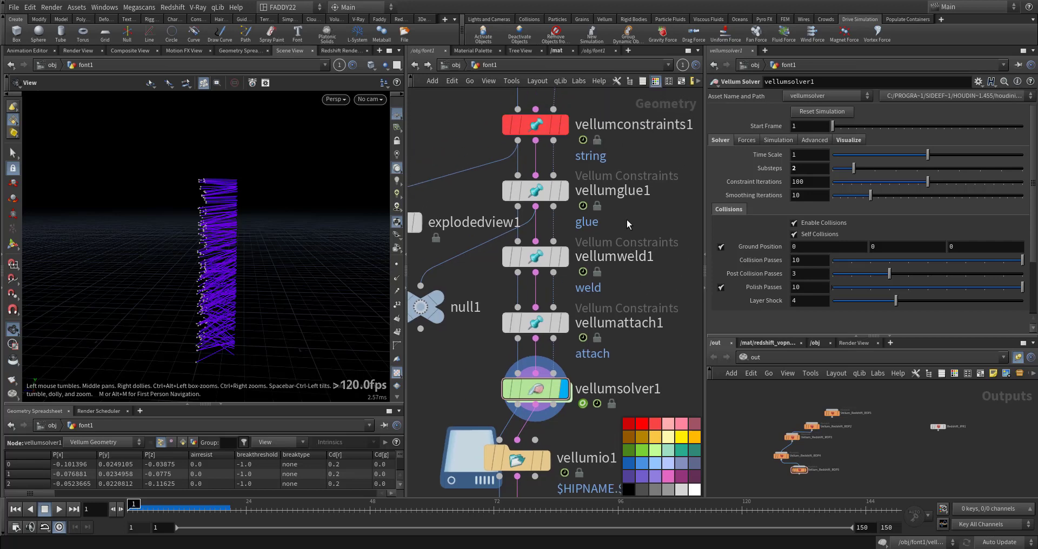
Turn off the Breaking threshold on vellumglue1 and move up to the wire-building nodes.
{"action": "left_click", "coordinate": [534, 190]}
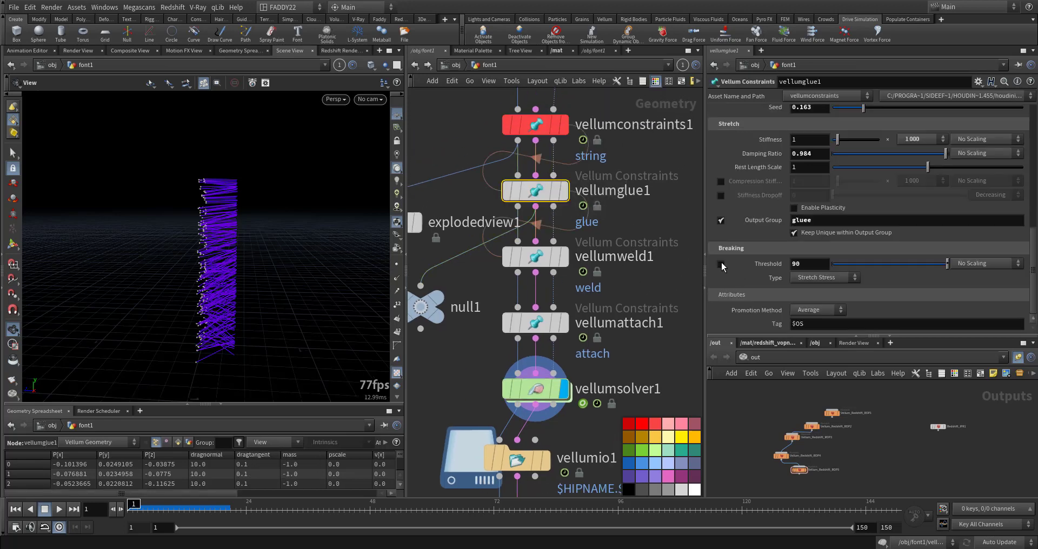
{"action": "left_click", "coordinate": [58, 510]}
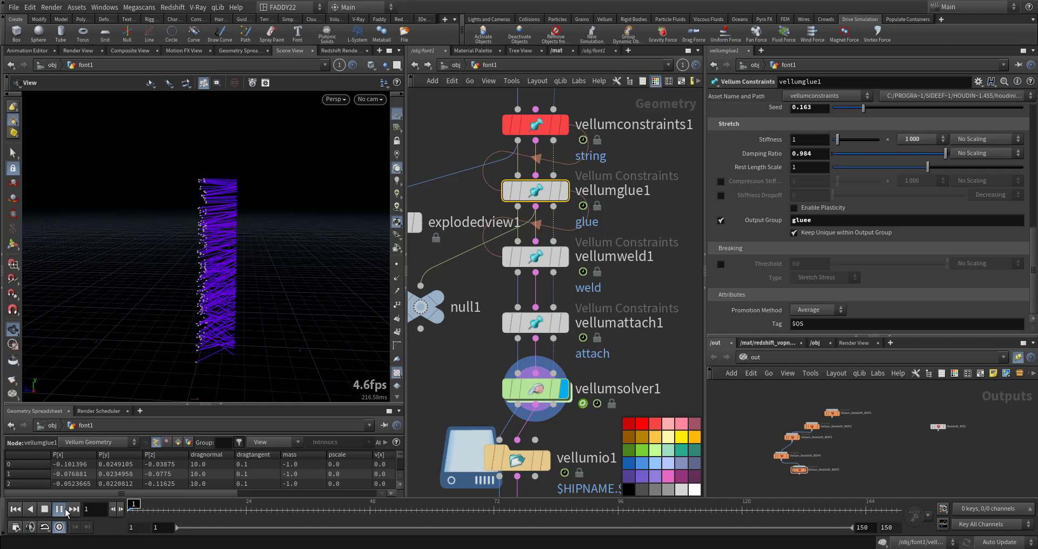
{"action": "left_click", "coordinate": [74, 509]}
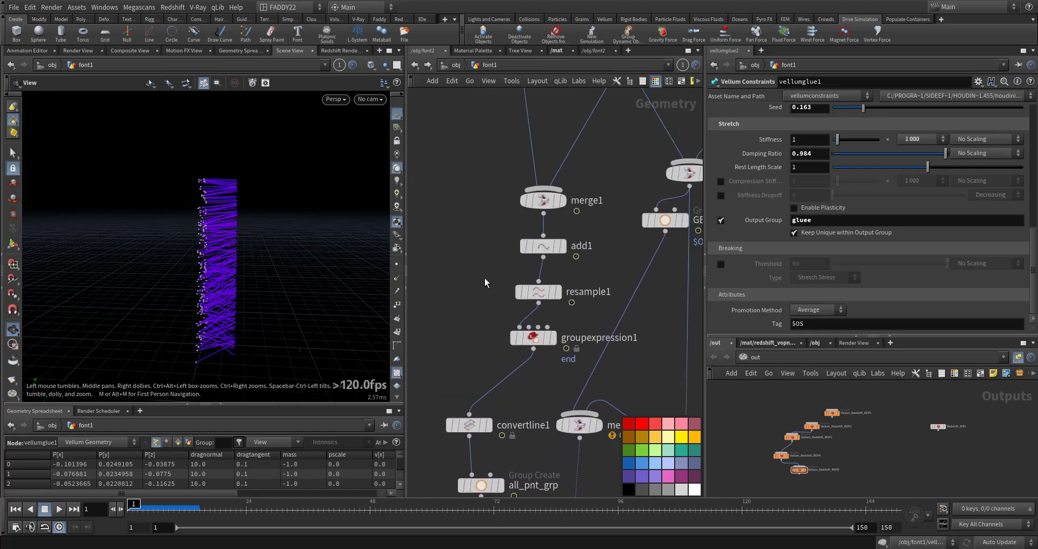
Check resample1, replay the simulation from vellumsolver1, then set Substeps 4 and Constraint Iterations 10.
{"action": "left_click", "coordinate": [537, 292]}
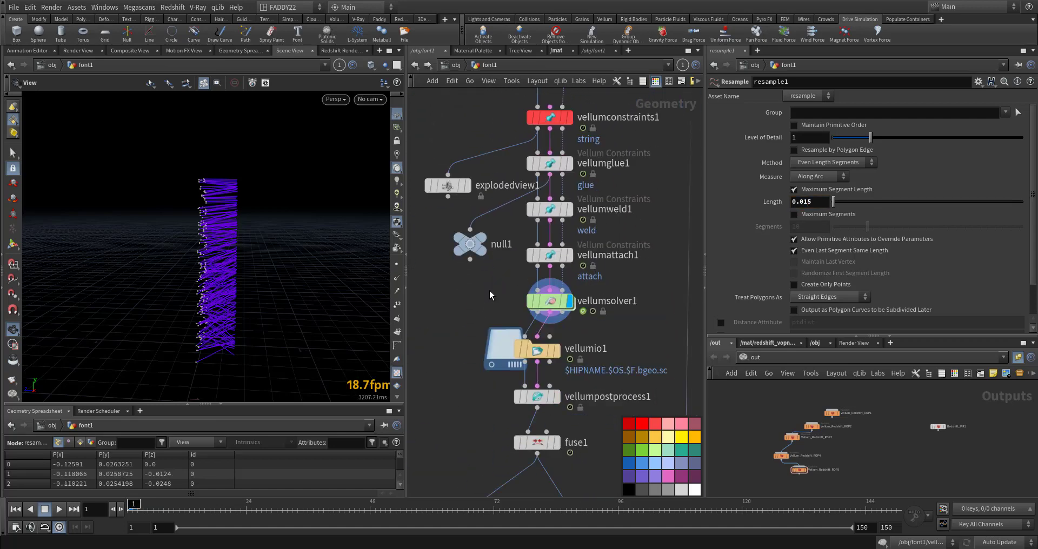
{"action": "left_click", "coordinate": [548, 301]}
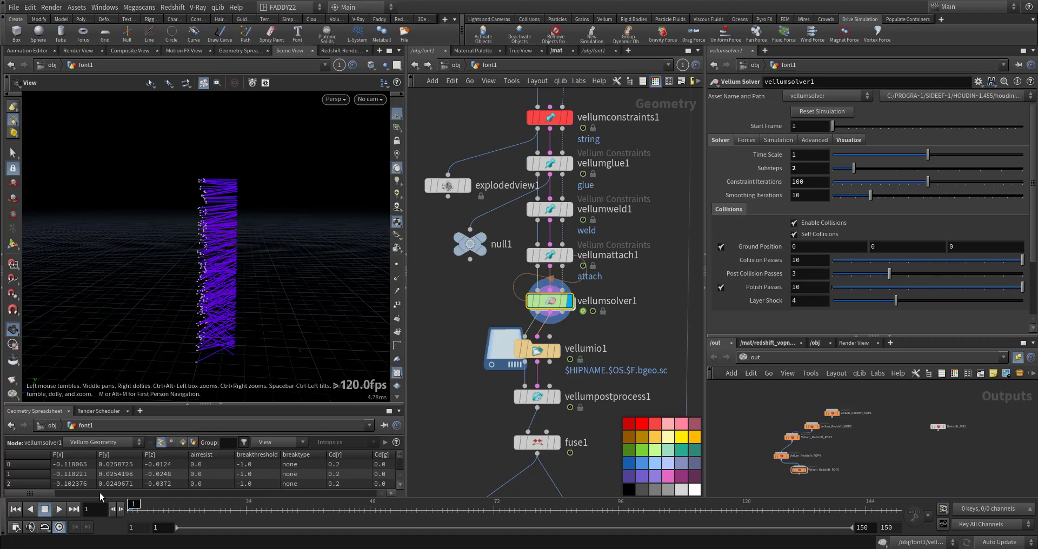
{"action": "left_click", "coordinate": [58, 510]}
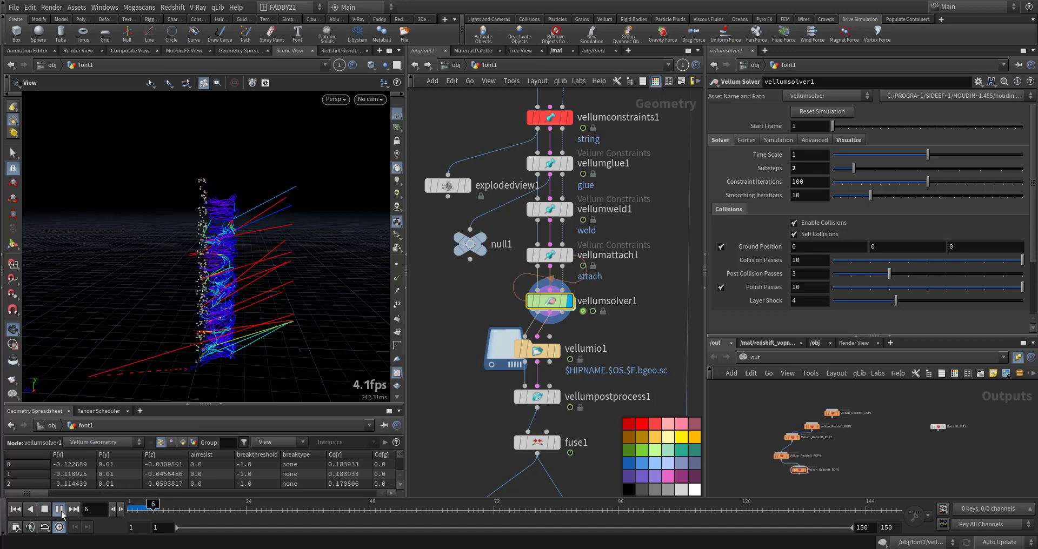
{"action": "left_click", "coordinate": [59, 510]}
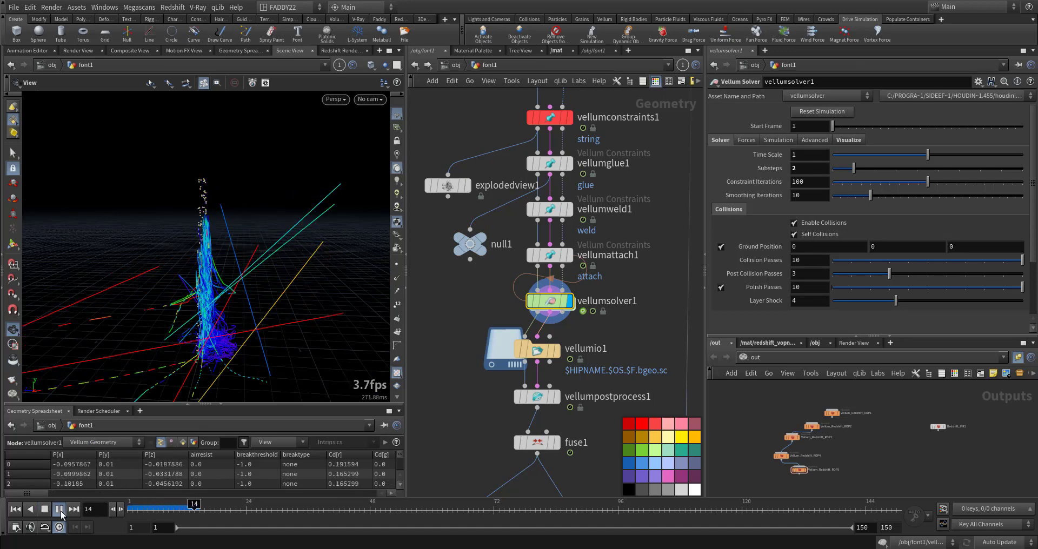
{"action": "left_click", "coordinate": [58, 509]}
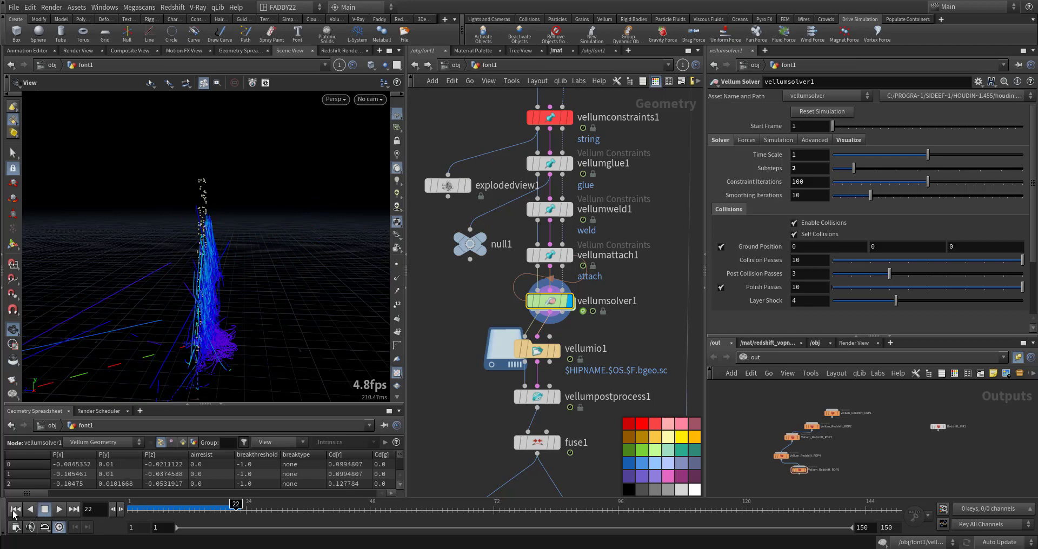
{"action": "left_click", "coordinate": [809, 168]}
{"action": "type", "text": "4"}
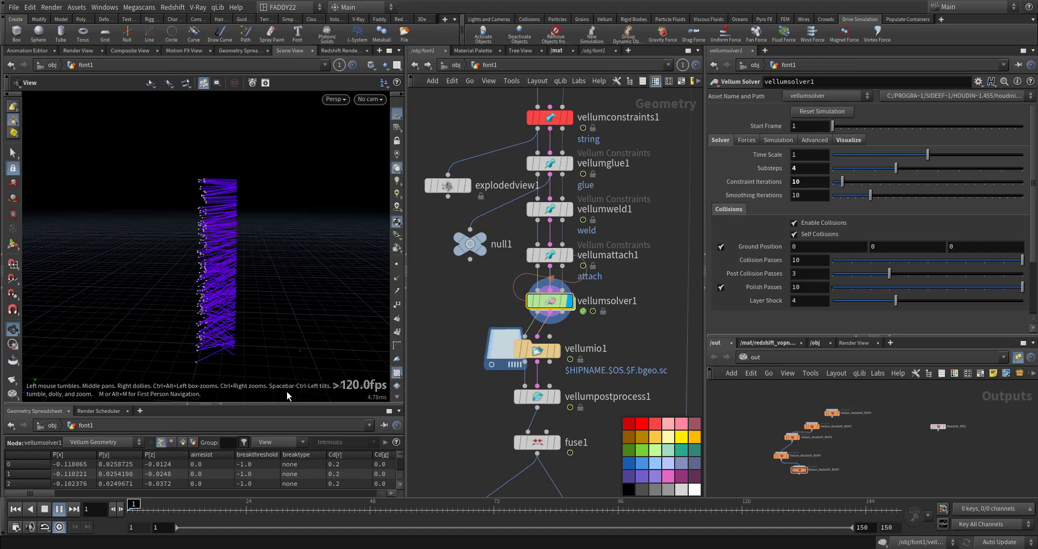
{"action": "left_click", "coordinate": [58, 510]}
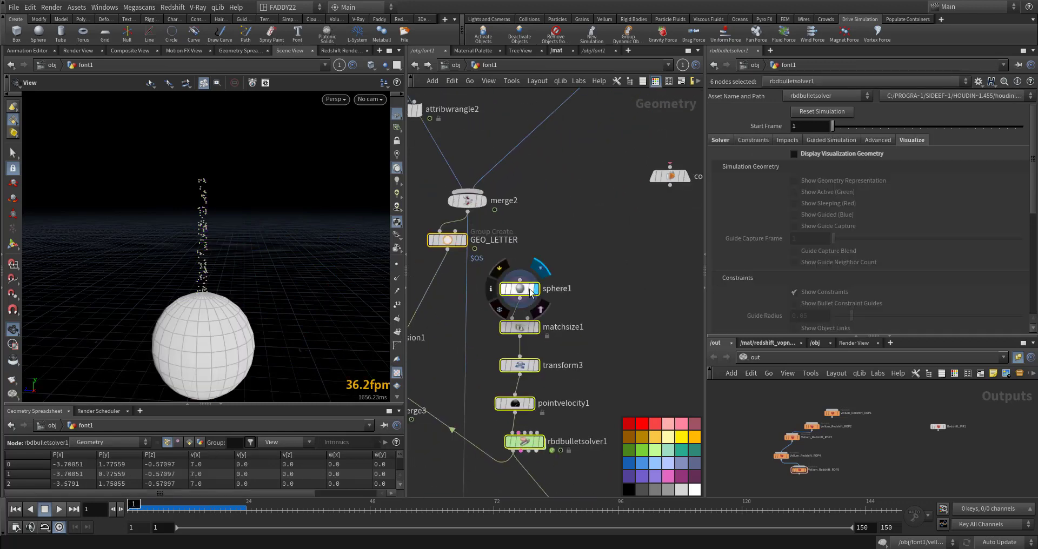
Inspect the ball's sphere (radius 0.5), transform near x −3.7, X velocity 7 and bullet solver, then return to the Vellum nodes.
{"action": "left_click", "coordinate": [519, 287]}
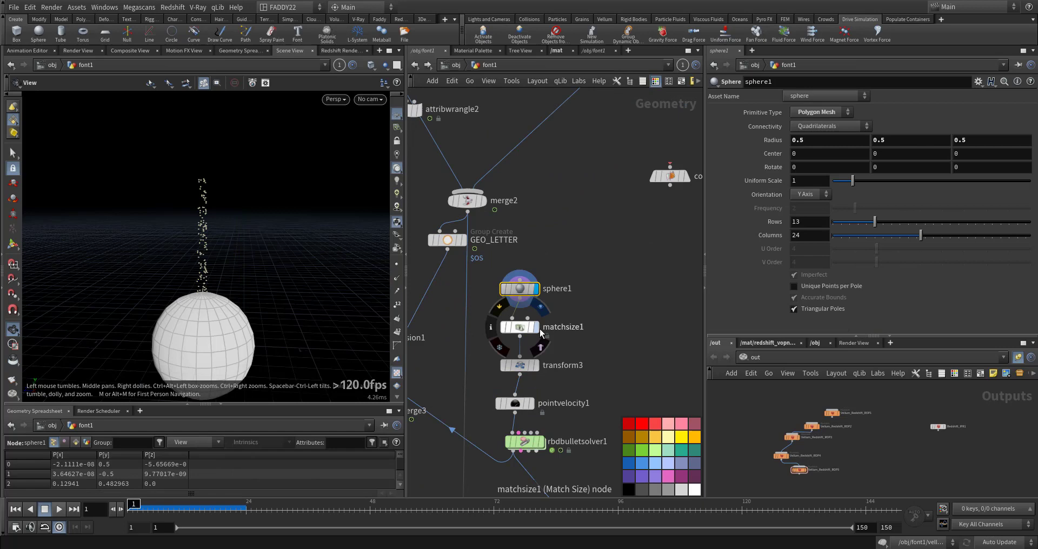
{"action": "left_click", "coordinate": [520, 364]}
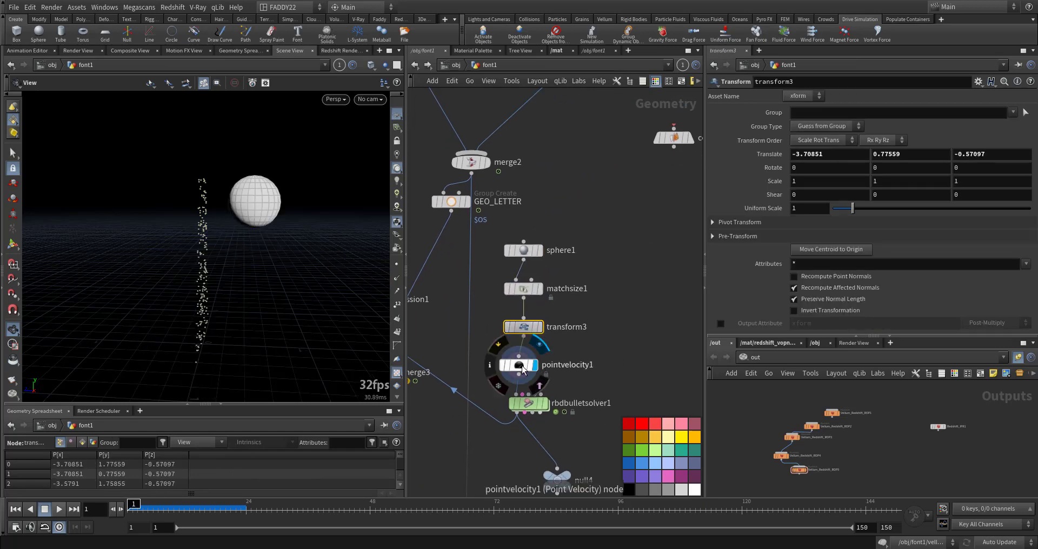
{"action": "left_click", "coordinate": [518, 364]}
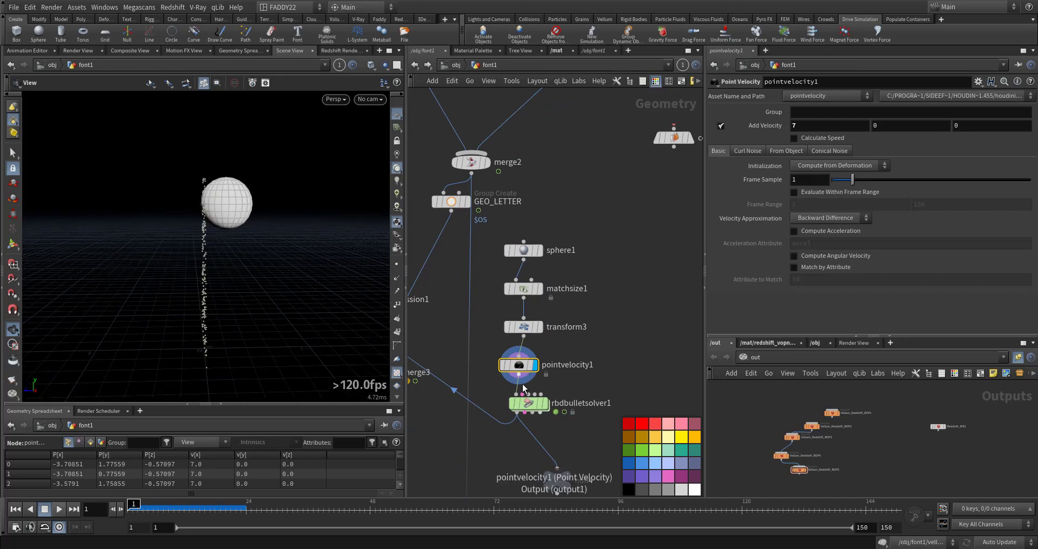
{"action": "left_click", "coordinate": [527, 403]}
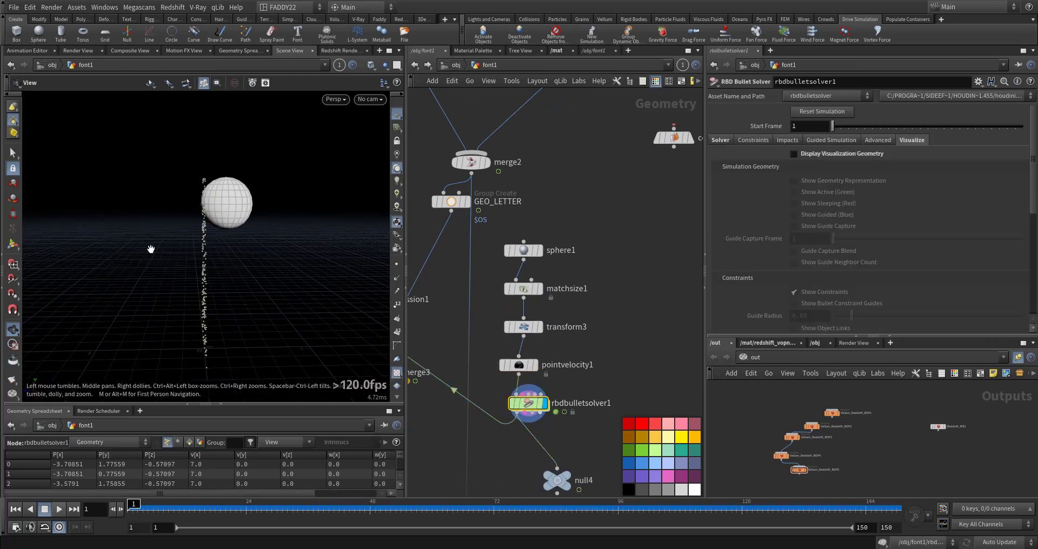
{"action": "left_click_drag", "start_coordinate": [151, 248], "coordinate": [391, 243]}
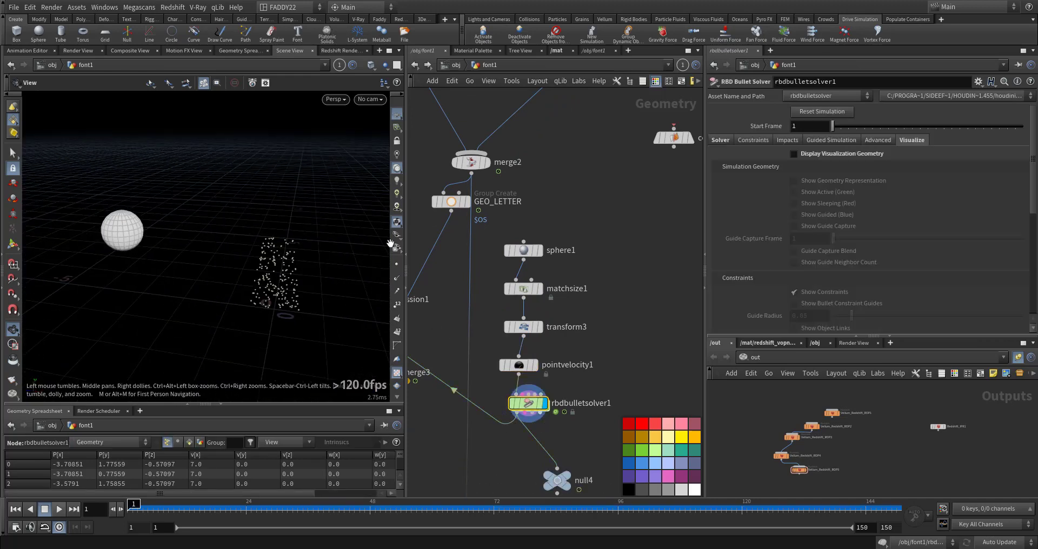
{"action": "left_click", "coordinate": [58, 509]}
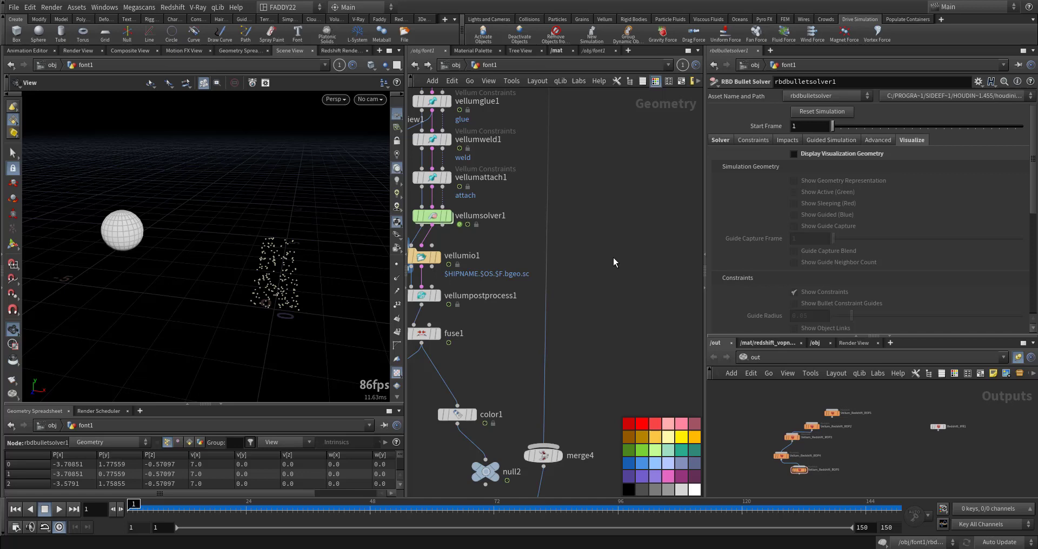
Display vellumsolver1 and play the simulation so the ball tears through the wires, then move to vellumglue1.
{"action": "left_click", "coordinate": [480, 307]}
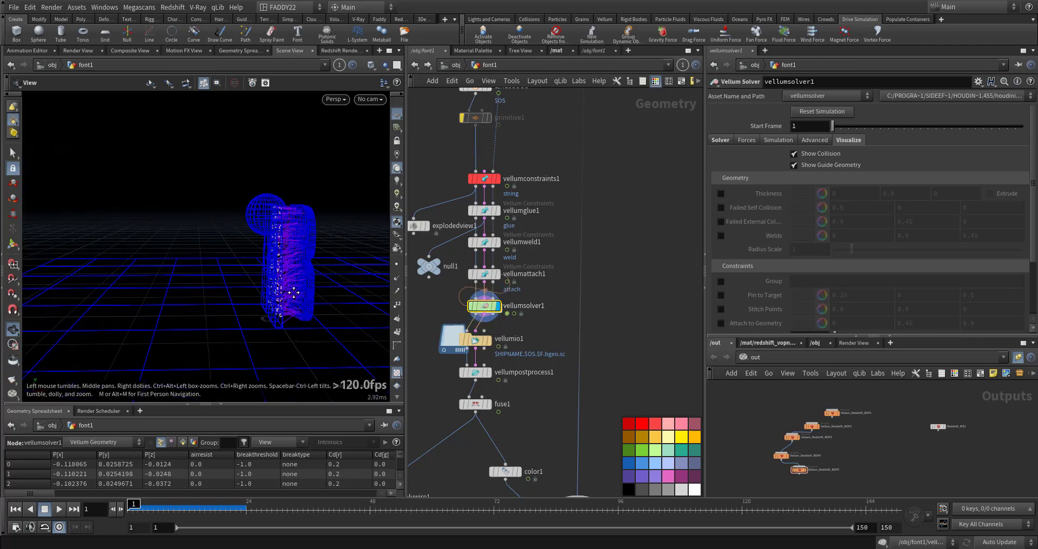
{"action": "left_click", "coordinate": [57, 509]}
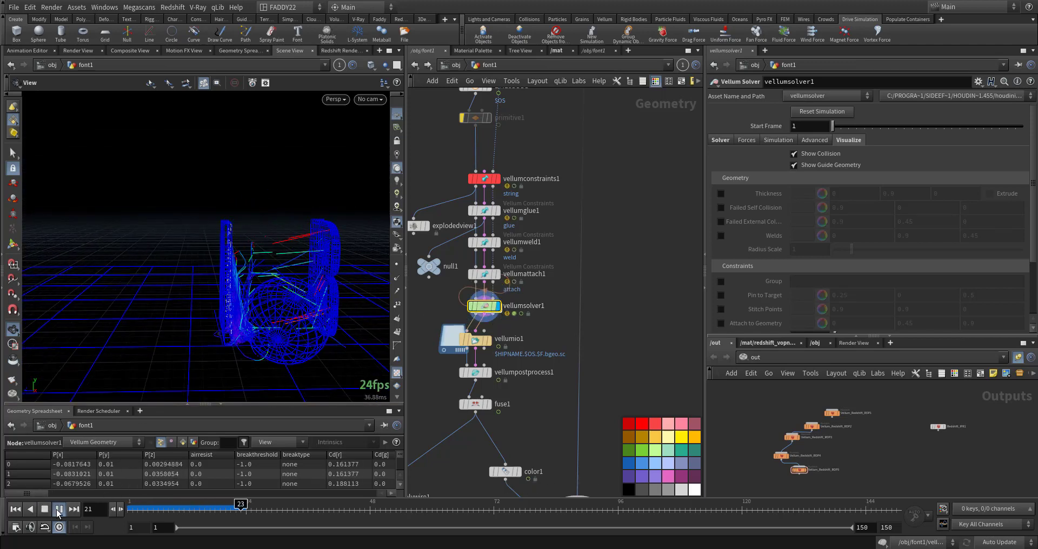
{"action": "left_click", "coordinate": [59, 510]}
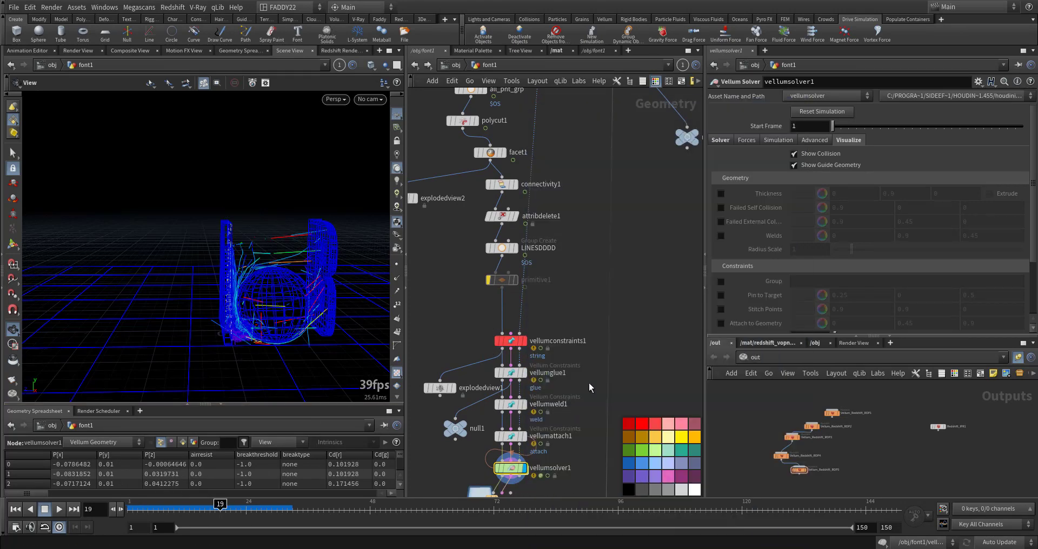
{"action": "left_click", "coordinate": [509, 372]}
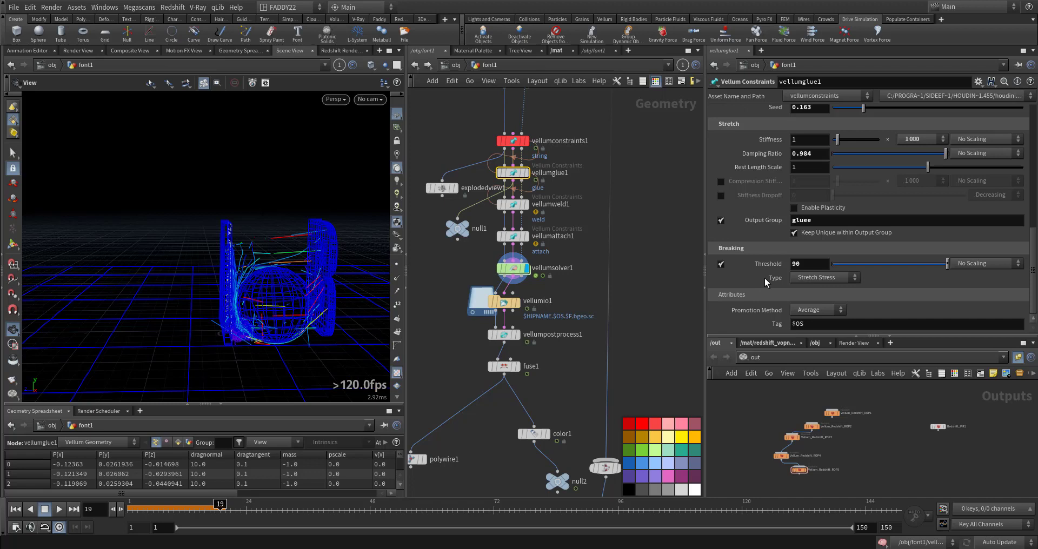
Raise vellumglue1's Stretch Stiffness to 1e+9 and replay the simulation with stiffer glue.
{"action": "type", "text": "1e+9"}
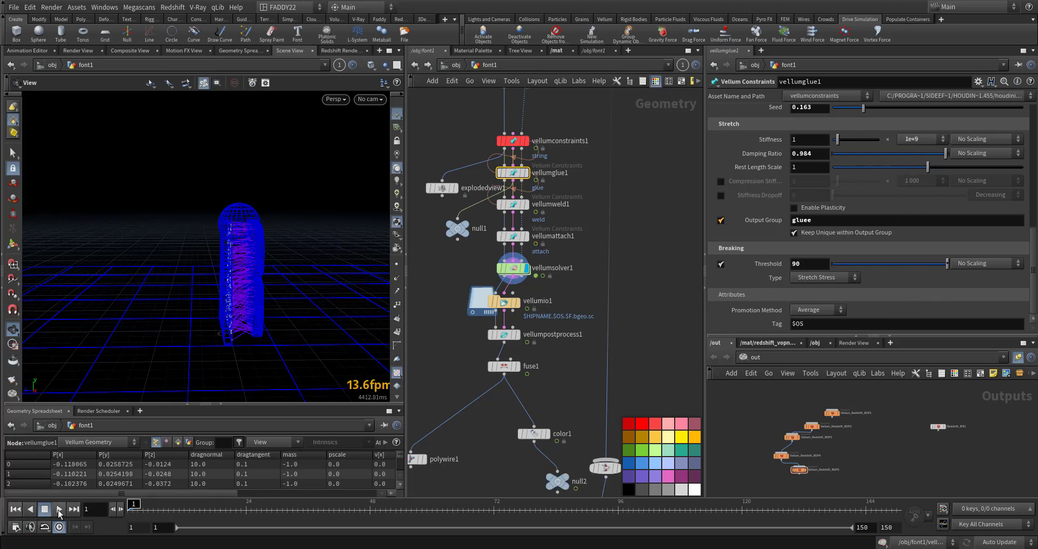
{"action": "left_click", "coordinate": [59, 510]}
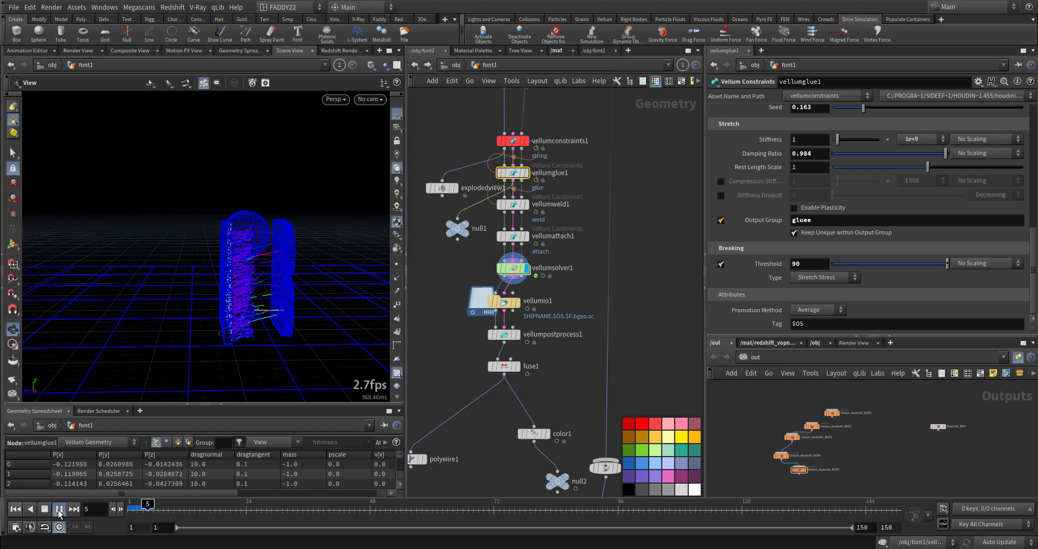
{"action": "left_click", "coordinate": [58, 509]}
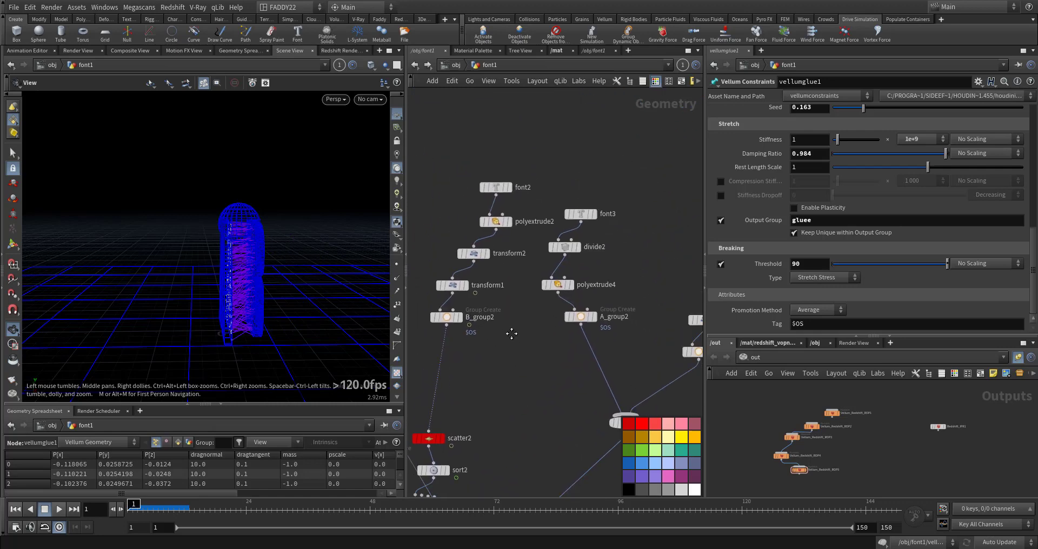
Reset the simulation on vellumsolver1 and replay it so the ball smashes through the wires.
{"action": "left_click", "coordinate": [445, 317]}
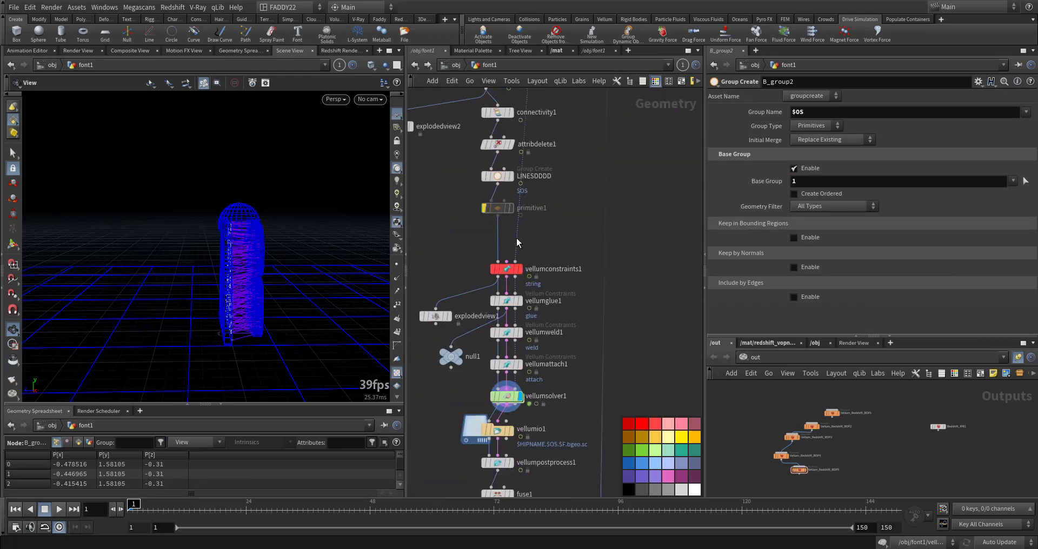
{"action": "left_click", "coordinate": [505, 396]}
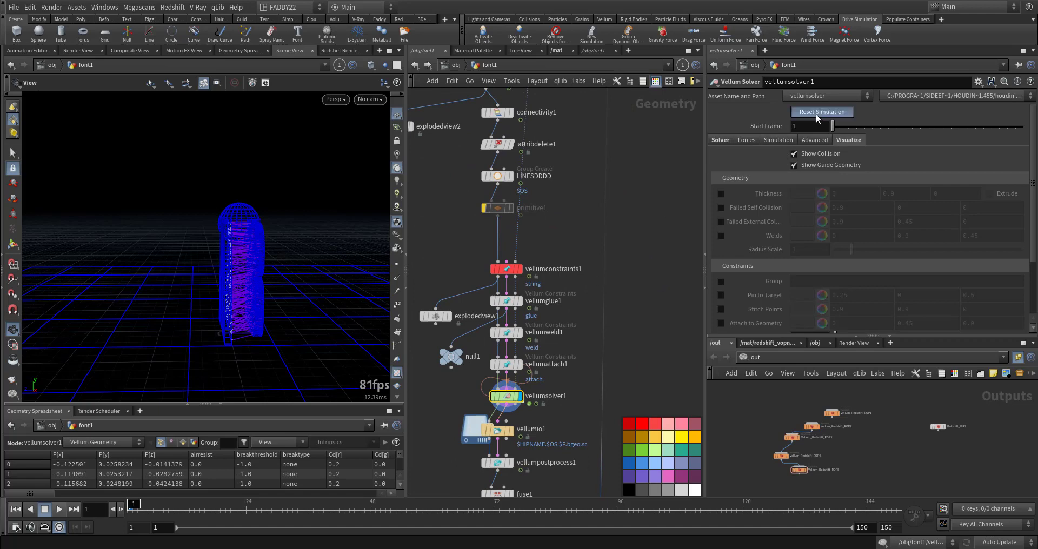
{"action": "left_click", "coordinate": [59, 510]}
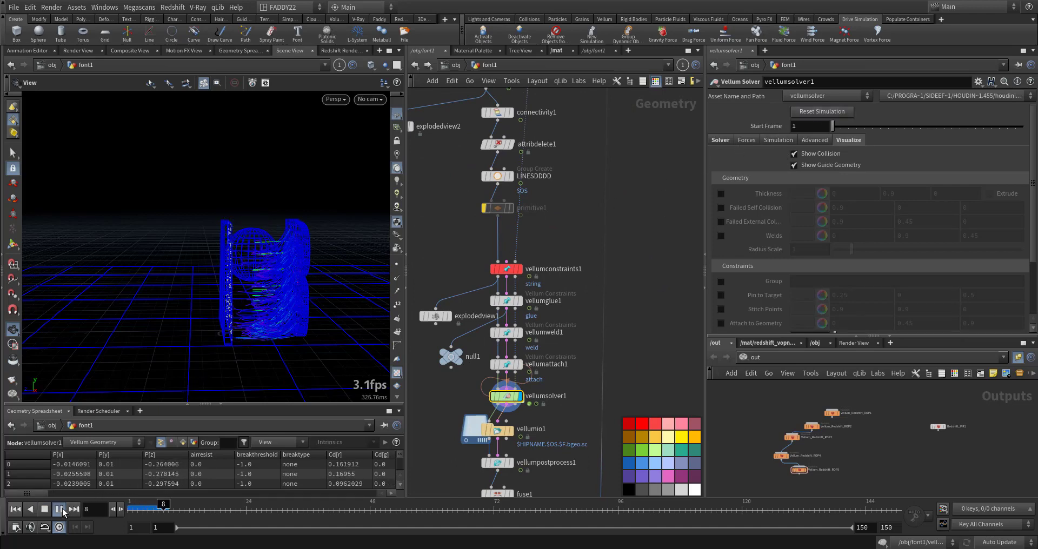
{"action": "left_click", "coordinate": [62, 511]}
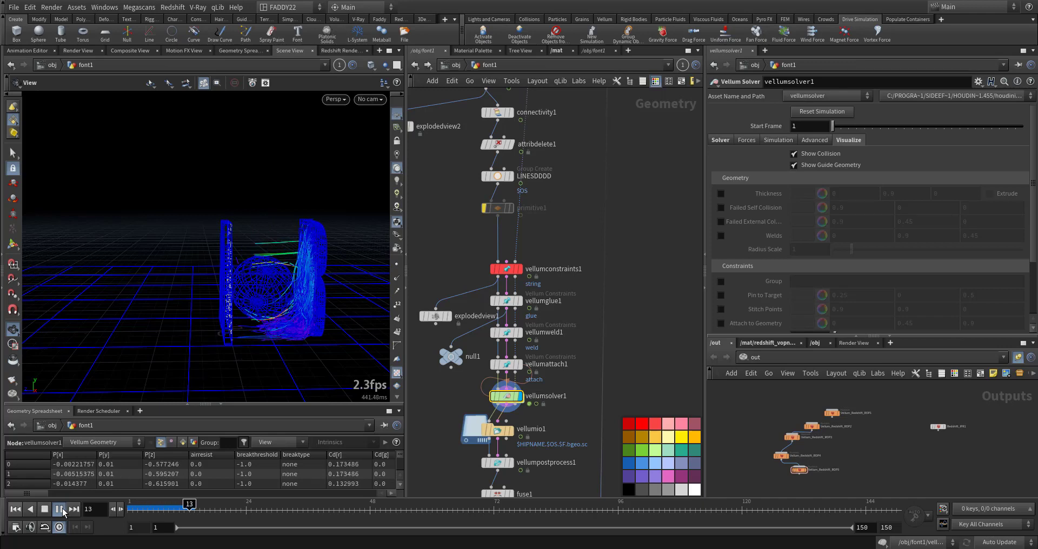
{"action": "left_click", "coordinate": [64, 512]}
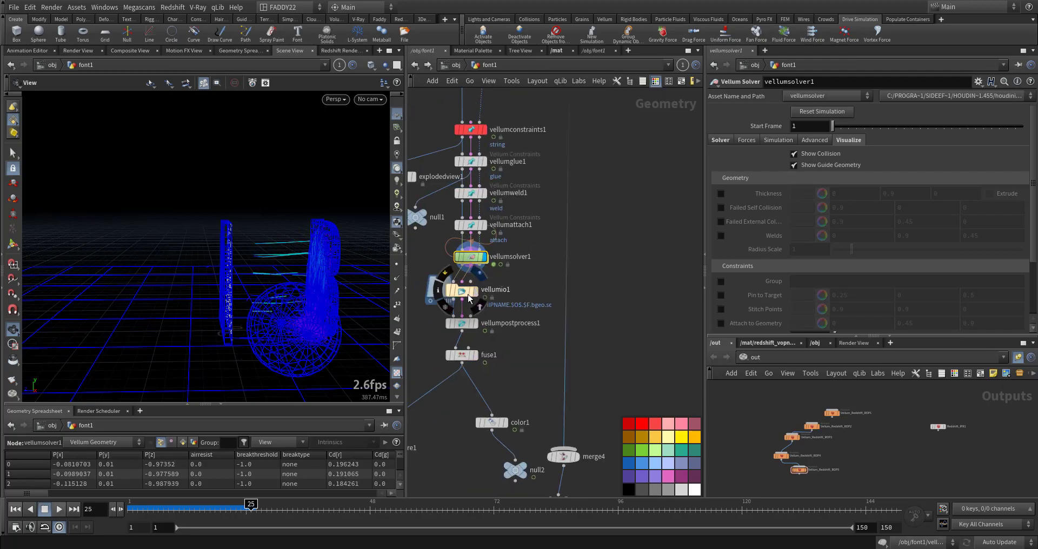
Show vellumio1's cached wire output, scrub through it and maximize the Scene View.
{"action": "left_click", "coordinate": [471, 288]}
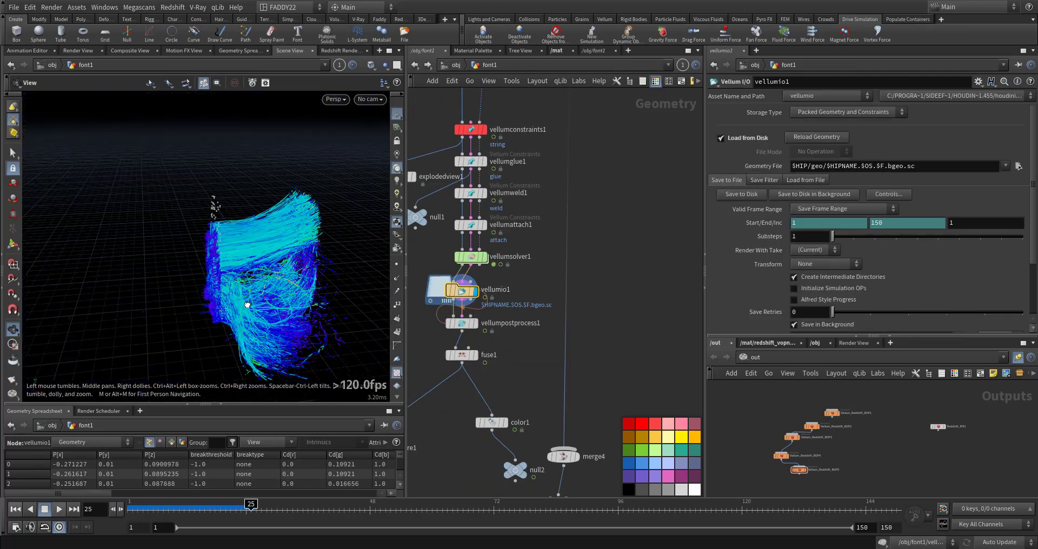
{"action": "left_click_drag", "start_coordinate": [250, 504], "coordinate": [178, 504]}
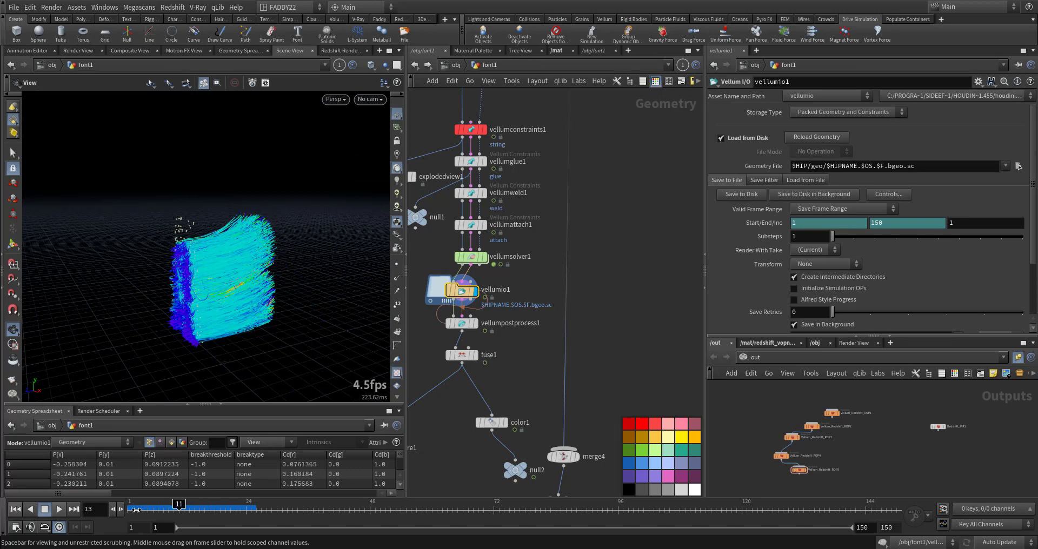
{"action": "left_click", "coordinate": [59, 510]}
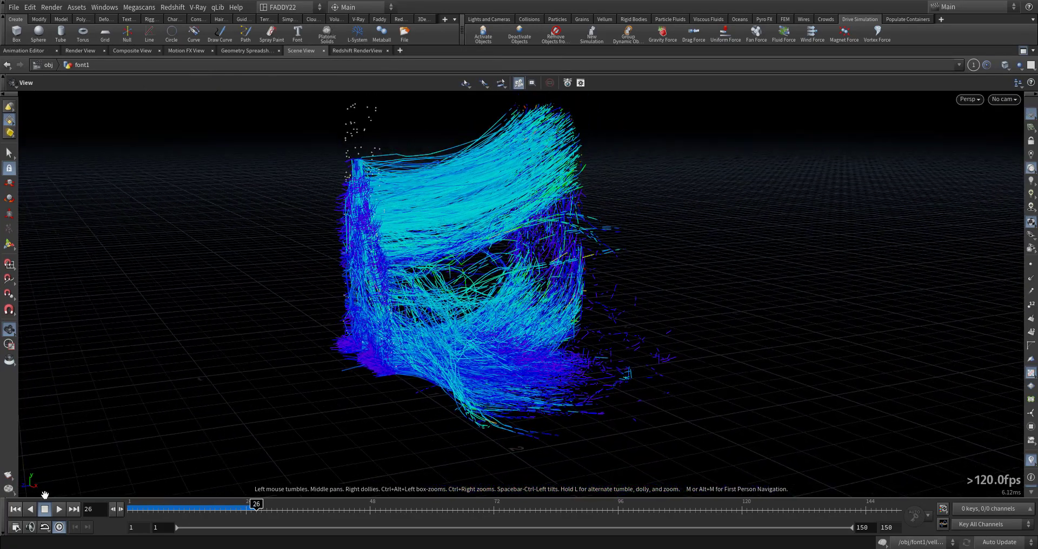
Play the cached wire-tearing animation through, stop it, and close the floating REDSHIFT render note.
{"action": "left_click", "coordinate": [59, 510]}
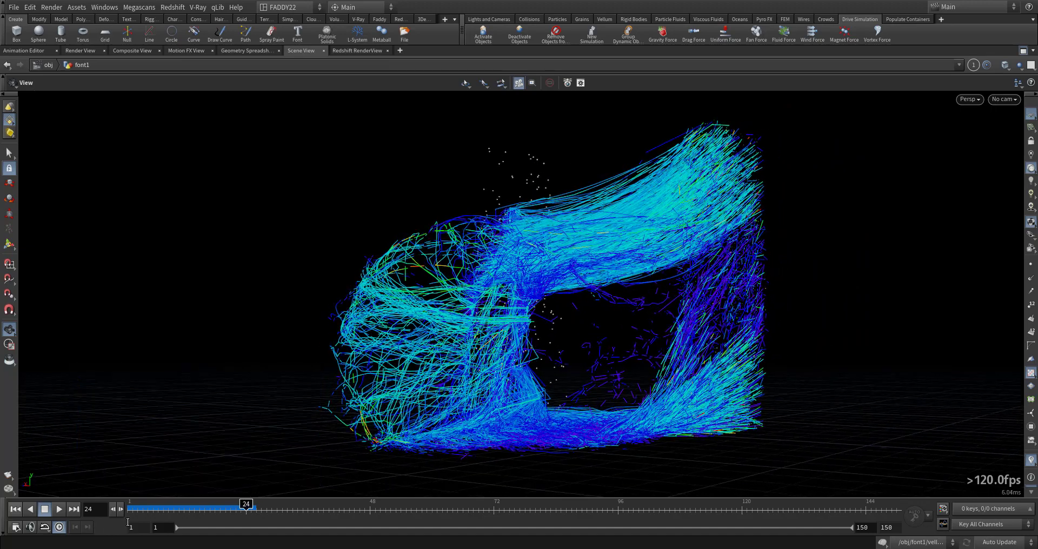
{"action": "left_click", "coordinate": [59, 509]}
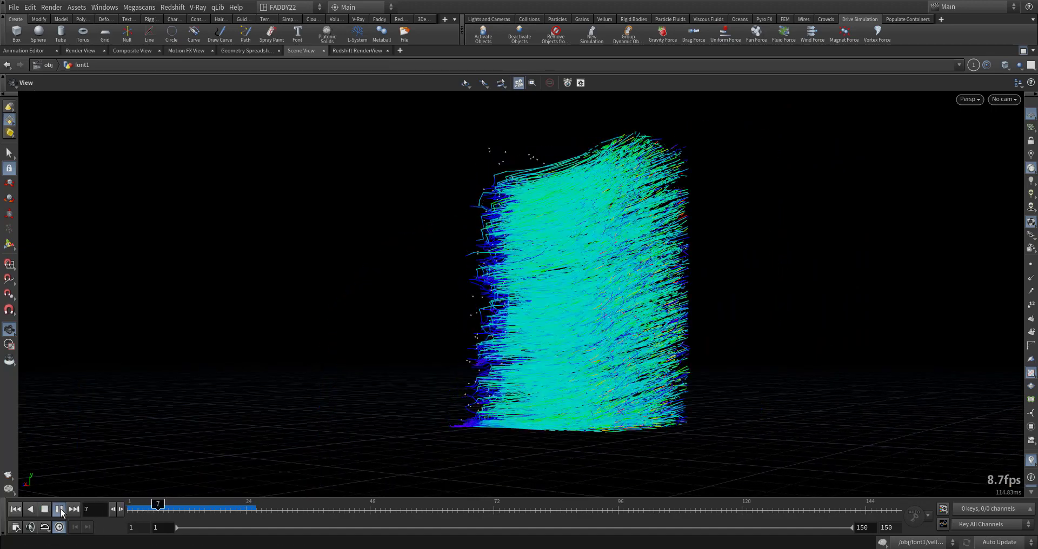
{"action": "left_click", "coordinate": [58, 510]}
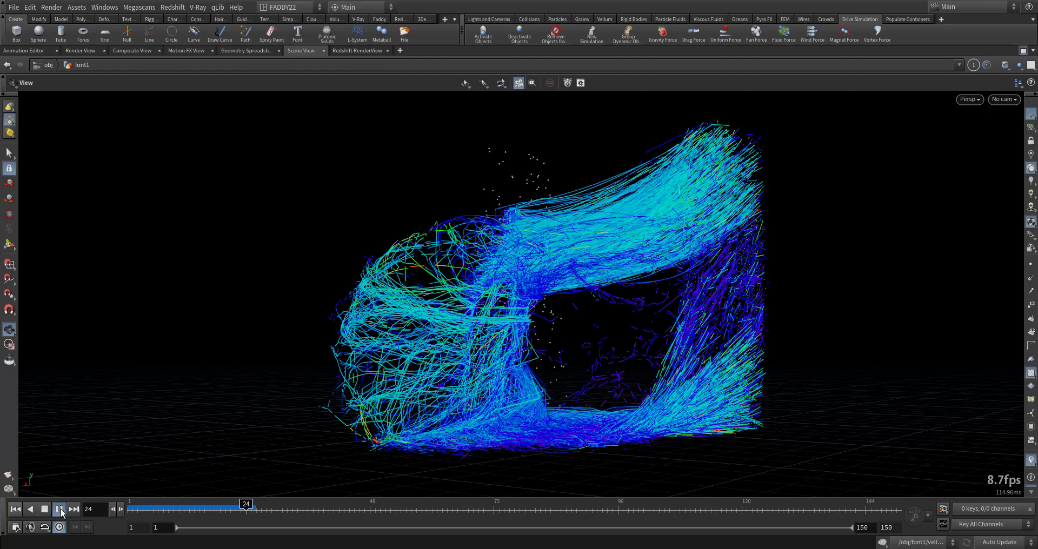
{"action": "left_click", "coordinate": [58, 510]}
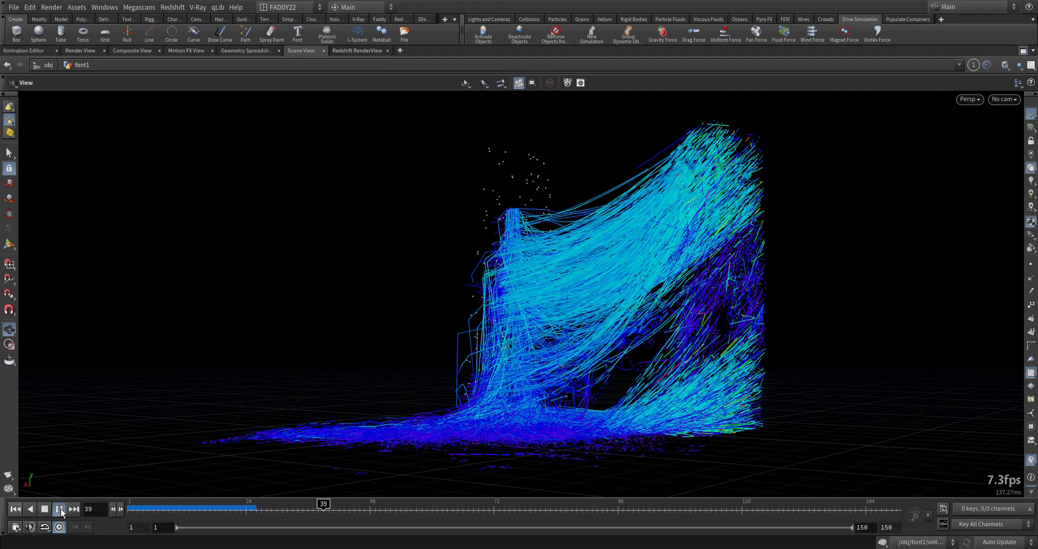
{"action": "left_click", "coordinate": [59, 509]}
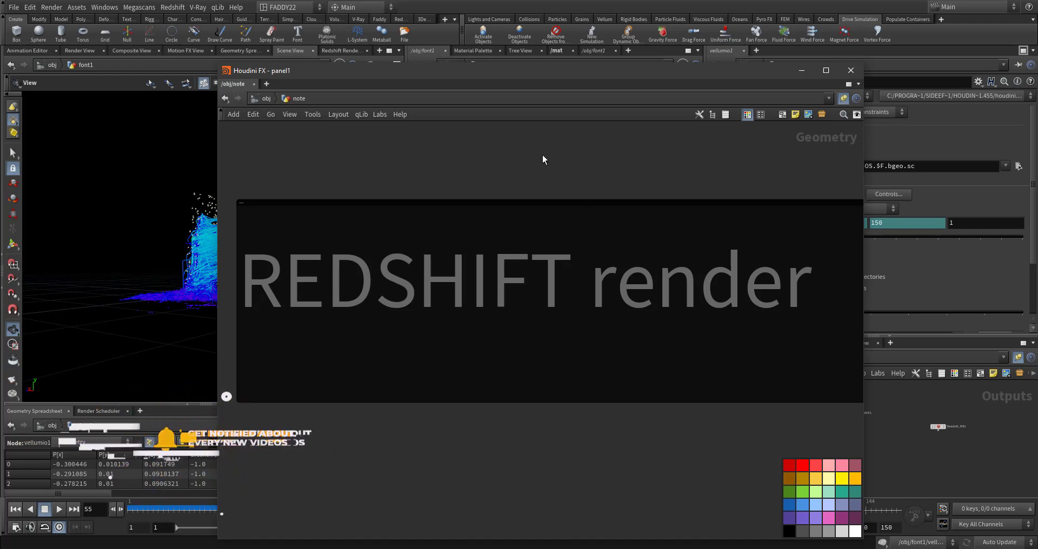
{"action": "left_click", "coordinate": [851, 70]}
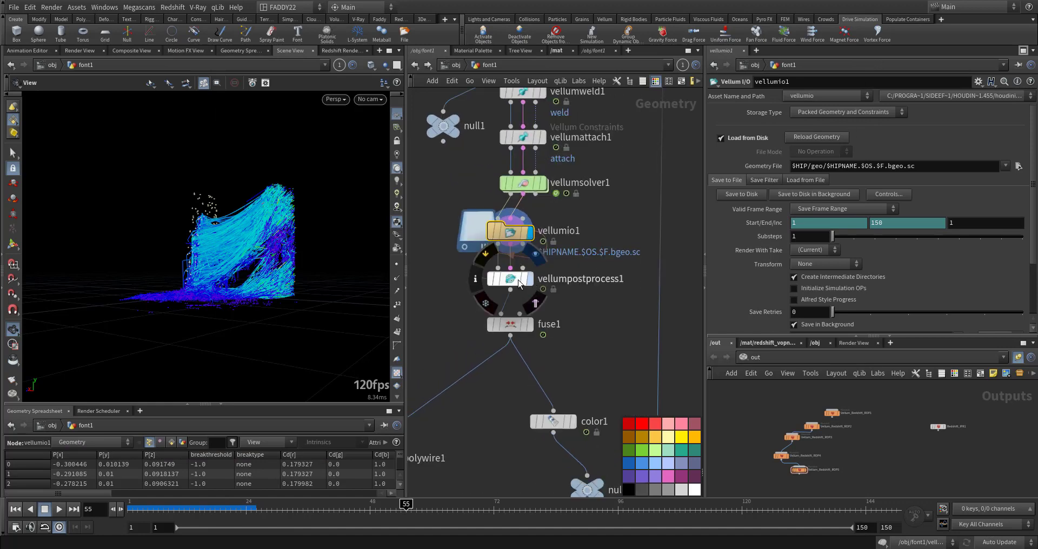
Adjust the spatial blur smoothing on vellumpostprocess1.
{"action": "left_click", "coordinate": [509, 278]}
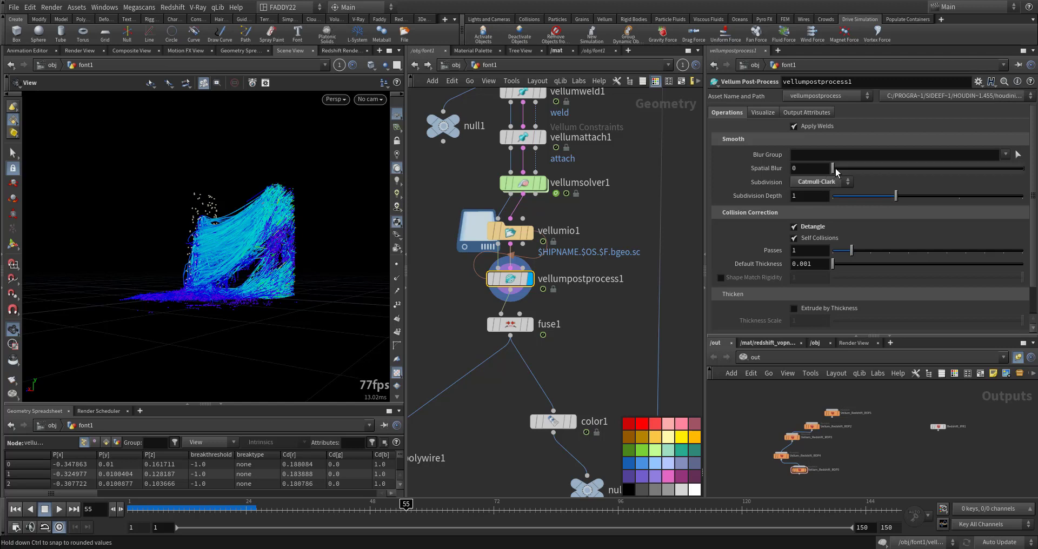
{"action": "left_click_drag", "start_coordinate": [836, 168], "coordinate": [843, 167]}
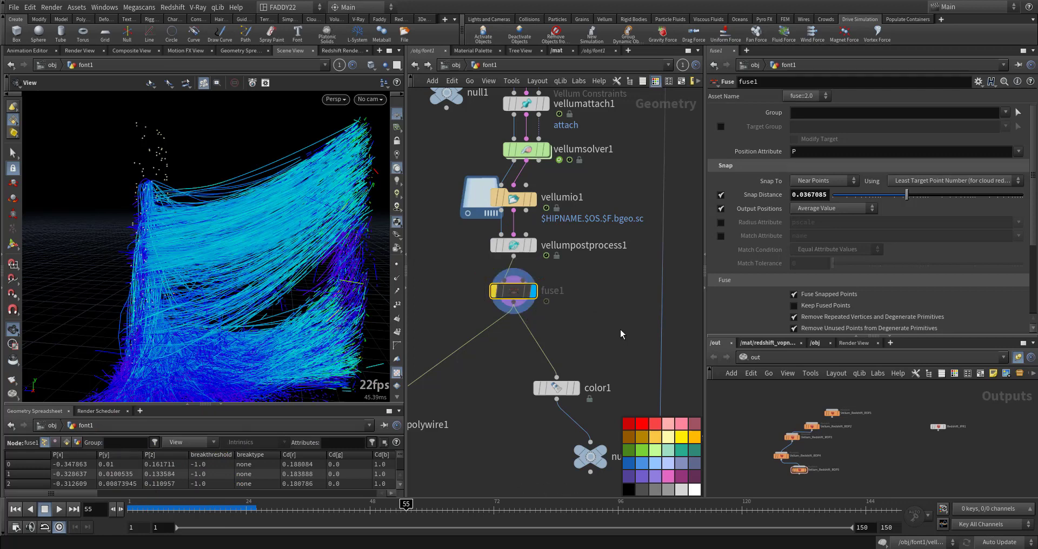
Display color1's ramp on the wires, driven by the breakthreshold attribute over a 0–70 range.
{"action": "left_click", "coordinate": [500, 287]}
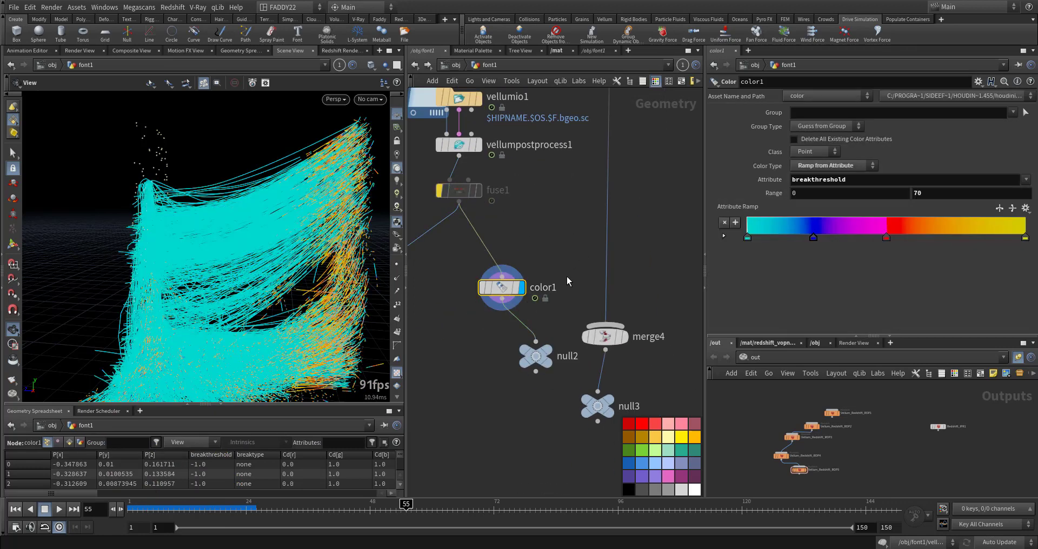
{"action": "left_click", "coordinate": [819, 179]}
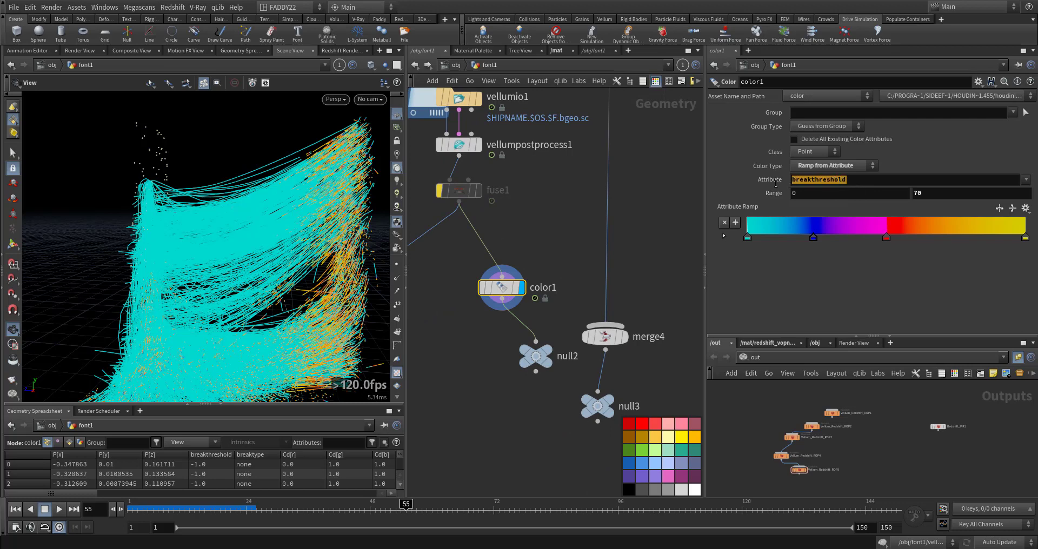
{"action": "left_click", "coordinate": [970, 193]}
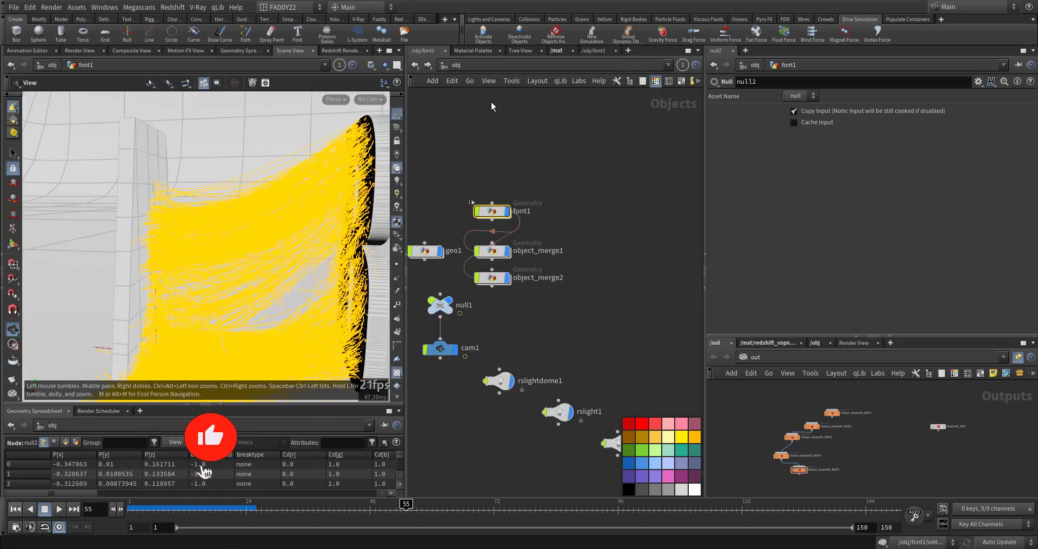
Bring up font1's Redshift OBJ Strands settings with the wires rendered as cylinder strands.
{"action": "left_click", "coordinate": [491, 211]}
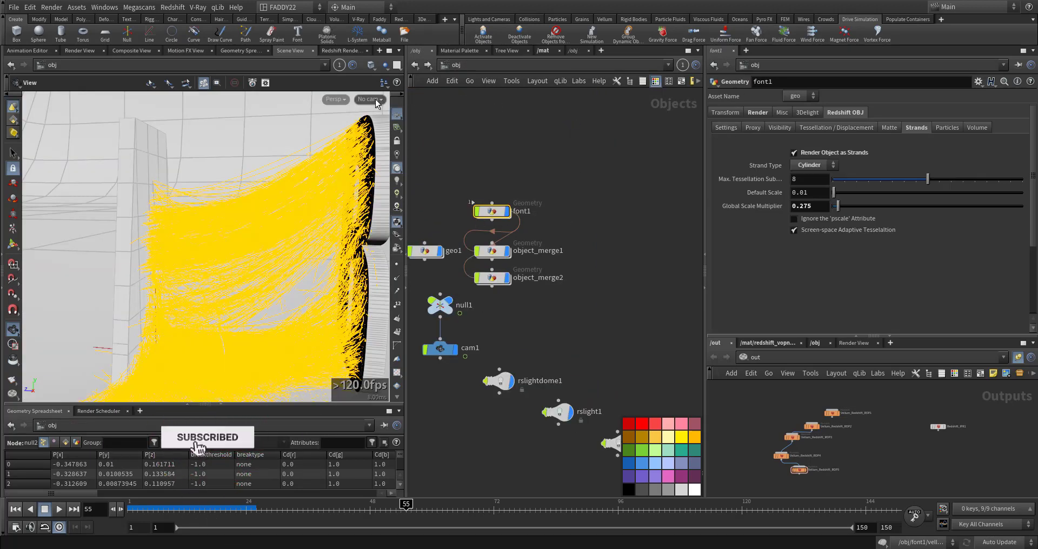
{"action": "left_click", "coordinate": [369, 99]}
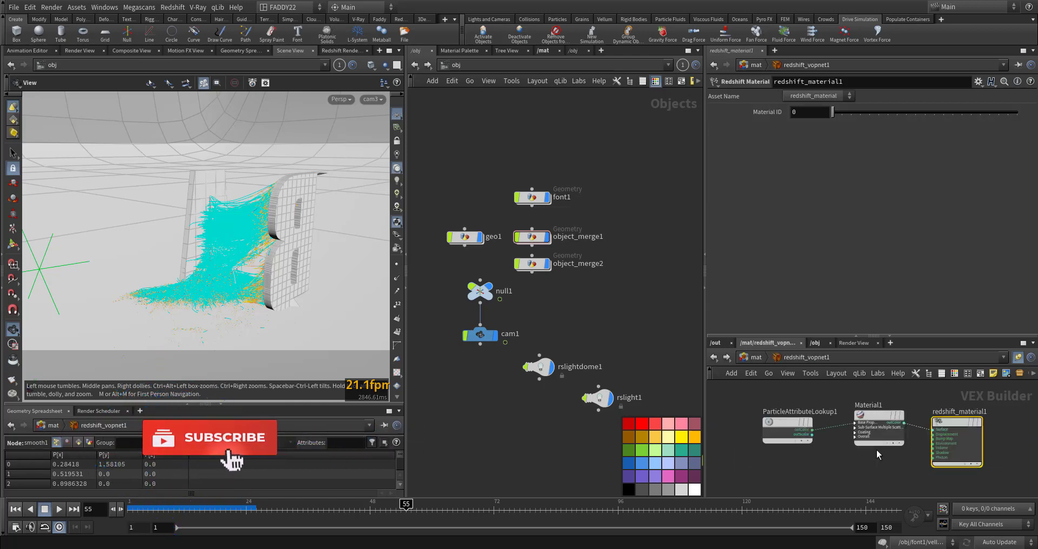
Have ParticleAttributeLookup1 read the Cd attribute into Material1 for the Redshift wire render.
{"action": "left_click", "coordinate": [788, 424]}
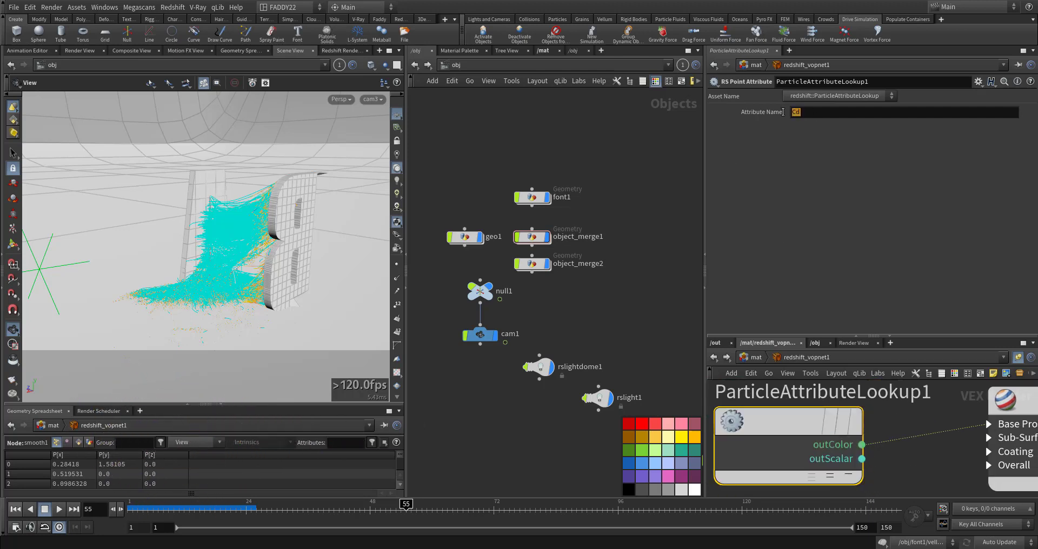
{"action": "left_click", "coordinate": [906, 418]}
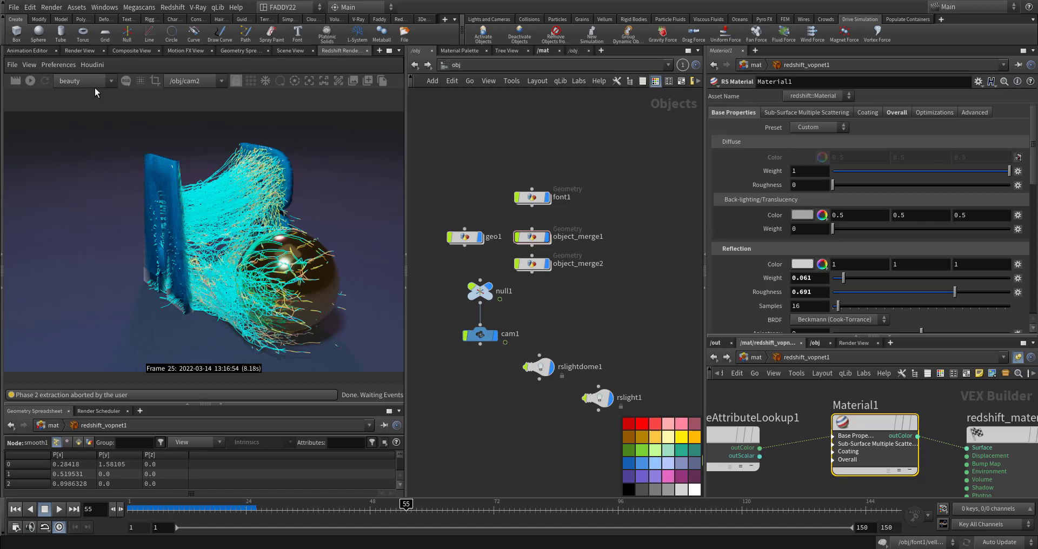
Raise Material1's diffuse roughness to 0.385, checking the tint and emission settings.
{"action": "left_click", "coordinate": [31, 80]}
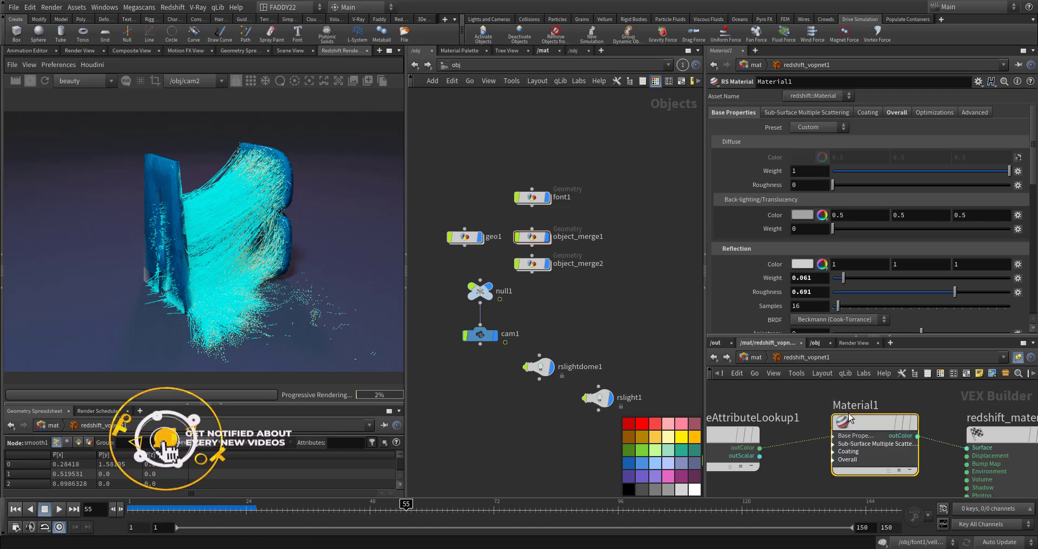
{"action": "left_click_drag", "start_coordinate": [832, 185], "coordinate": [880, 185]}
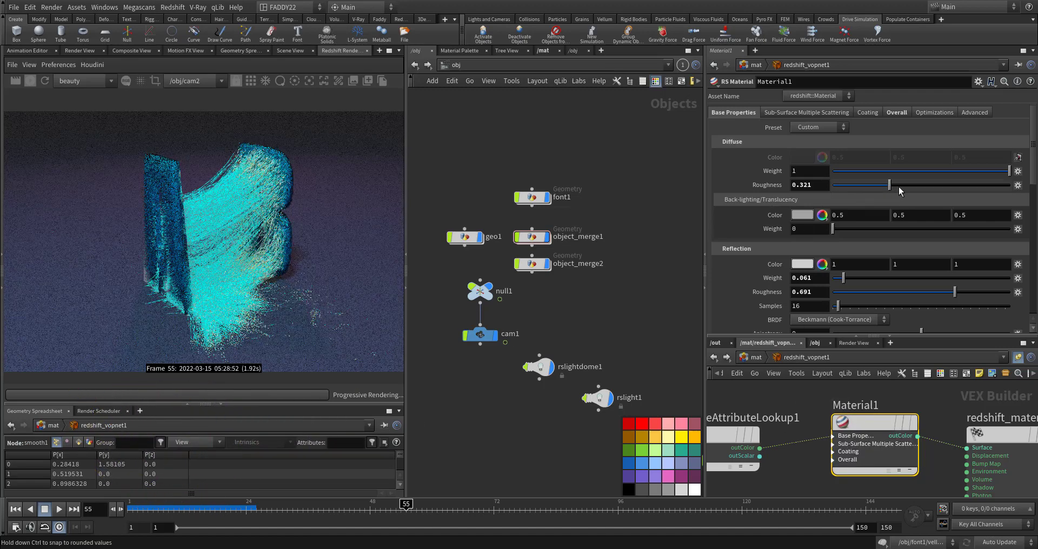
{"action": "left_click_drag", "start_coordinate": [874, 185], "coordinate": [900, 185]}
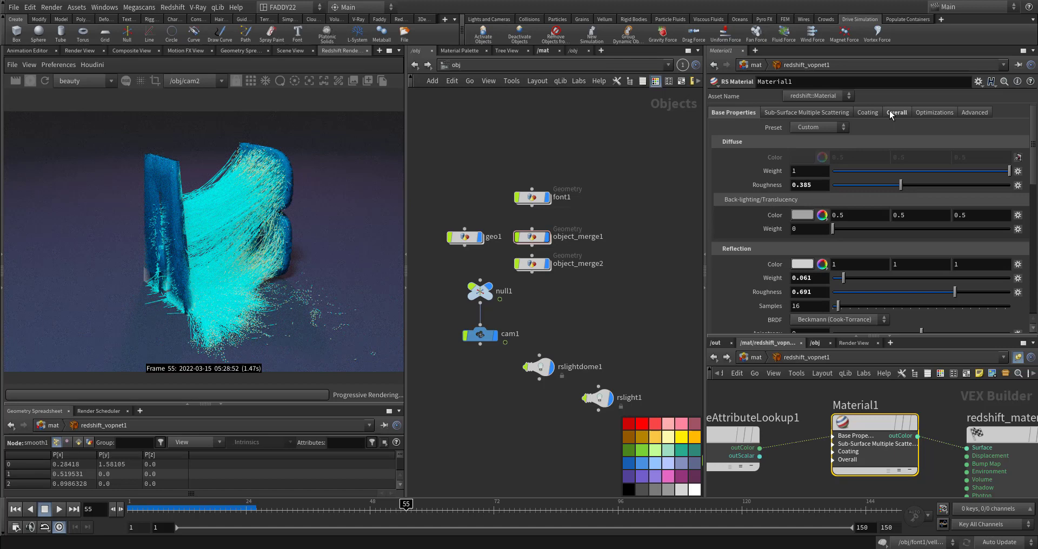
{"action": "left_click", "coordinate": [897, 112]}
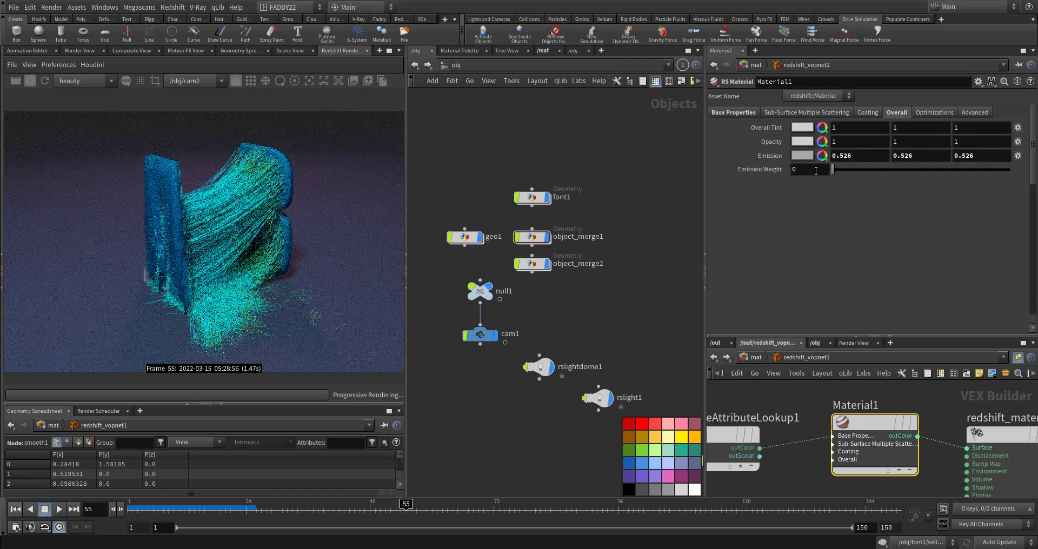
{"action": "left_click", "coordinate": [733, 112]}
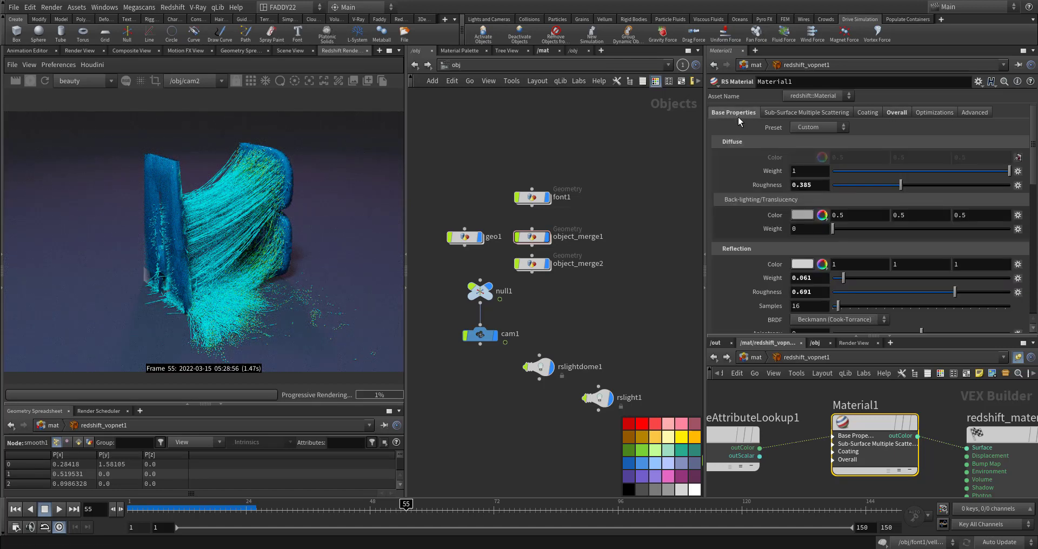
Try back-lighting translucency then return it to zero, and set reflection weight to 0.15.
{"action": "left_click_drag", "start_coordinate": [833, 228], "coordinate": [887, 229]}
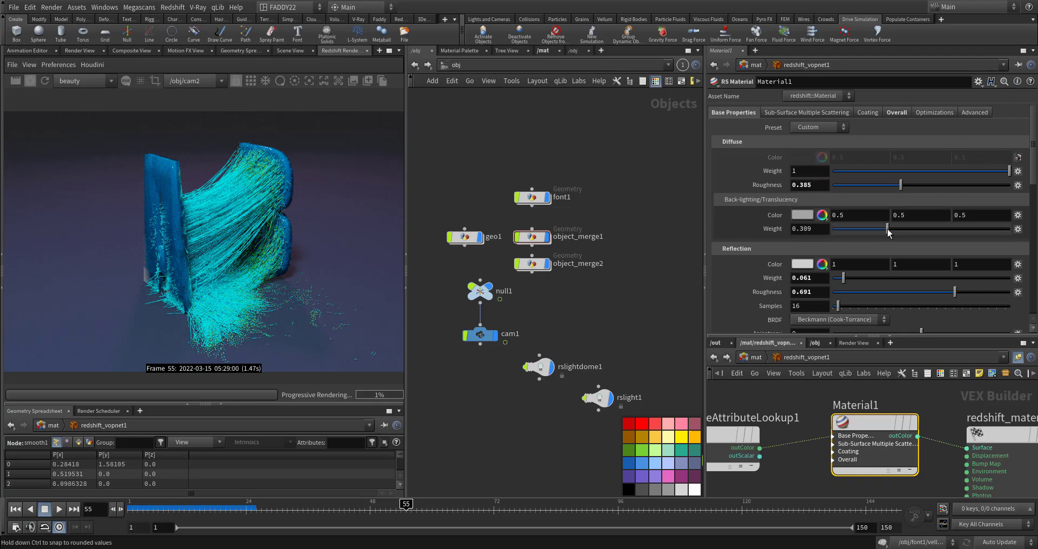
{"action": "left_click_drag", "start_coordinate": [880, 230], "coordinate": [918, 229]}
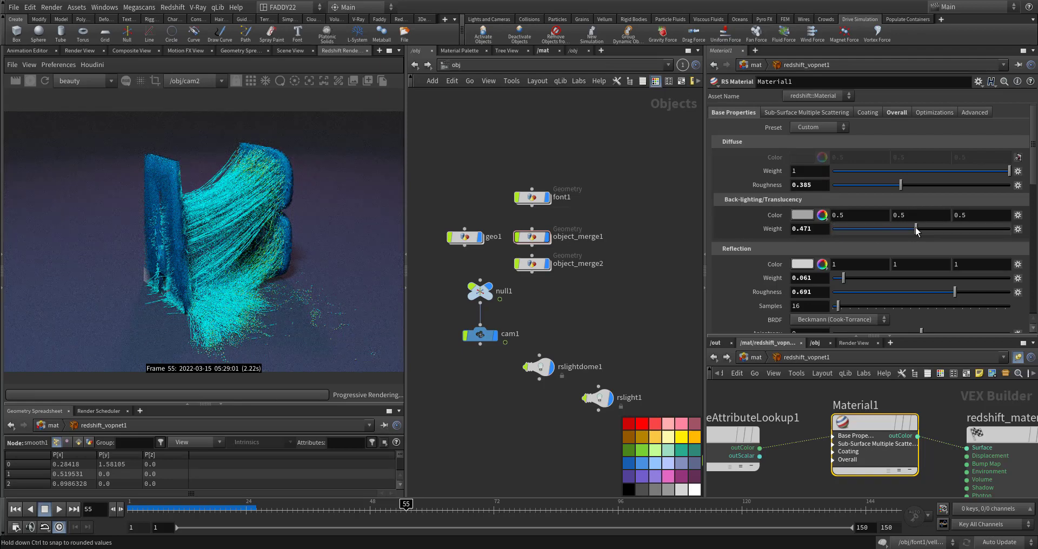
{"action": "left_click_drag", "start_coordinate": [916, 229], "coordinate": [832, 228]}
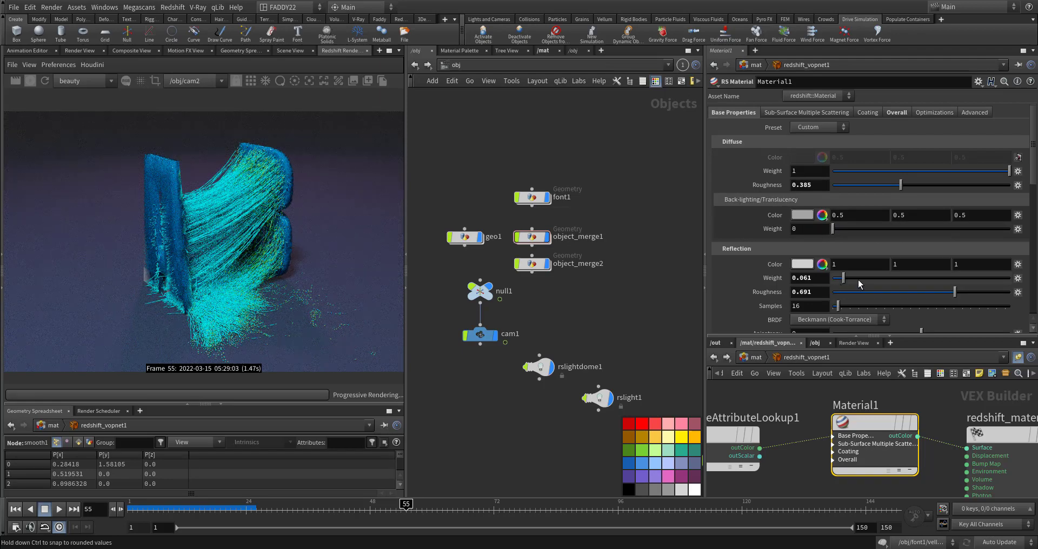
{"action": "left_click_drag", "start_coordinate": [838, 278], "coordinate": [906, 278]}
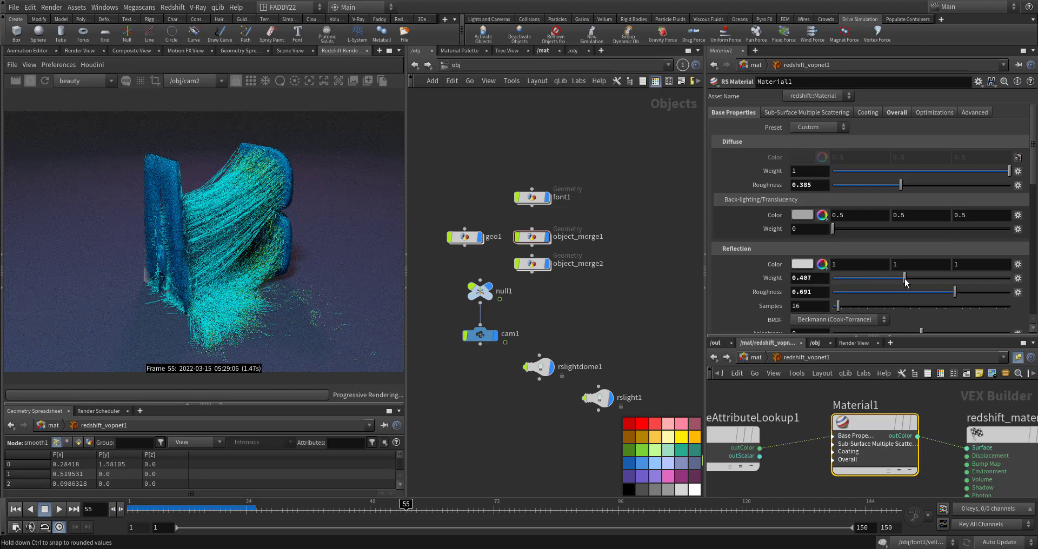
{"action": "left_click_drag", "start_coordinate": [907, 278], "coordinate": [845, 278]}
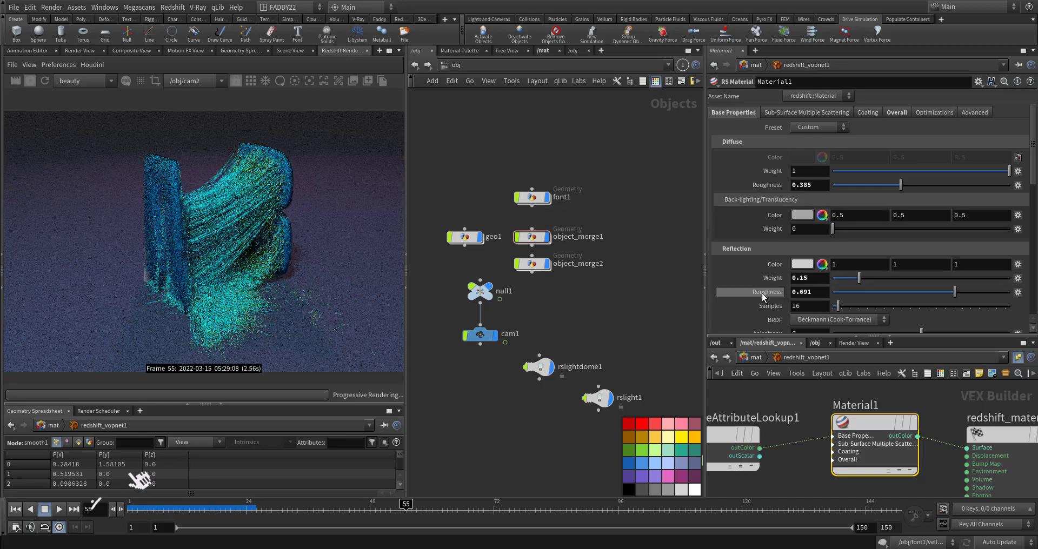
Add a soft sheen to the wires with sheen weight 0.287.
{"action": "scroll", "scroll_direction": "down", "scroll_amount": 3}
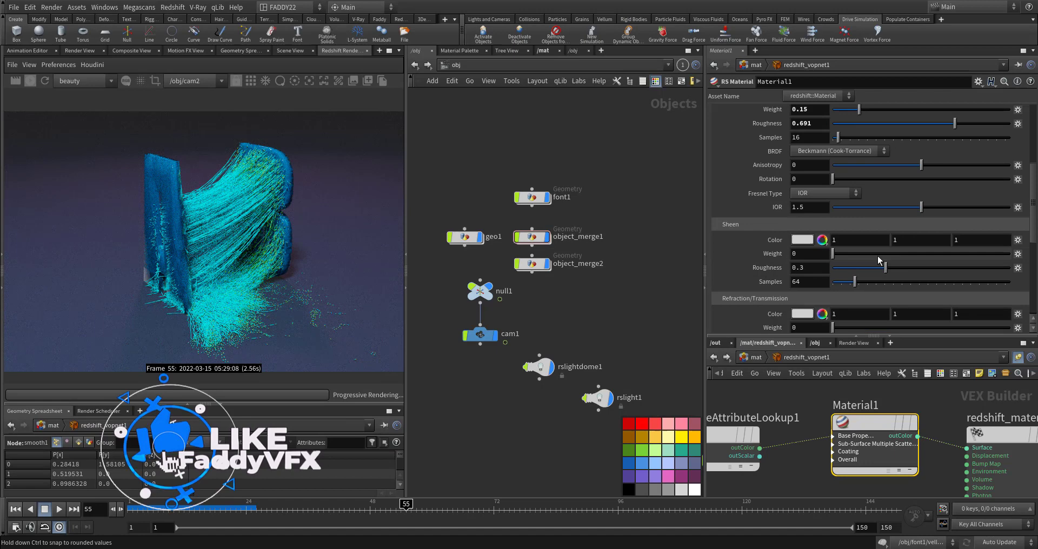
{"action": "left_click_drag", "start_coordinate": [836, 253], "coordinate": [877, 254]}
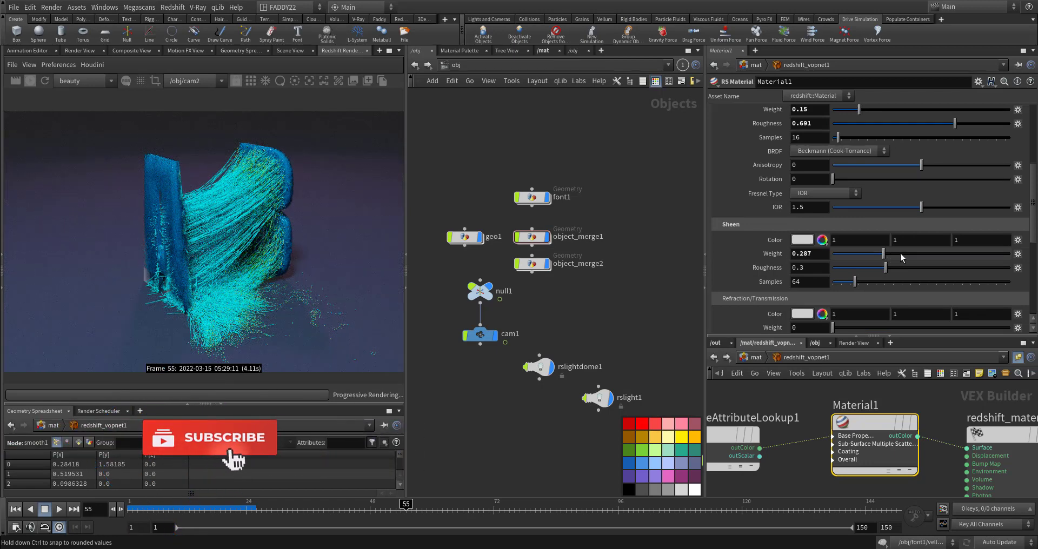
{"action": "left_click", "coordinate": [531, 197]}
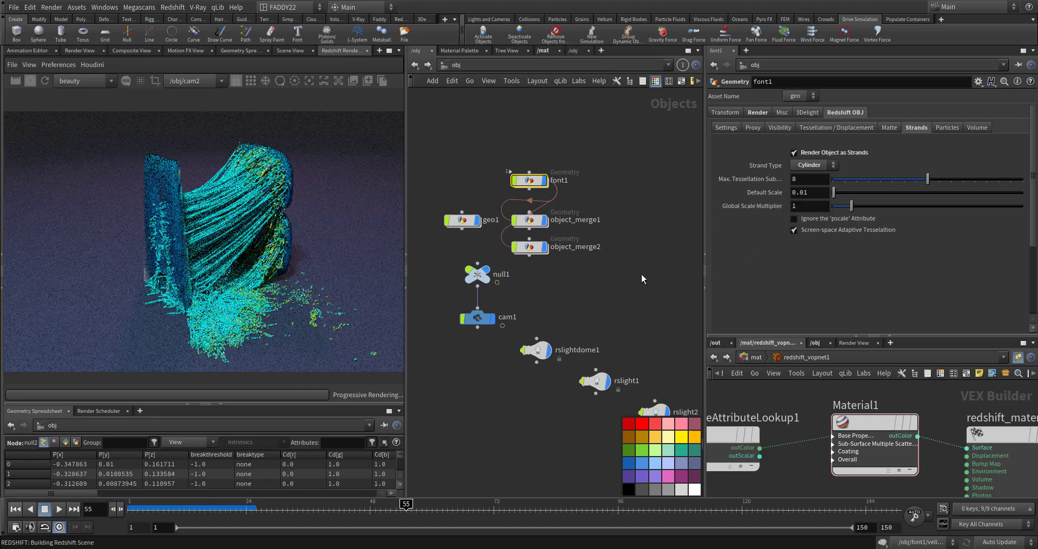
Render font1's strands as flat strips with a global scale multiplier of 0.3.
{"action": "left_click", "coordinate": [814, 164]}
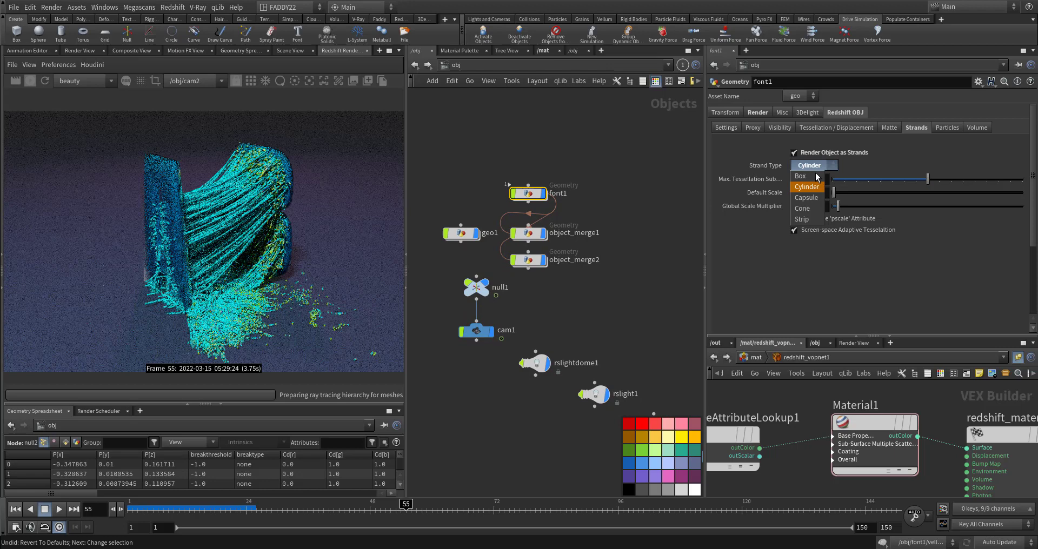
{"action": "left_click", "coordinate": [801, 220]}
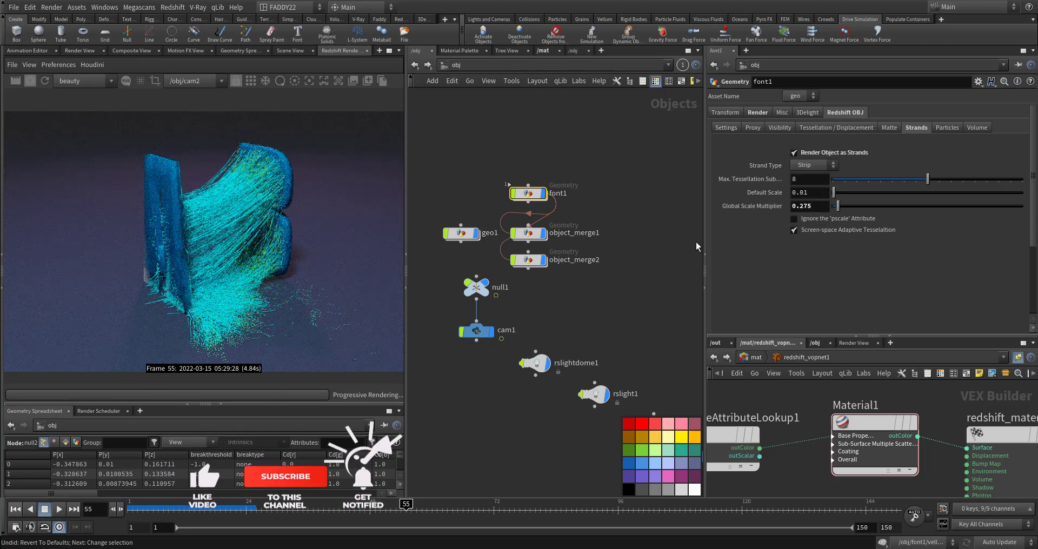
{"action": "left_click", "coordinate": [809, 205]}
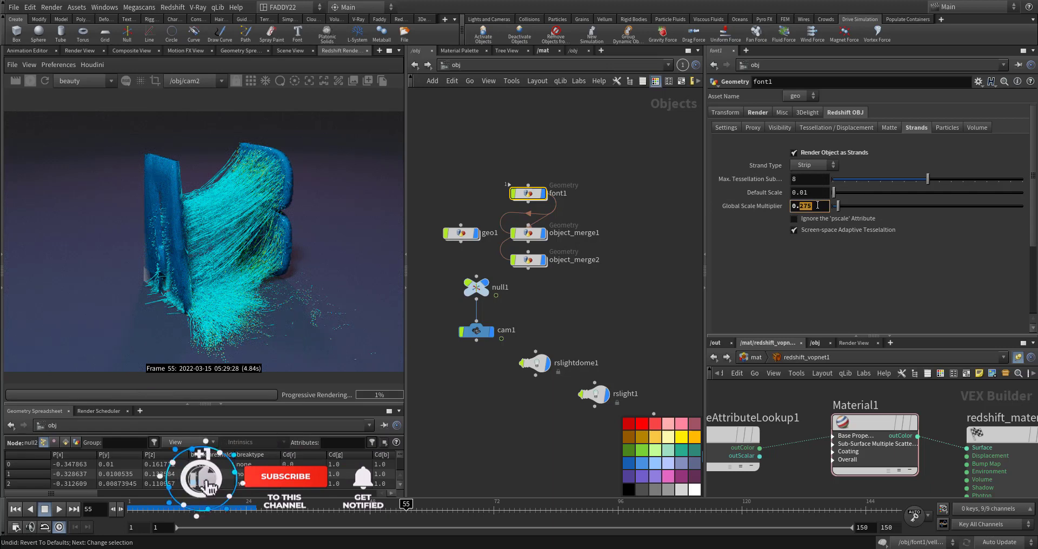
{"action": "type", "text": "0.3"}
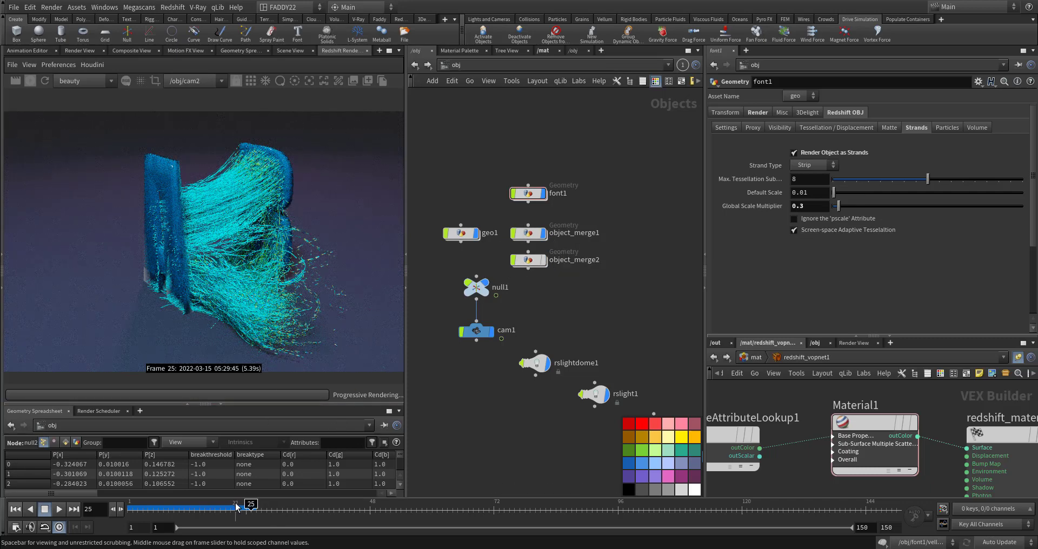
Scrub back to frame 22 and bring up the dome light's settings.
{"action": "left_click_drag", "start_coordinate": [250, 508], "coordinate": [235, 508]}
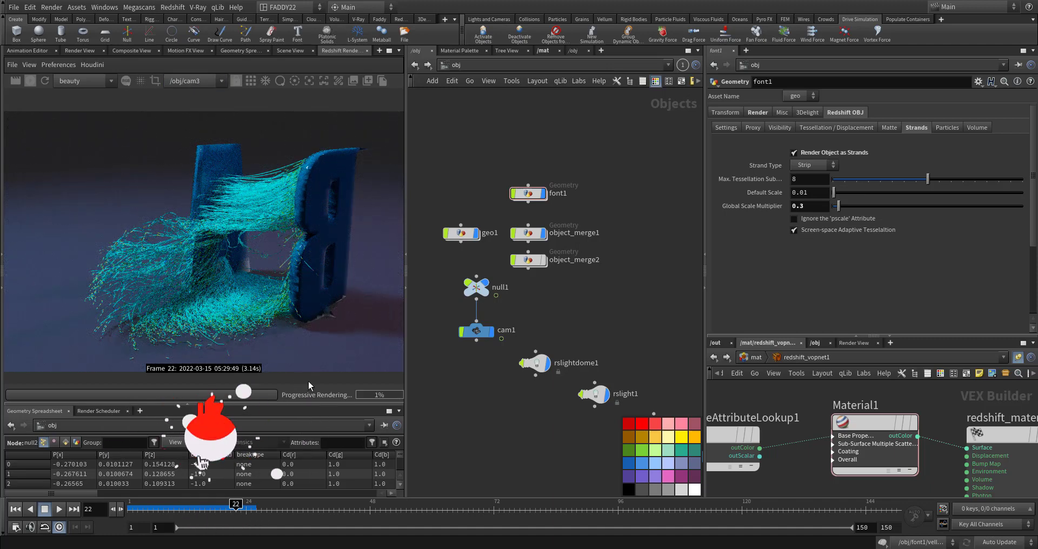
{"action": "left_click", "coordinate": [534, 363]}
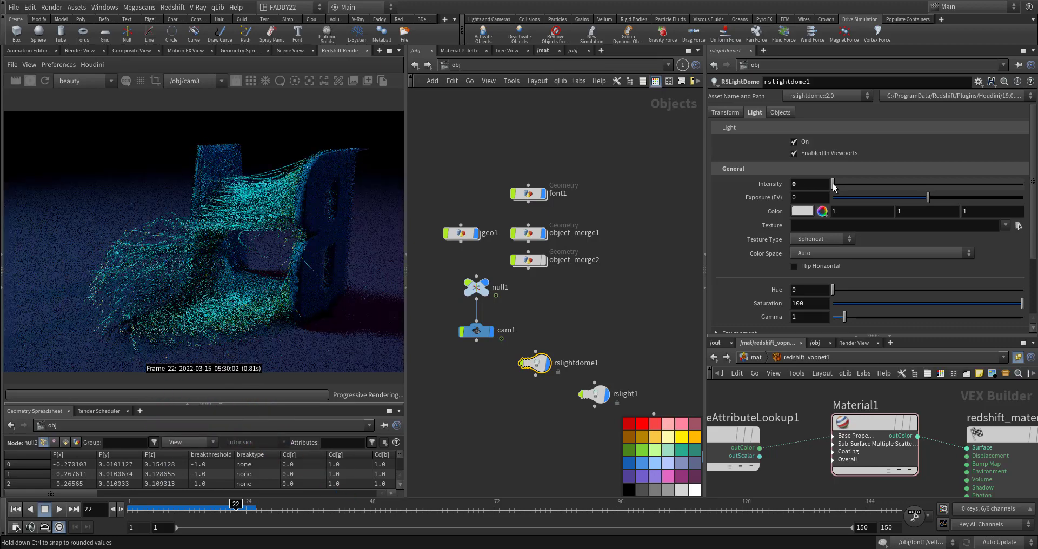
Tint rslightdome1 a teal blue-green from the Color Editor swatches.
{"action": "left_click", "coordinate": [801, 211]}
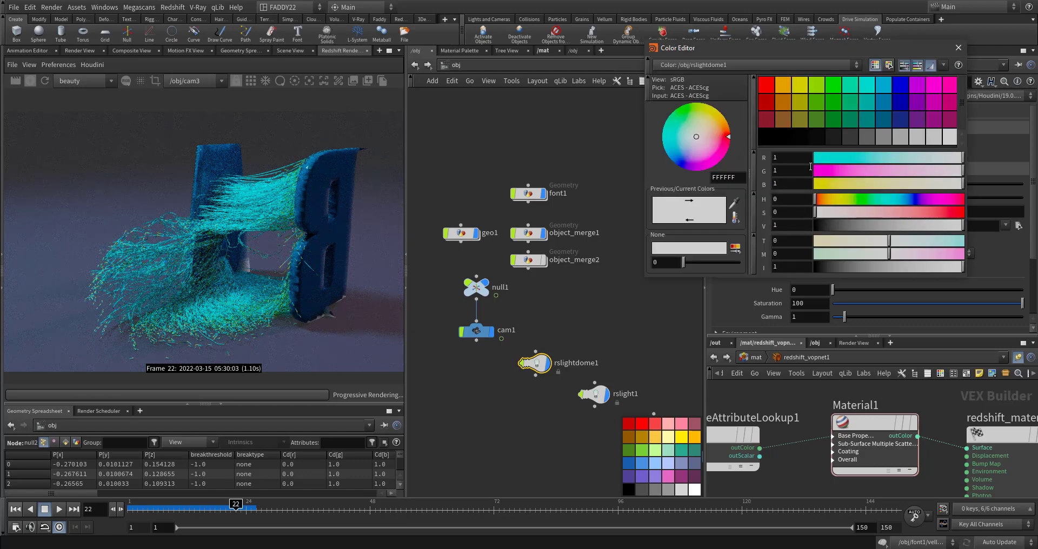
{"action": "left_click", "coordinate": [710, 108]}
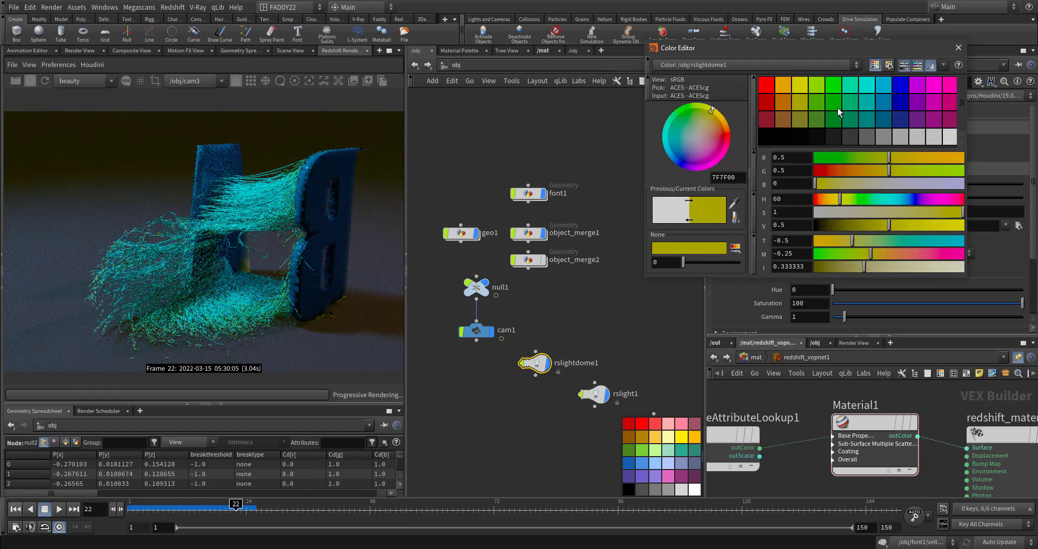
{"action": "left_click", "coordinate": [878, 111]}
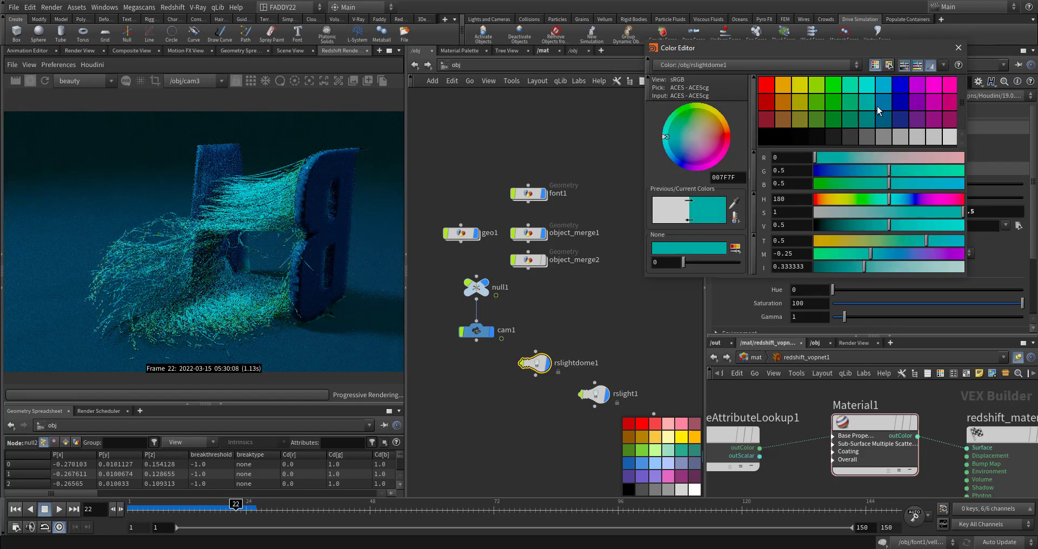
{"action": "left_click", "coordinate": [939, 102]}
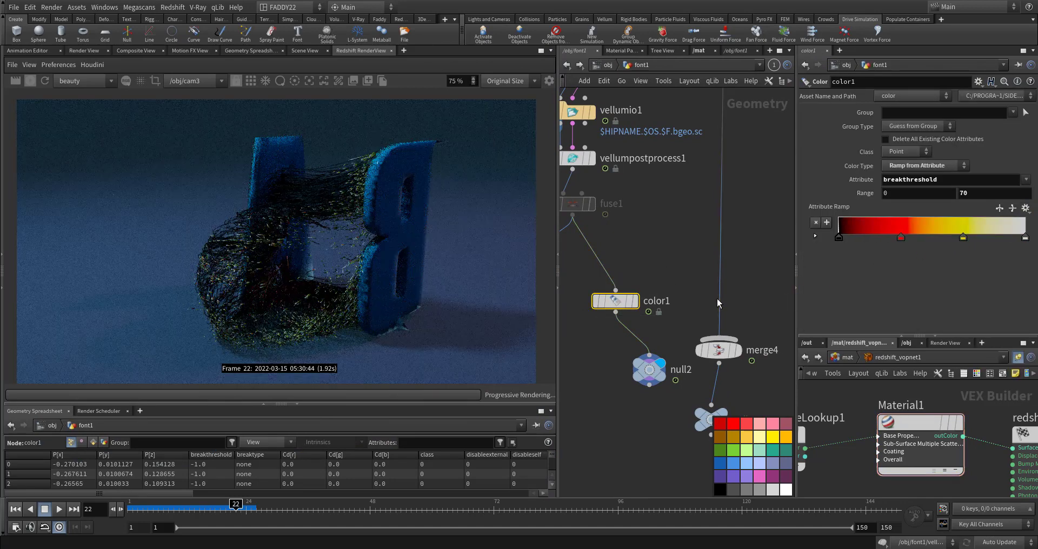
Cycle the wire ramp through Cividis, Inferno, Grayscale and Infra-Red presets.
{"action": "left_click", "coordinate": [1028, 208]}
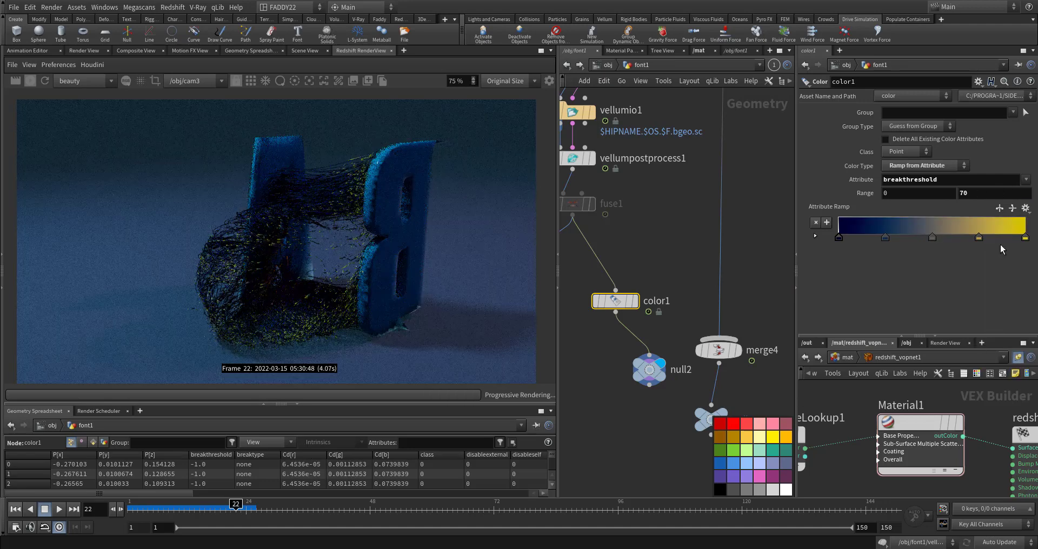
{"action": "left_click", "coordinate": [1027, 208]}
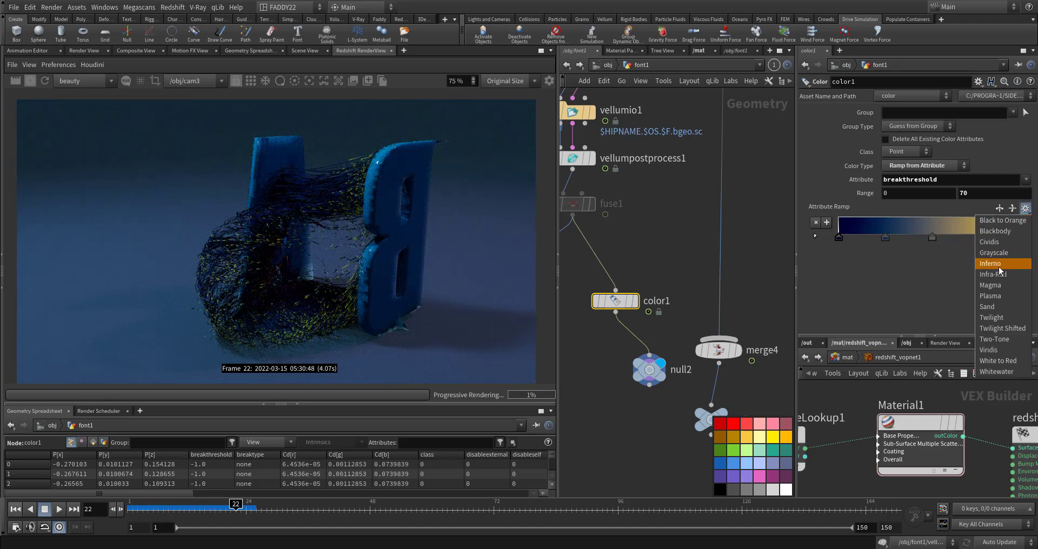
{"action": "left_click", "coordinate": [991, 263]}
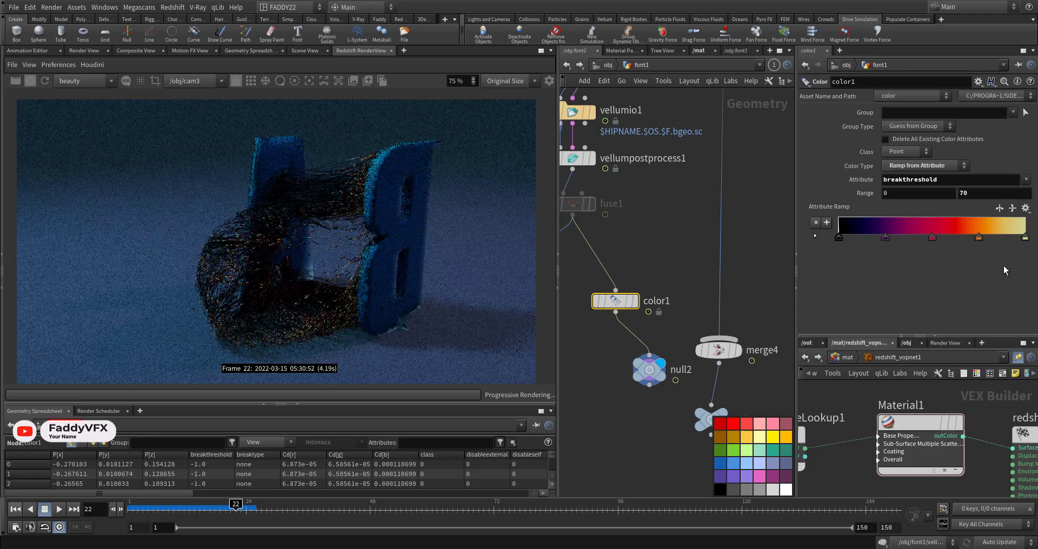
{"action": "left_click", "coordinate": [1027, 208]}
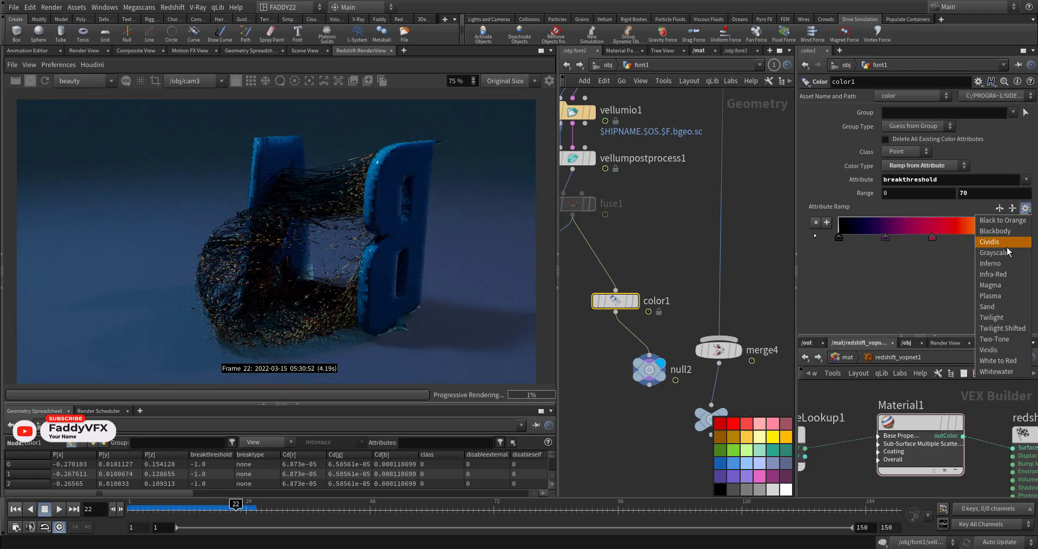
{"action": "left_click", "coordinate": [993, 252]}
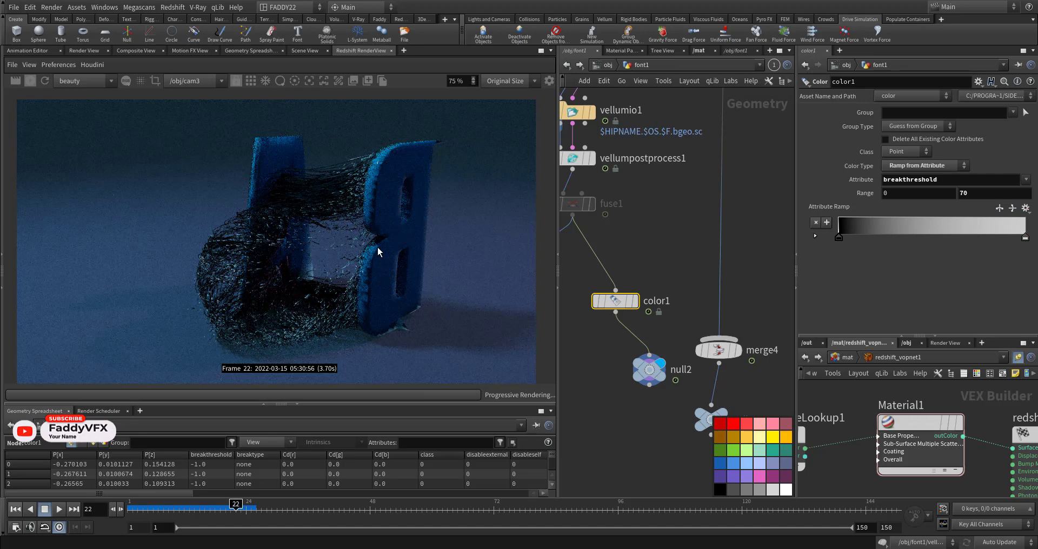
{"action": "left_click", "coordinate": [1025, 207]}
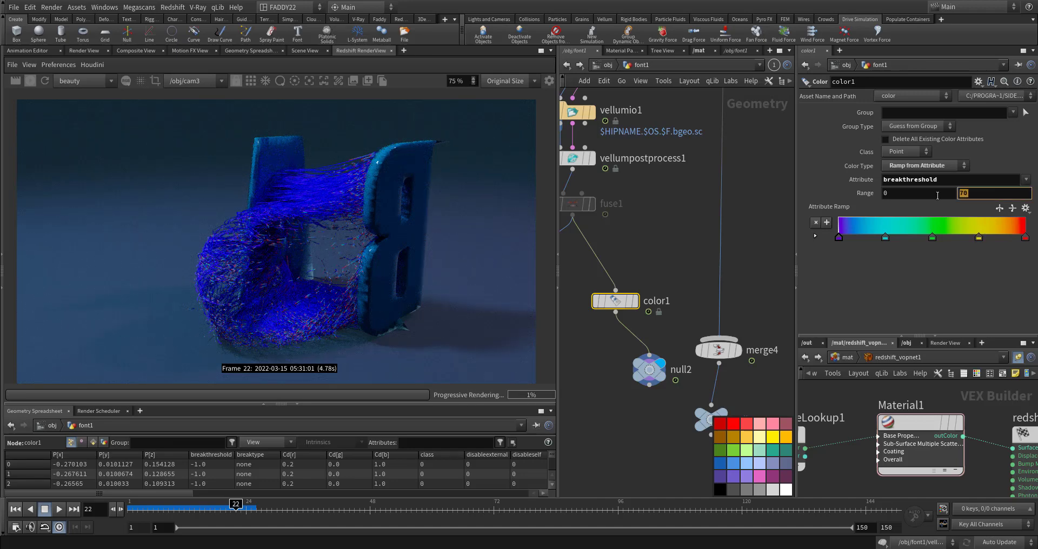
Try breakthreshold range maxima of 100 and 80 with the Magma and Plasma presets.
{"action": "type", "text": "100"}
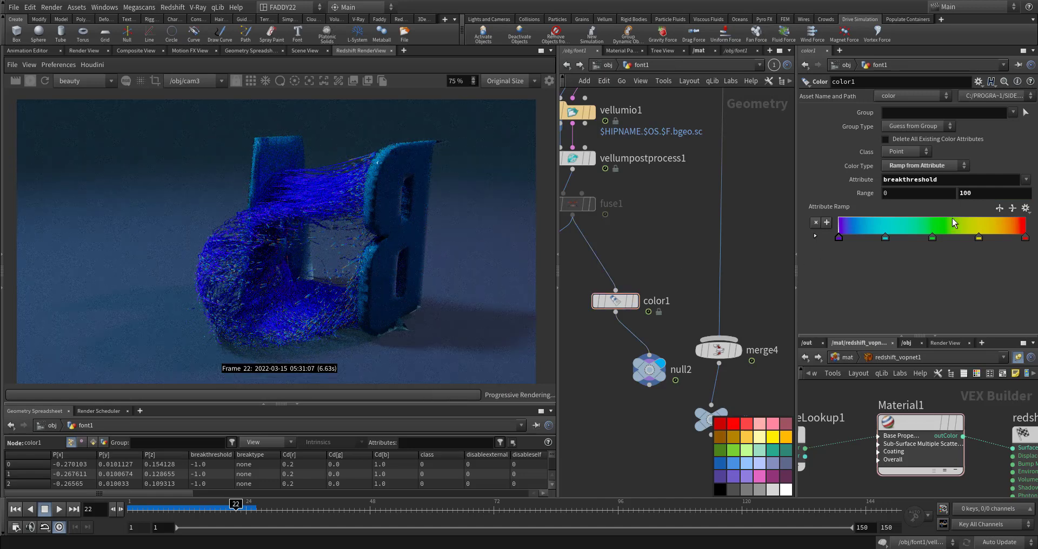
{"action": "type", "text": "8"}
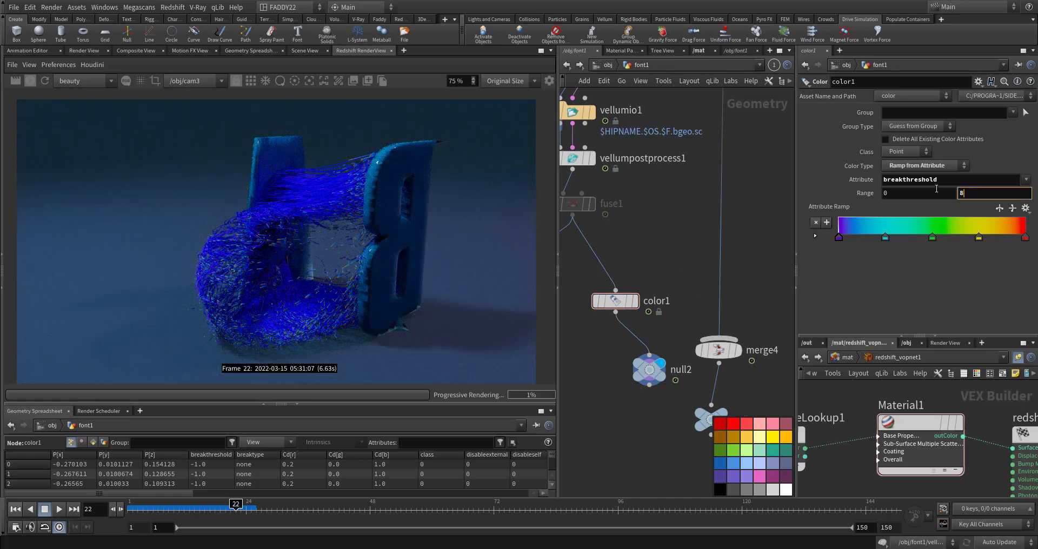
{"action": "type", "text": "80"}
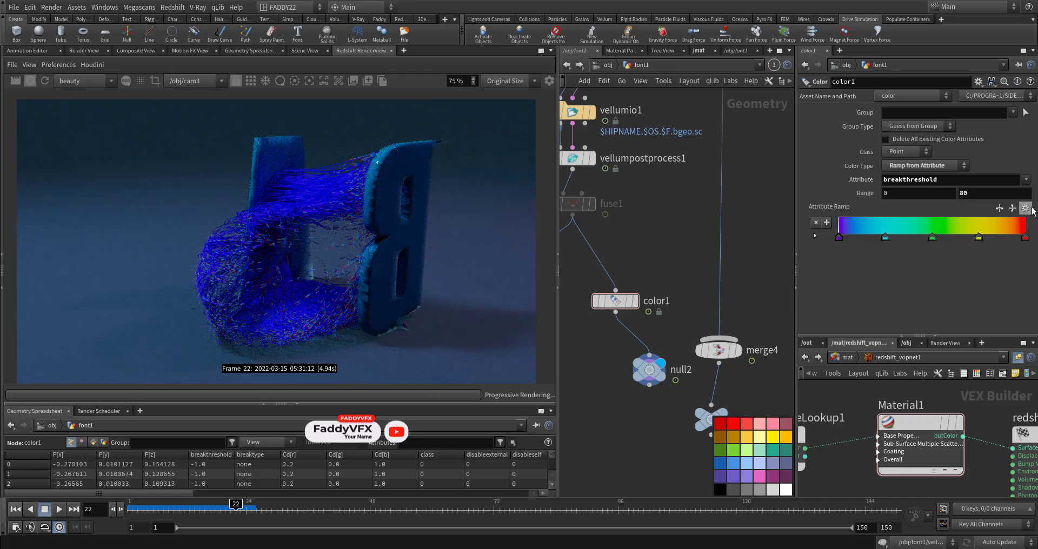
{"action": "left_click", "coordinate": [1029, 208]}
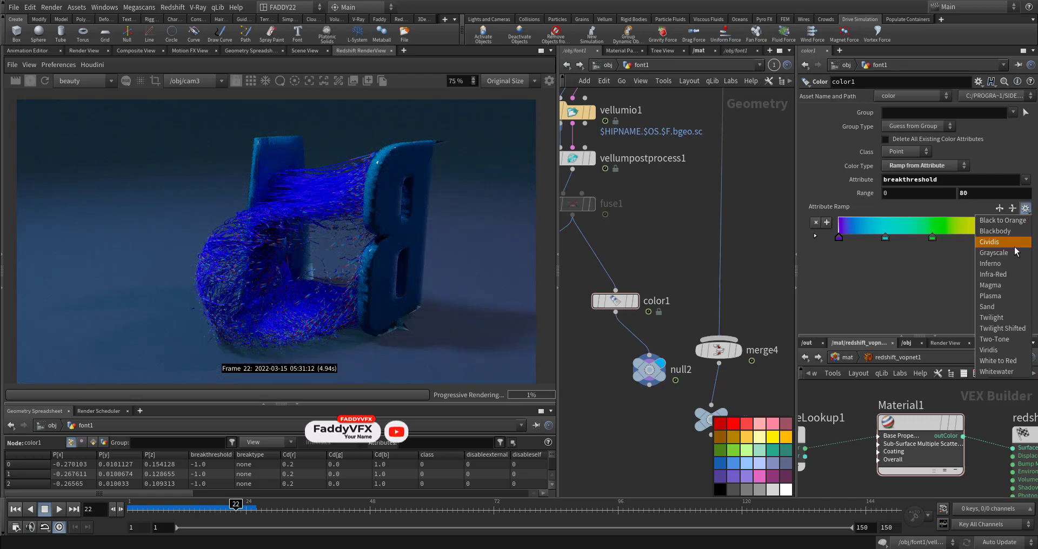
{"action": "left_click", "coordinate": [990, 284]}
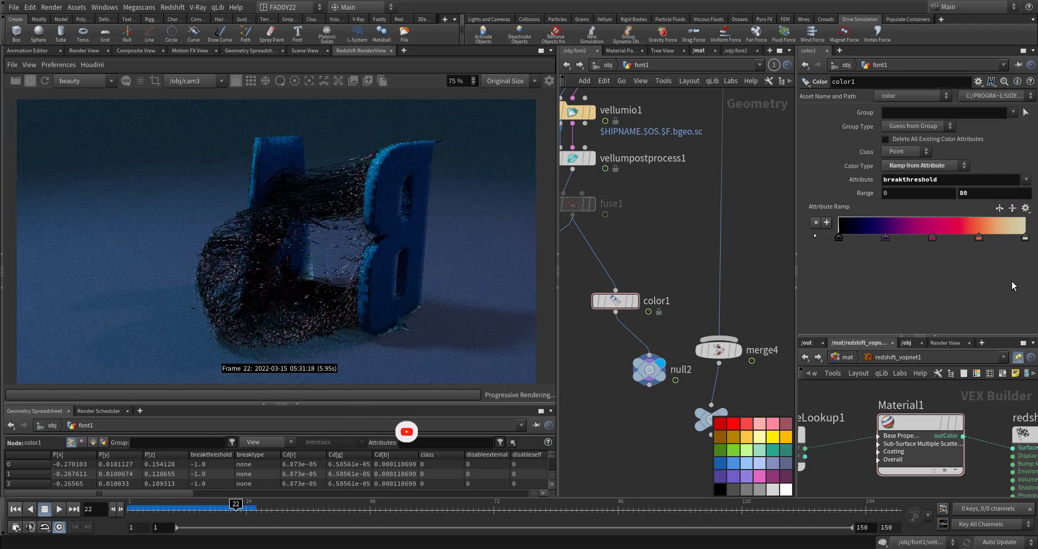
{"action": "left_click", "coordinate": [1026, 208]}
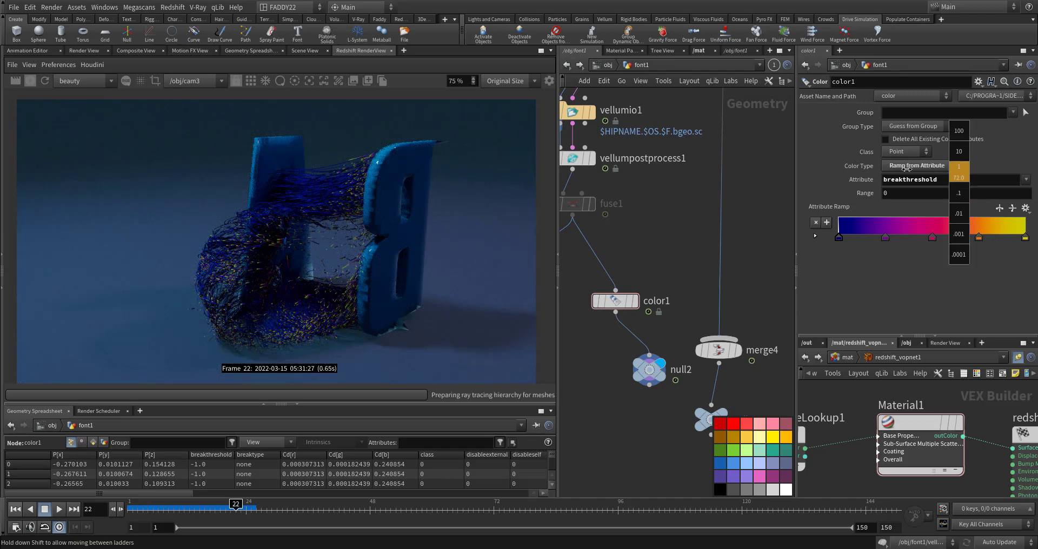
Set the range maximum to 50 and apply the Twilight Shifted preset to the ramp.
{"action": "type", "text": "70"}
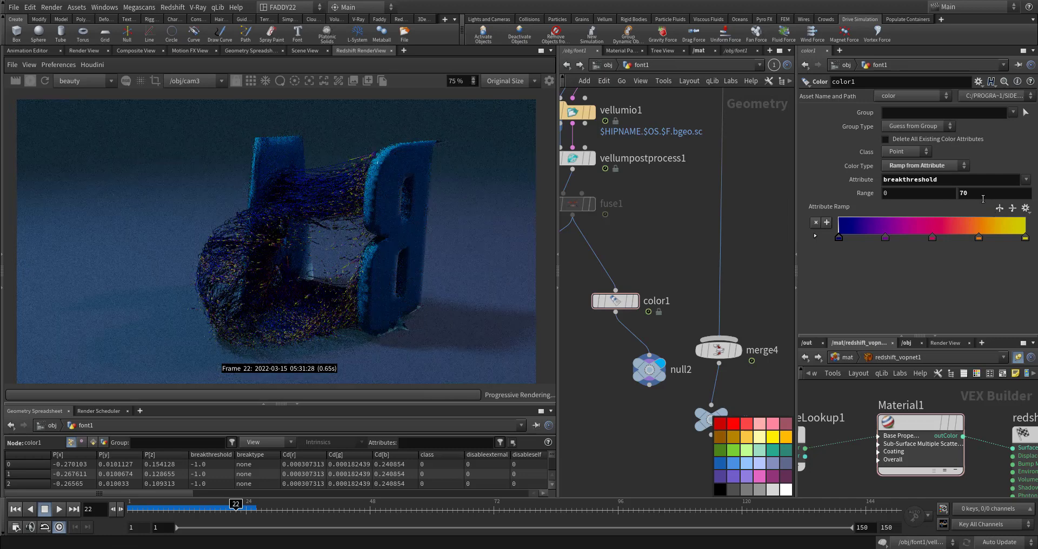
{"action": "type", "text": "5"}
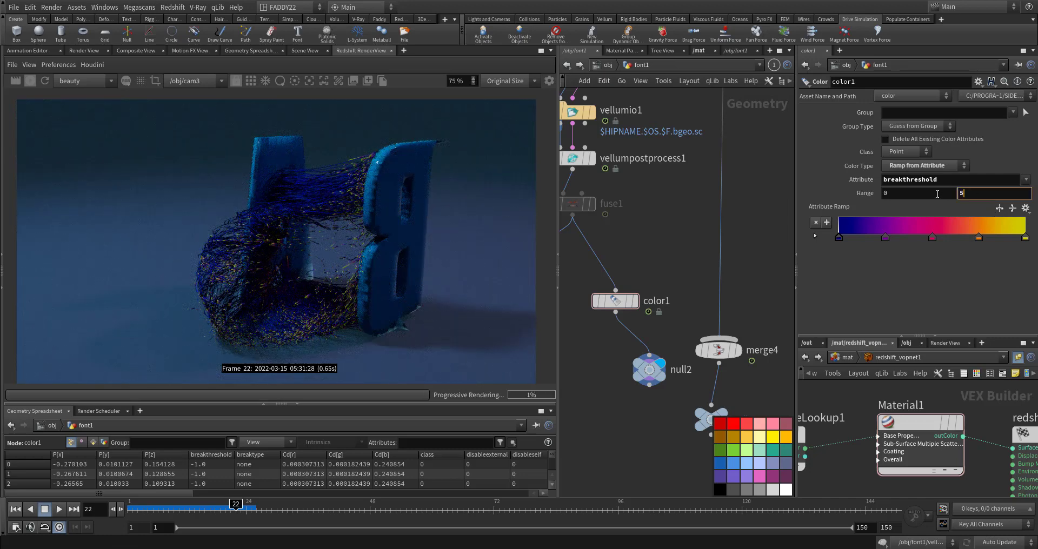
{"action": "type", "text": "50"}
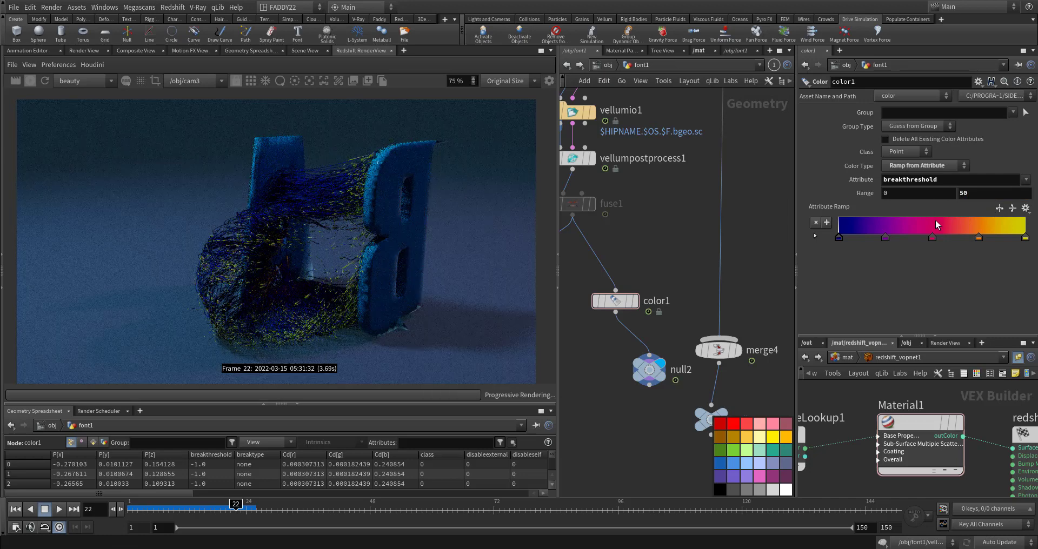
{"action": "left_click", "coordinate": [1027, 208]}
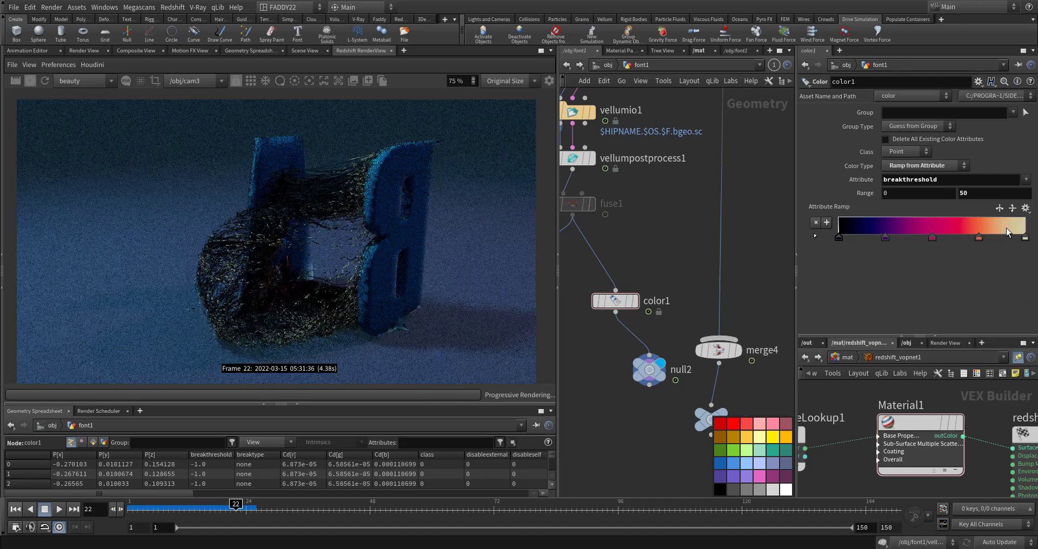
{"action": "left_click", "coordinate": [1025, 207]}
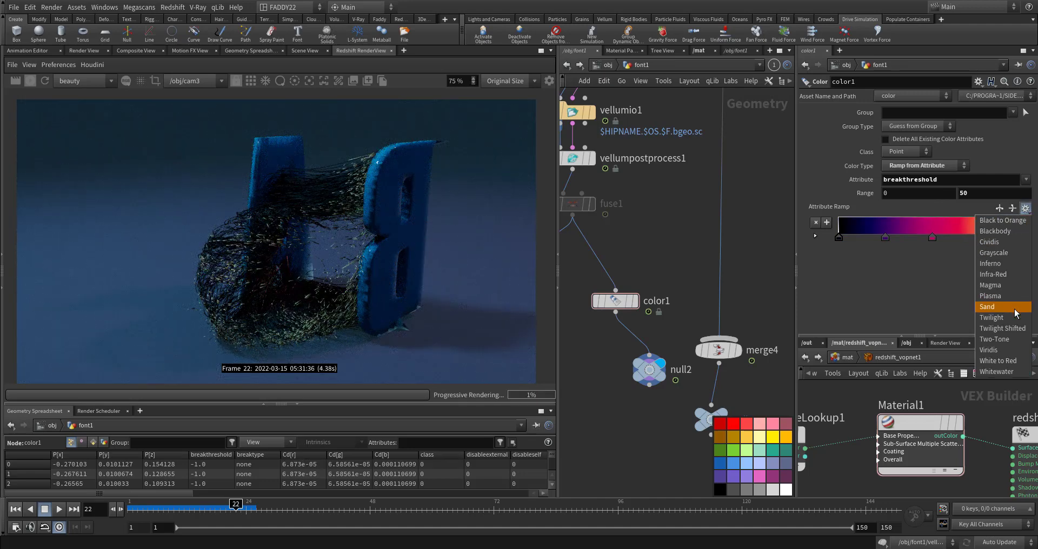
{"action": "left_click", "coordinate": [987, 306]}
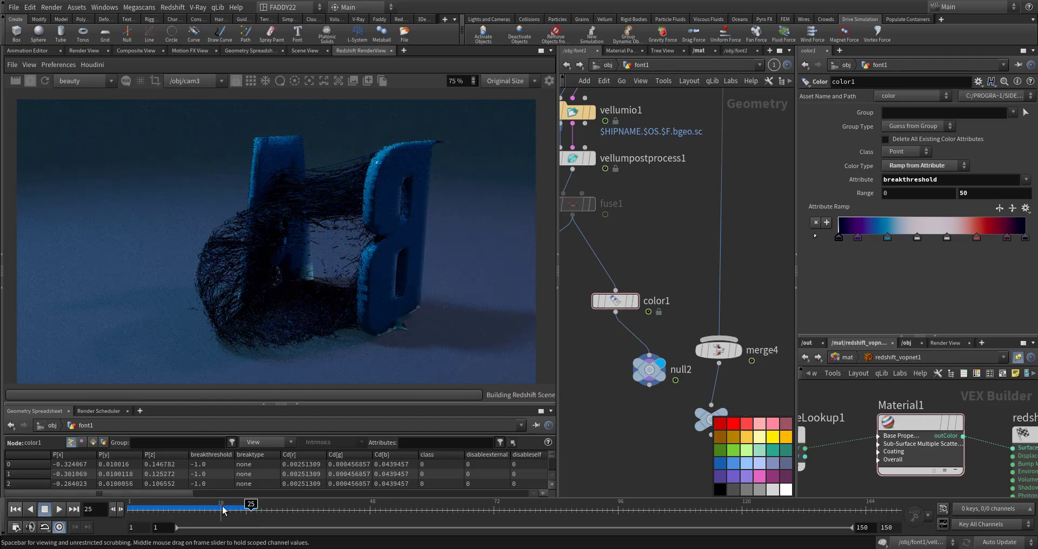
Apply the Viridis preset to the wire colour ramp.
{"action": "left_click", "coordinate": [1026, 208]}
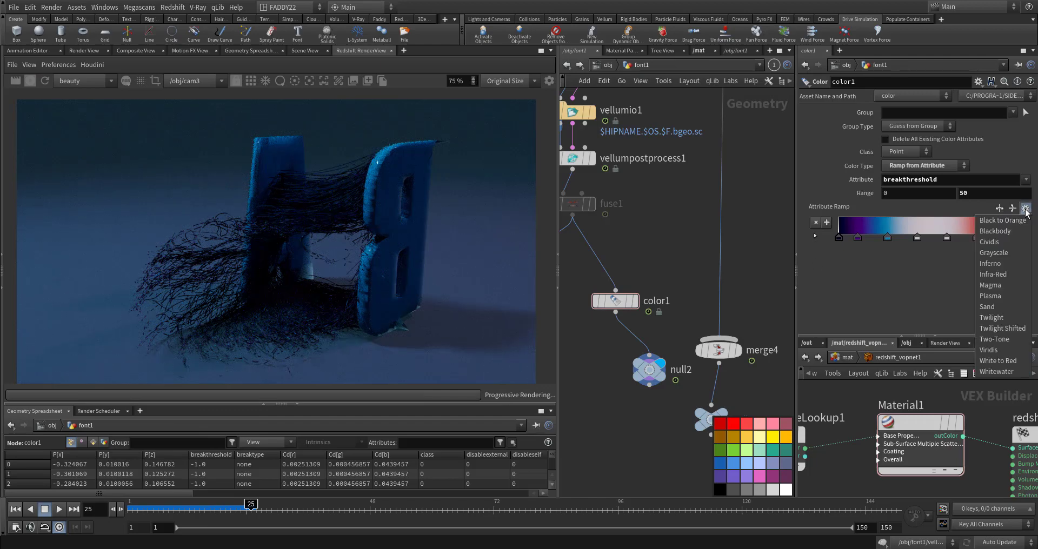
{"action": "left_click", "coordinate": [990, 349]}
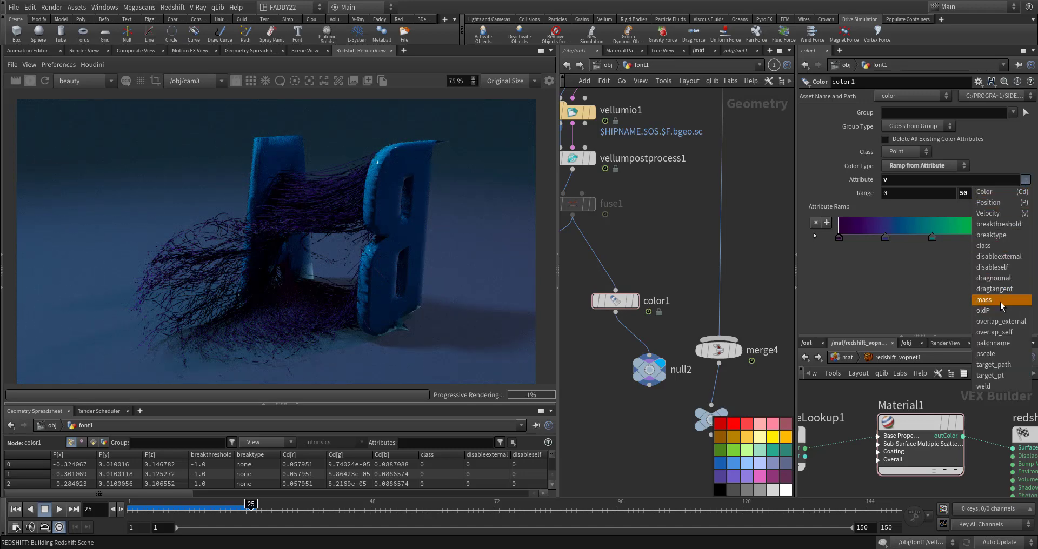
Try mass, pscale, weld and disableself as the attribute driving the wire colour ramp.
{"action": "left_click", "coordinate": [984, 299]}
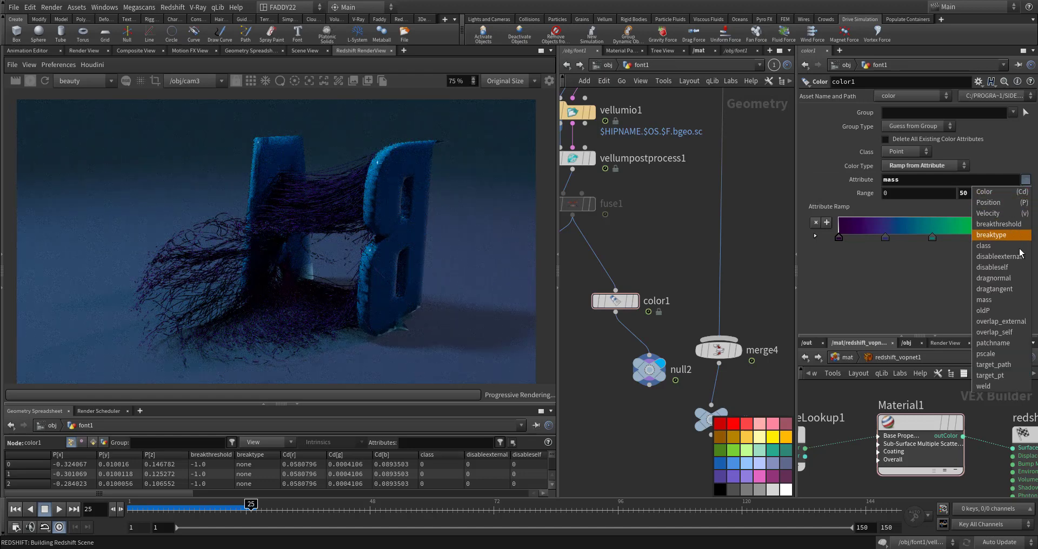
{"action": "left_click", "coordinate": [986, 354]}
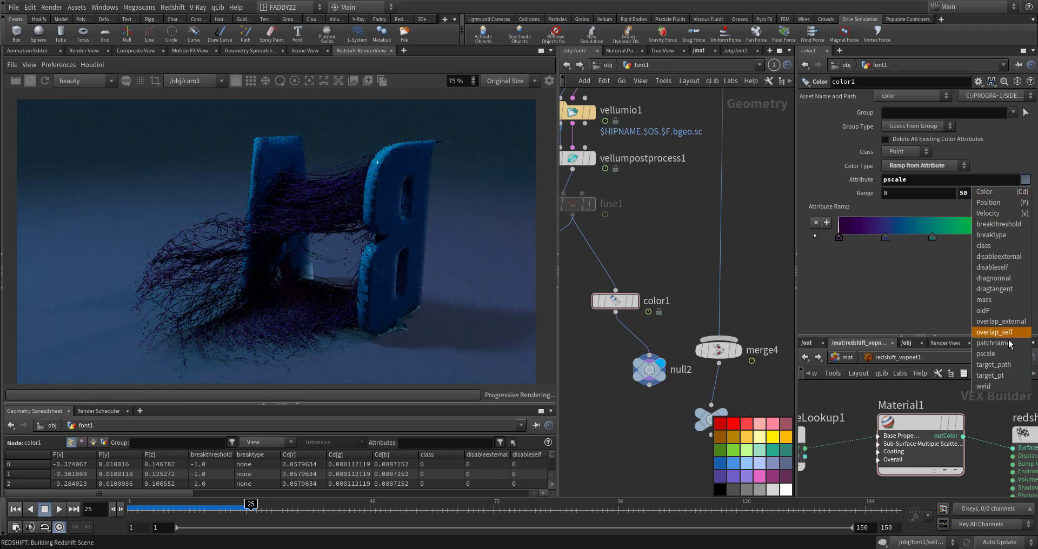
{"action": "left_click", "coordinate": [984, 387]}
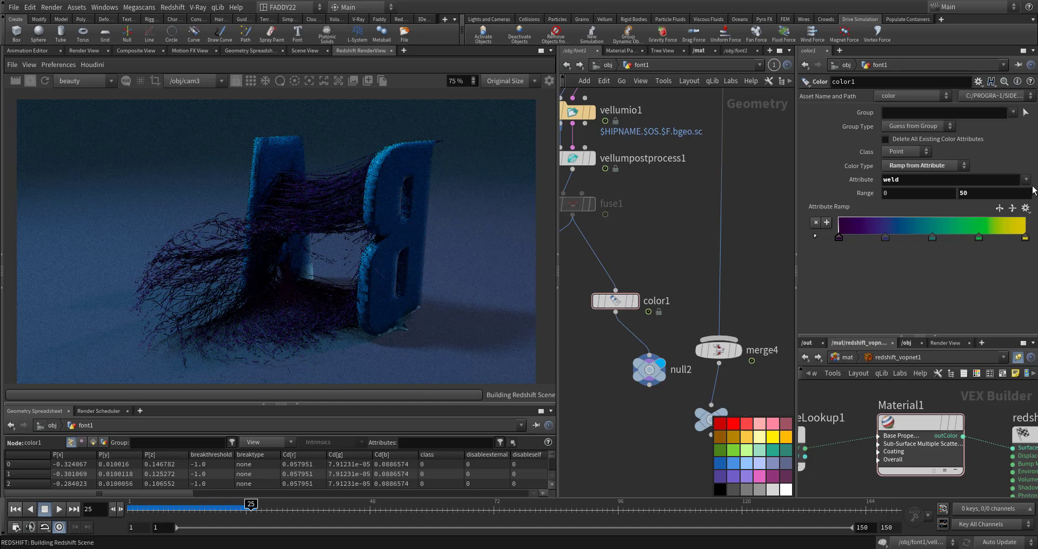
{"action": "left_click", "coordinate": [1028, 179]}
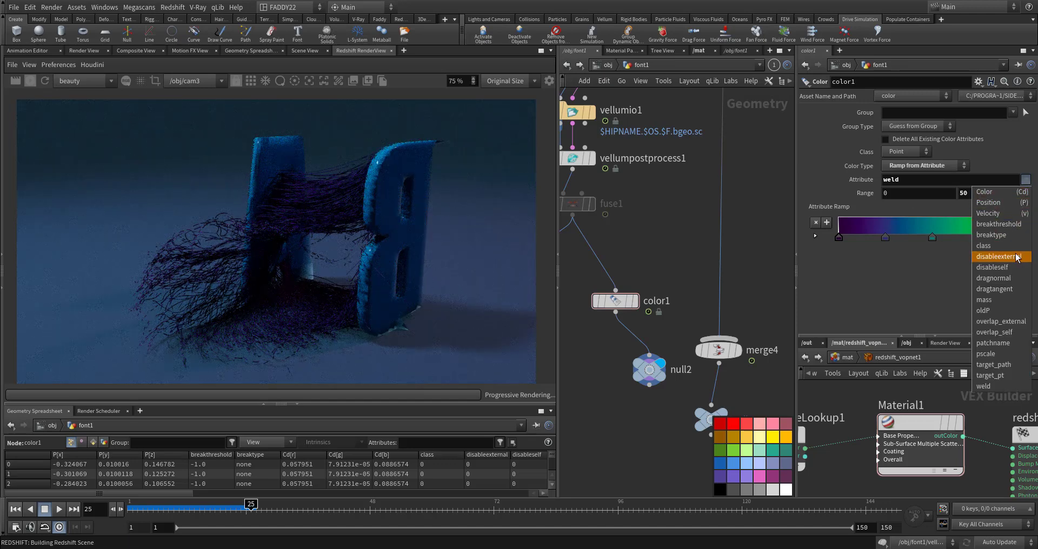
{"action": "left_click", "coordinate": [992, 268]}
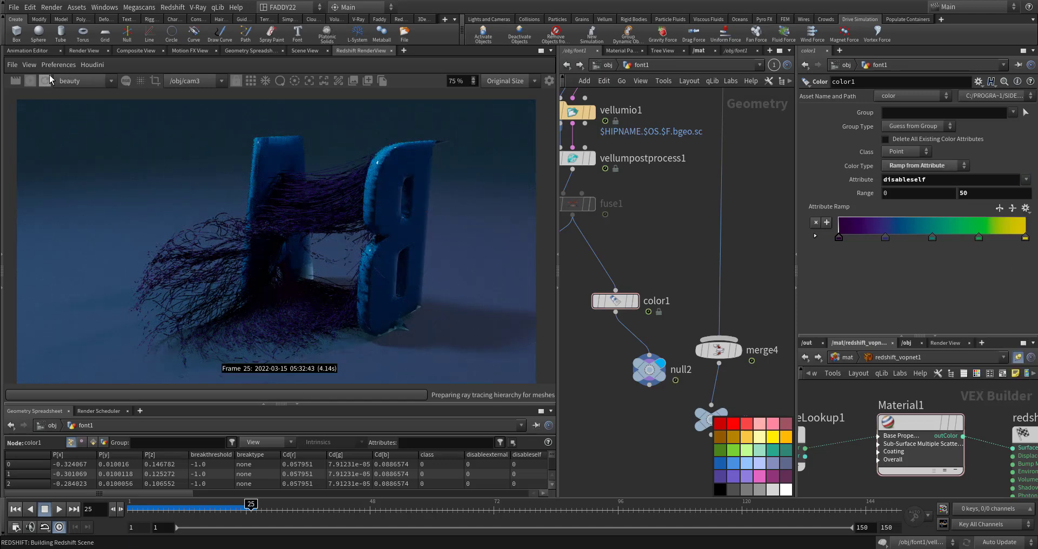
Try further attributes, leaving the ramp driven by oldP, and review the other colour types.
{"action": "left_click", "coordinate": [1027, 180]}
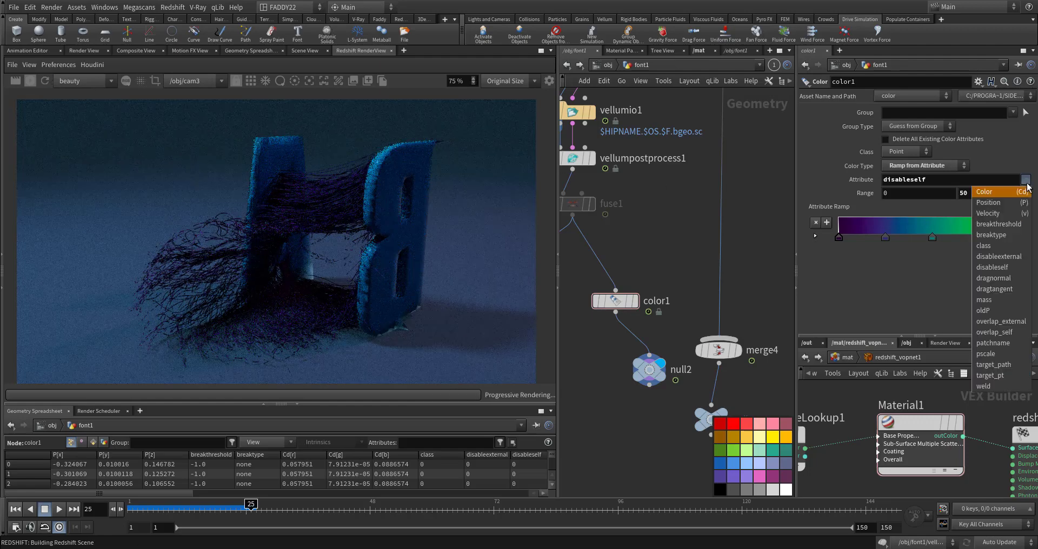
{"action": "left_click", "coordinate": [987, 246]}
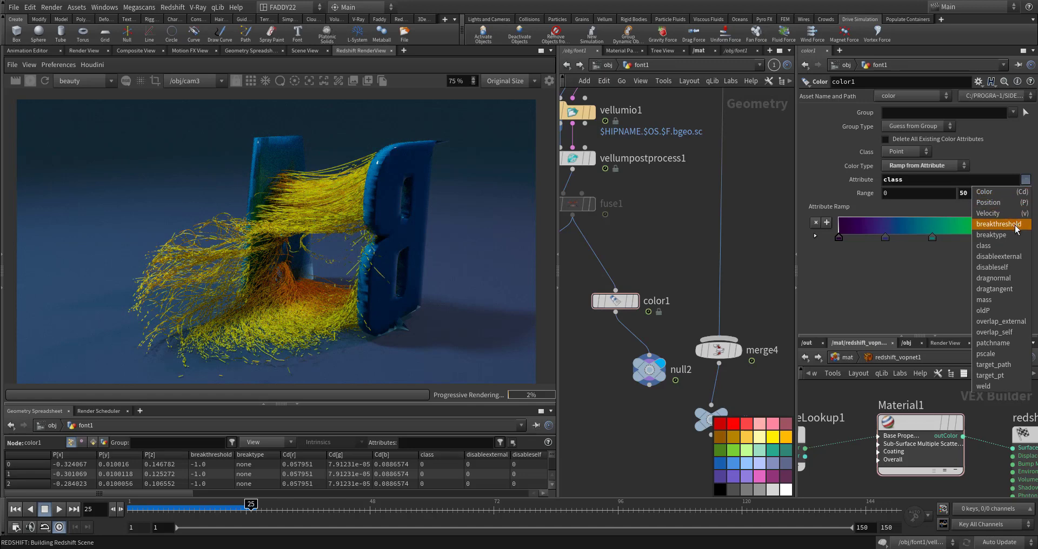
{"action": "left_click", "coordinate": [992, 235]}
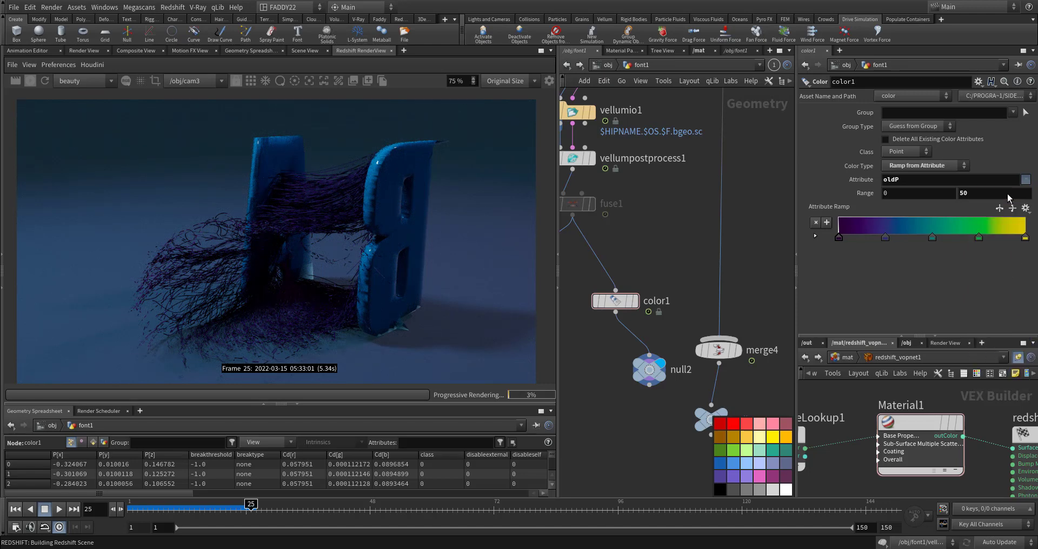
{"action": "left_click", "coordinate": [925, 166]}
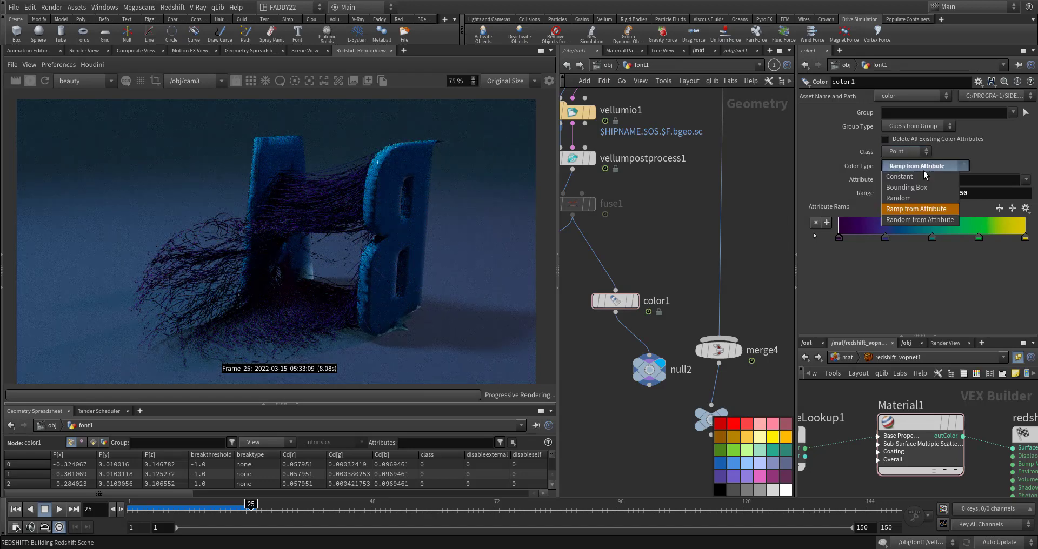
Set the wire Color Type to Random with seed 1.43.
{"action": "left_click", "coordinate": [899, 198]}
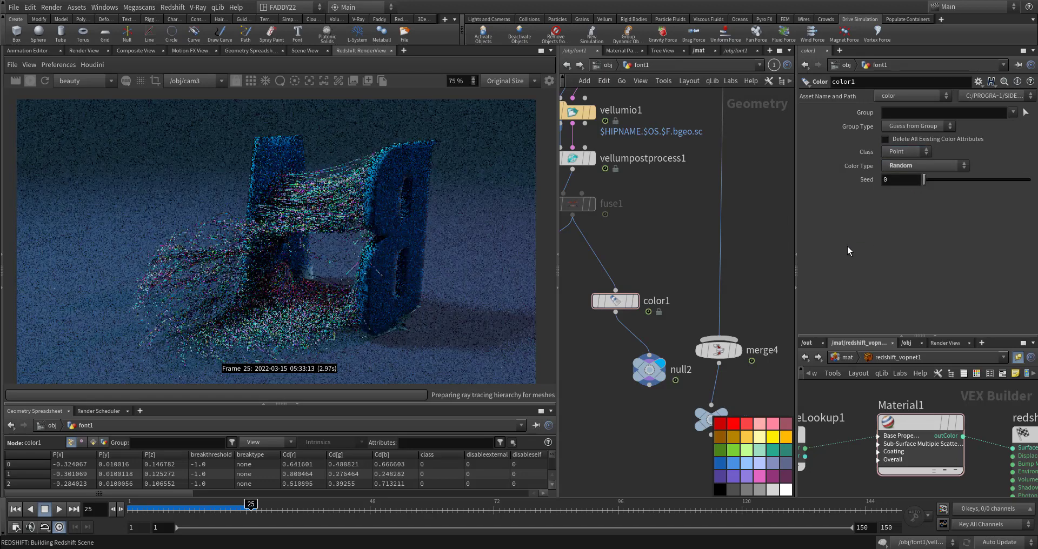
{"action": "left_click_drag", "start_coordinate": [914, 180], "coordinate": [927, 180]}
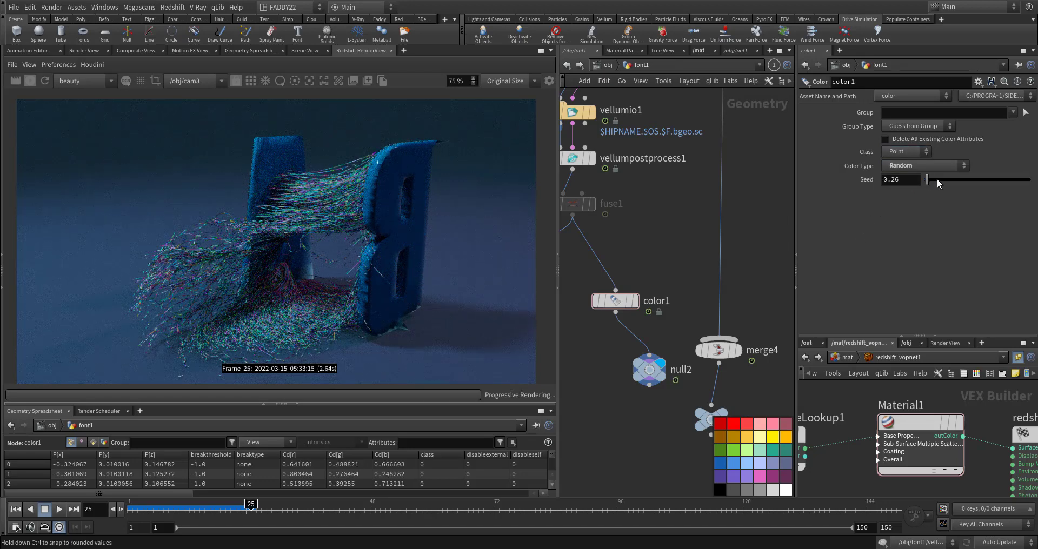
{"action": "left_click_drag", "start_coordinate": [927, 180], "coordinate": [935, 180]}
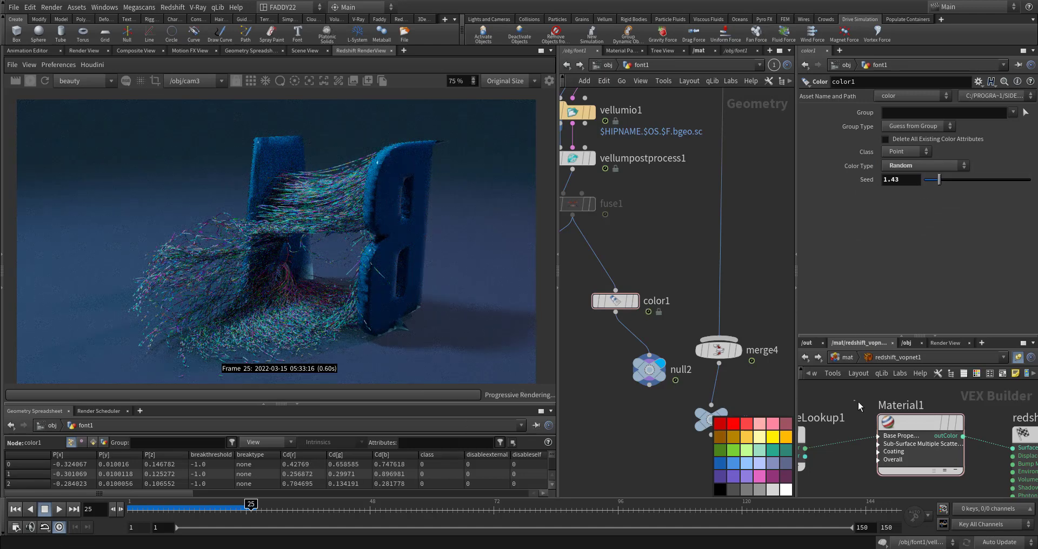
Preview the Glass, Iron, Paper and Lead Redshift presets on the wire material.
{"action": "left_click", "coordinate": [911, 128]}
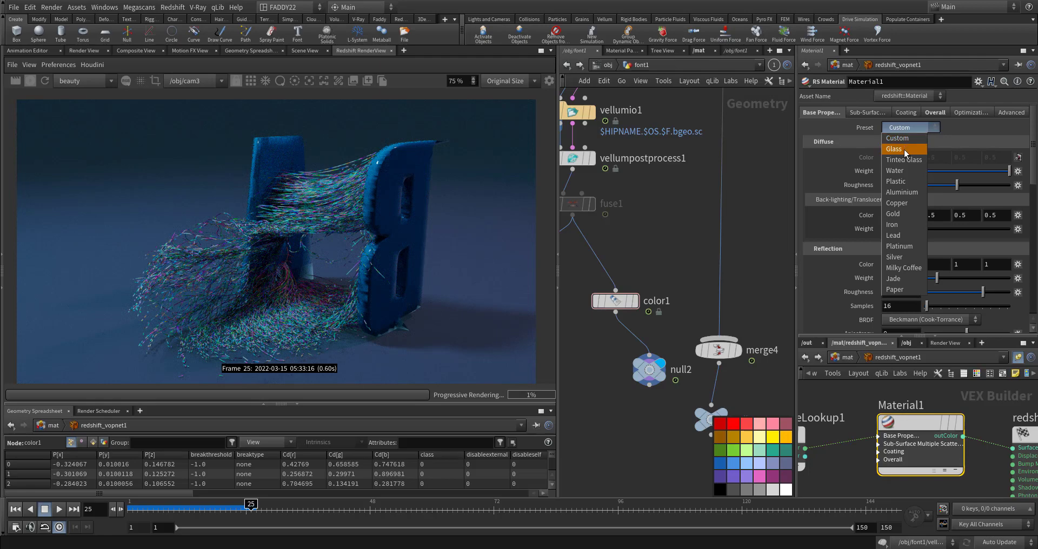
{"action": "left_click", "coordinate": [894, 149]}
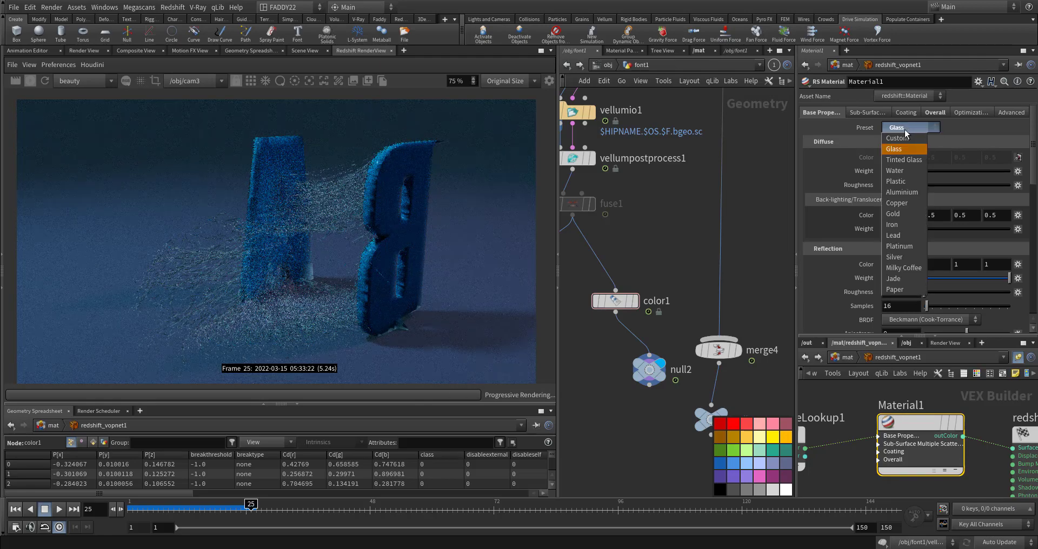
{"action": "left_click", "coordinate": [892, 223]}
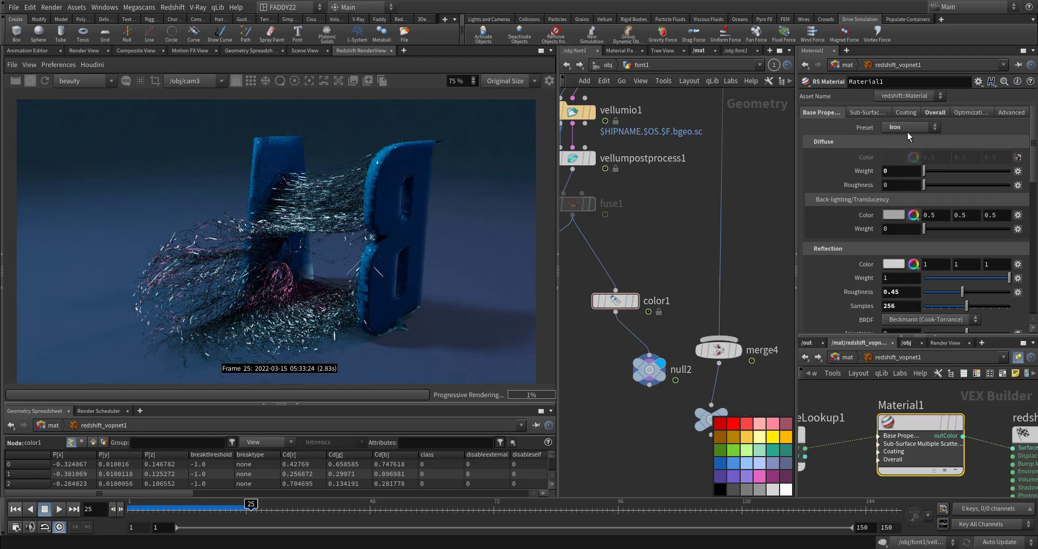
{"action": "left_click", "coordinate": [911, 127]}
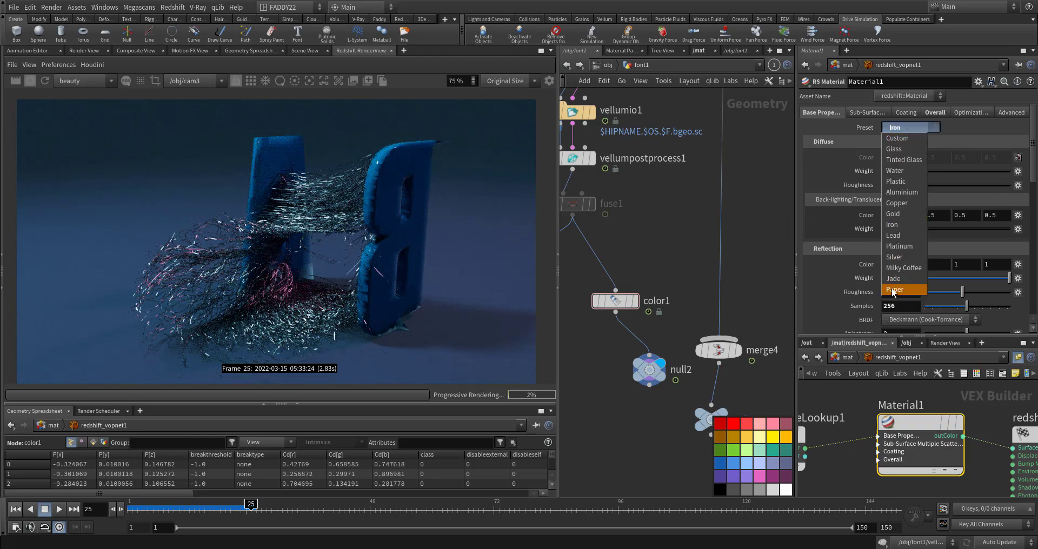
{"action": "left_click", "coordinate": [894, 289]}
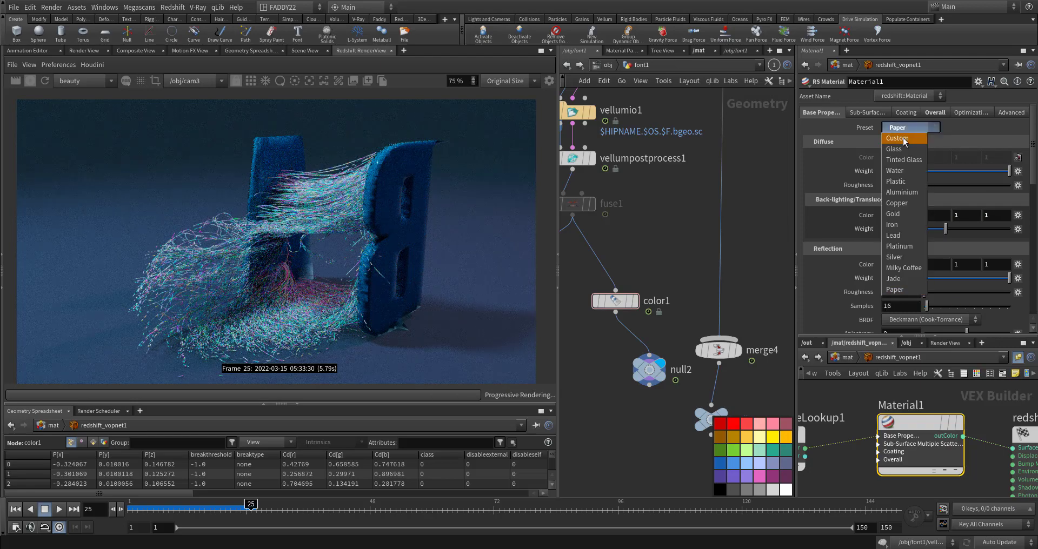
{"action": "left_click", "coordinate": [894, 235]}
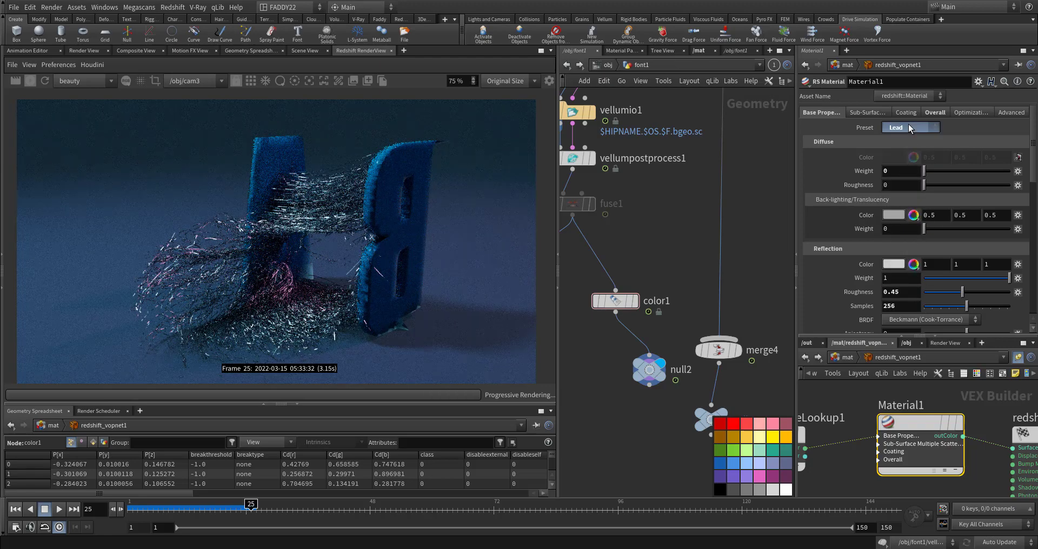
Preview Tinted Glass, then settle on the Gold preset for the wires.
{"action": "left_click", "coordinate": [911, 127]}
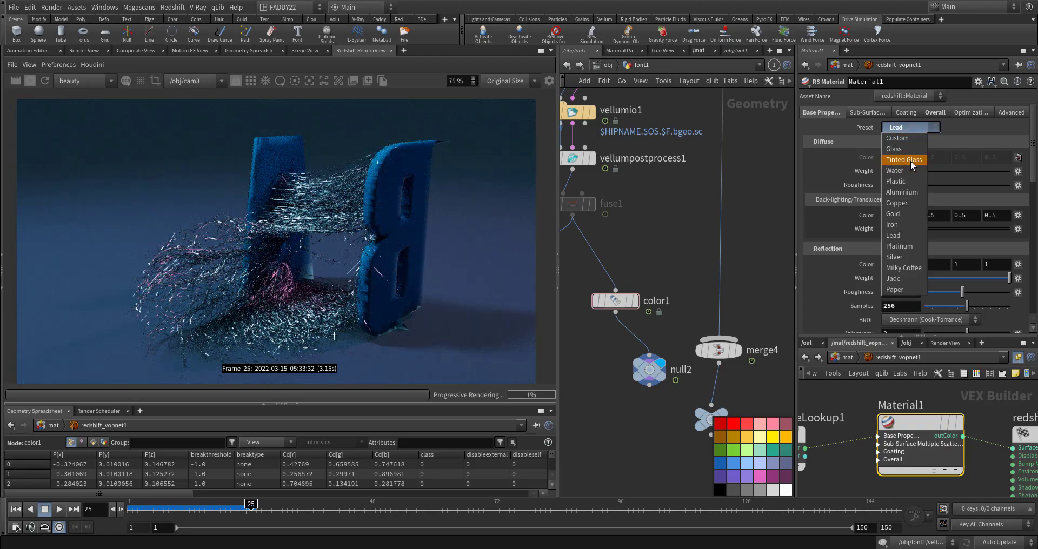
{"action": "left_click", "coordinate": [904, 160]}
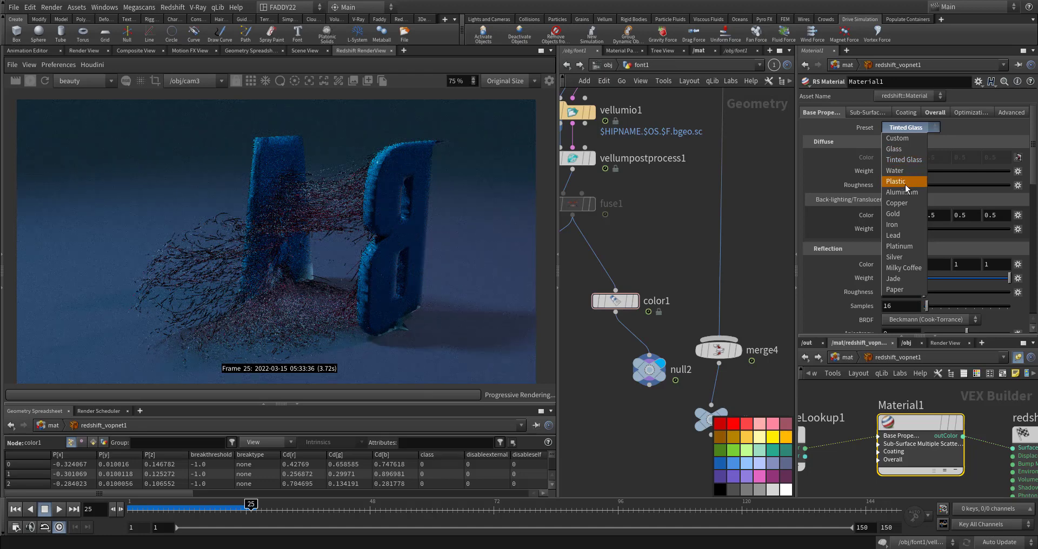
{"action": "left_click", "coordinate": [893, 214]}
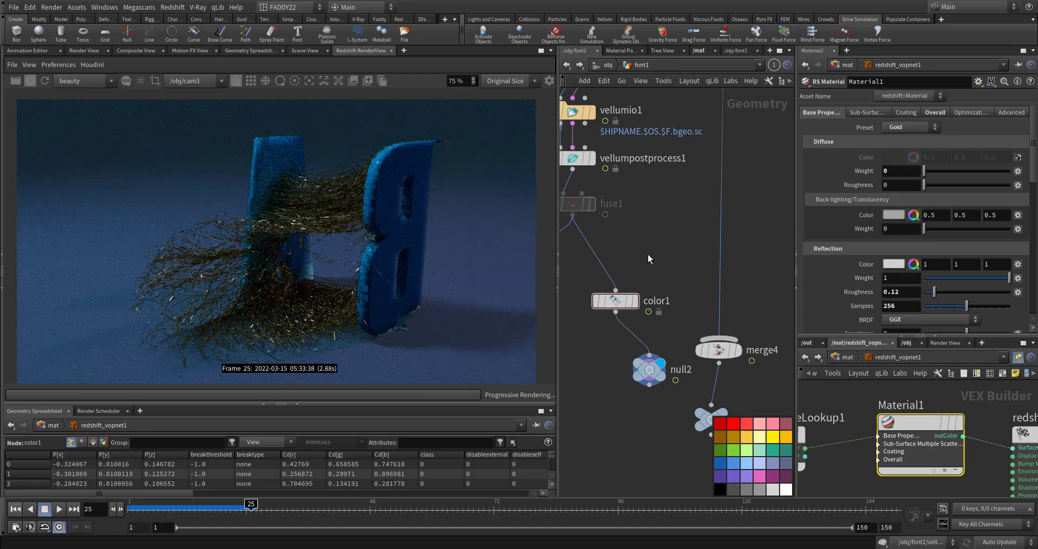
{"action": "left_click", "coordinate": [195, 80]}
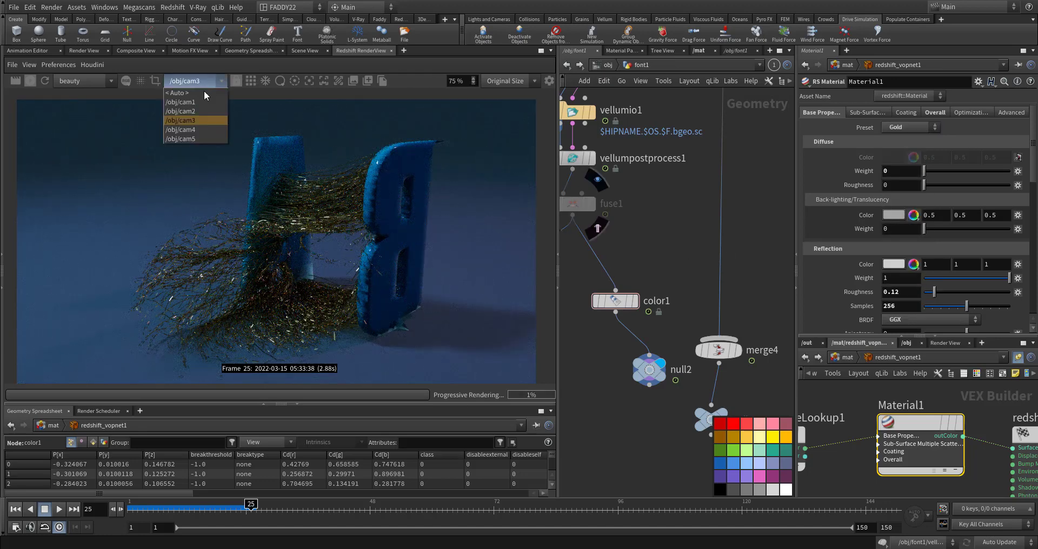
Render the golden wires through /obj/cam4 in the Redshift RenderView.
{"action": "left_click", "coordinate": [181, 139]}
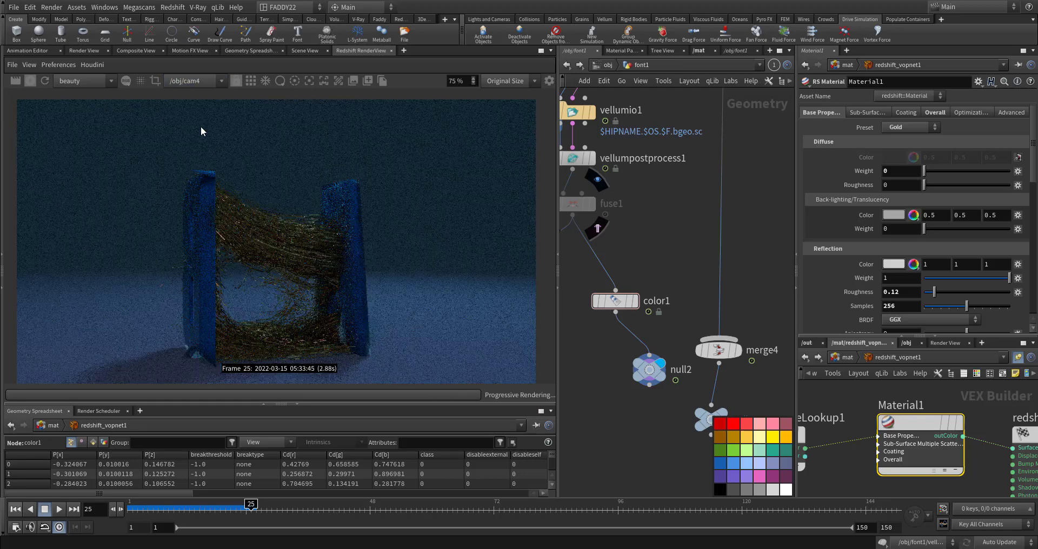
{"action": "left_click", "coordinate": [191, 81]}
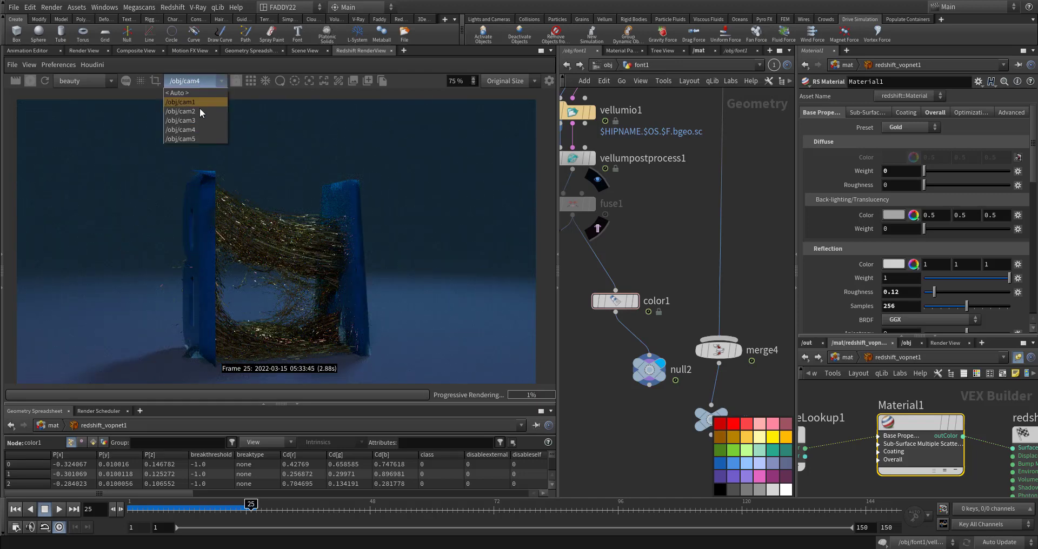
{"action": "left_click", "coordinate": [180, 120]}
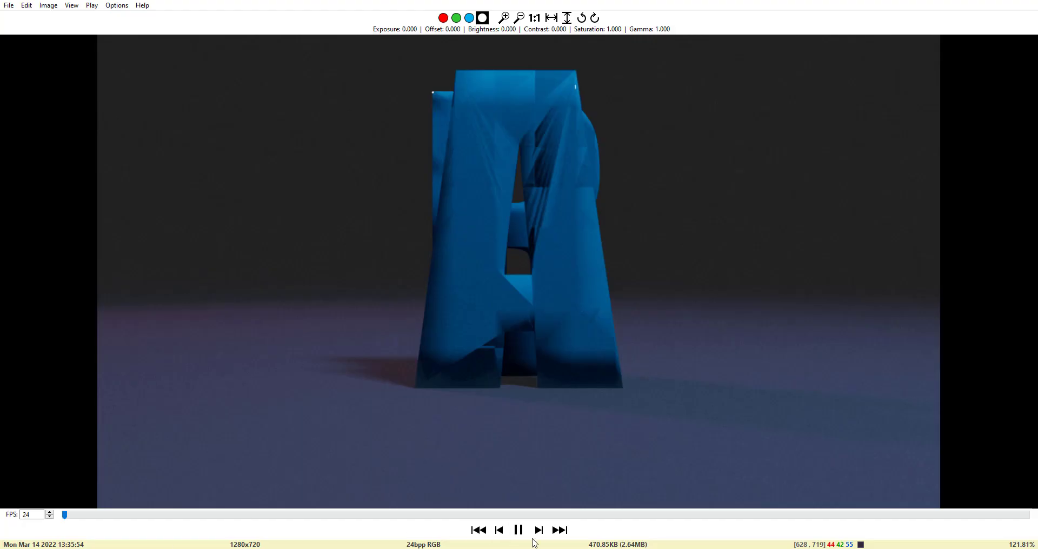
Play the rendered wire-tearing sequence in MPlay and scrub to its later frames.
{"action": "left_click", "coordinate": [518, 530]}
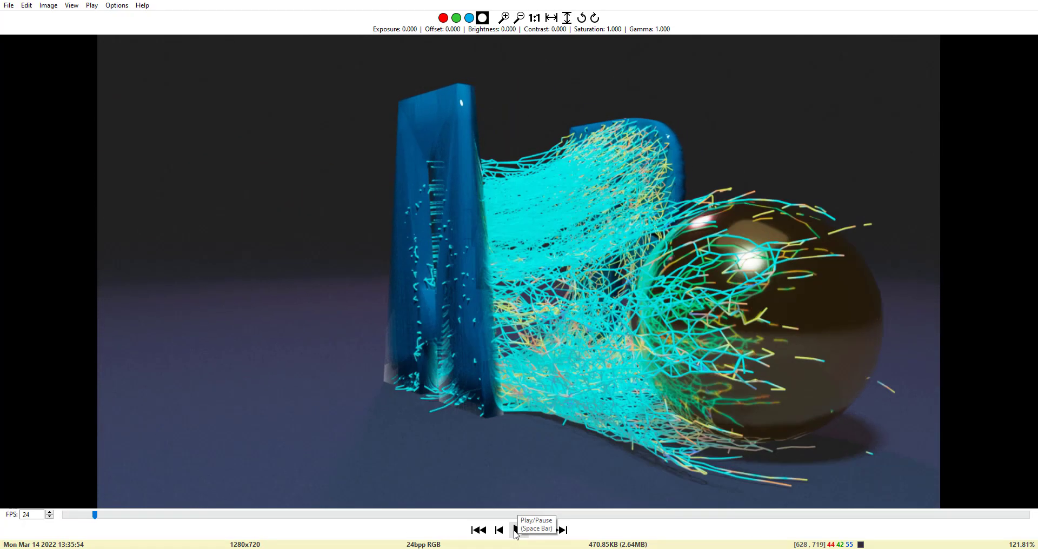
{"action": "left_click", "coordinate": [515, 530]}
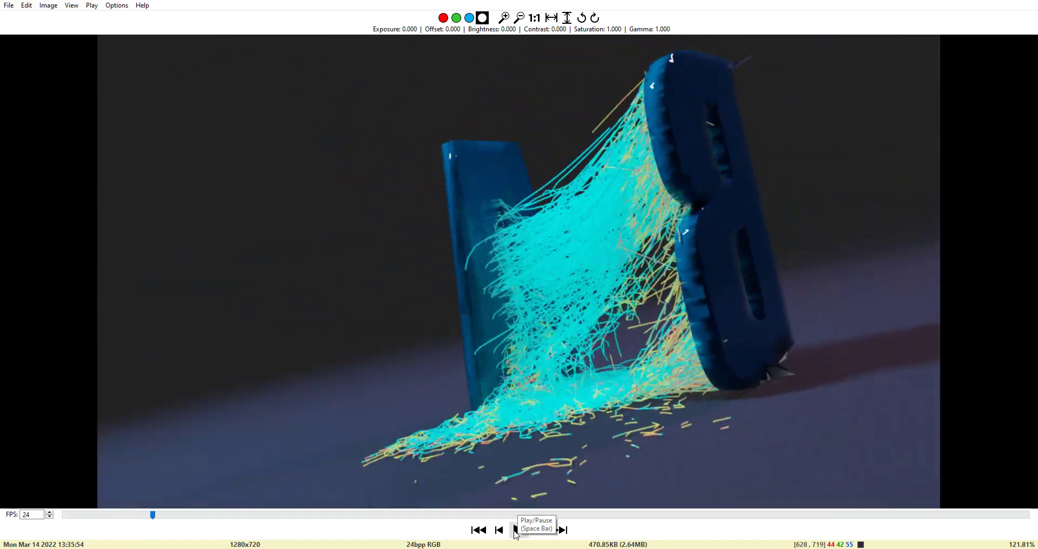
{"action": "left_click", "coordinate": [518, 530]}
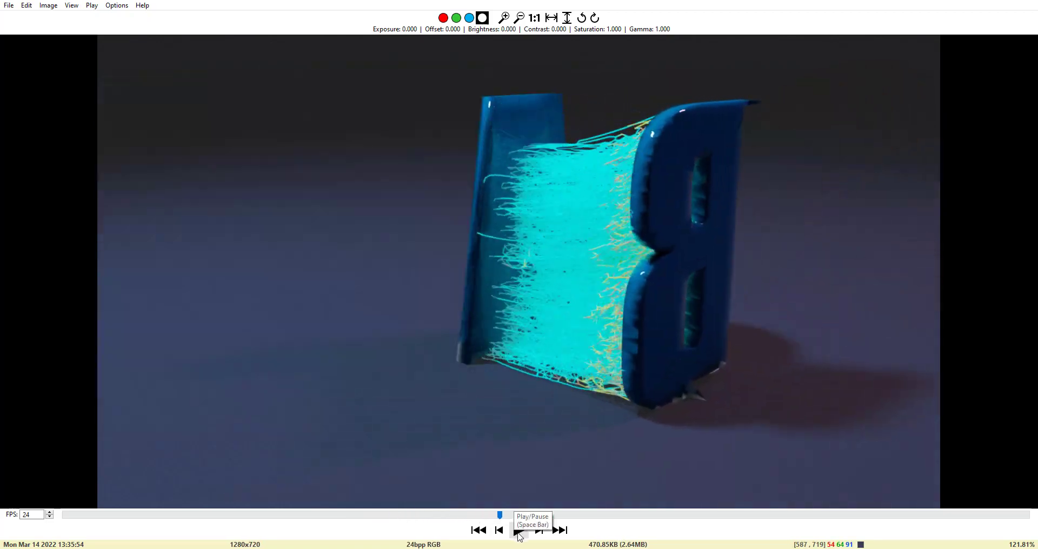
{"action": "left_click", "coordinate": [518, 530]}
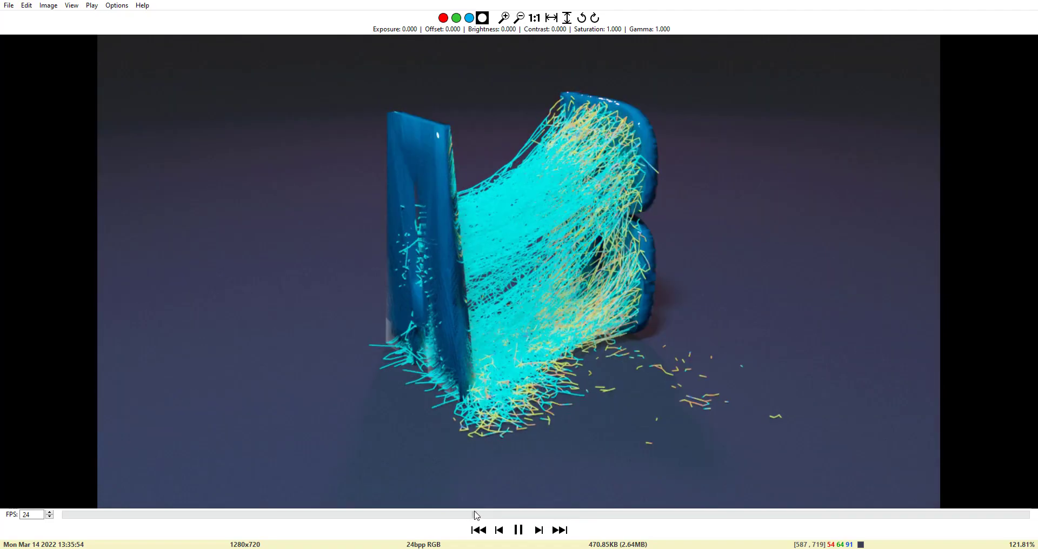
{"action": "left_click_drag", "start_coordinate": [476, 515], "coordinate": [875, 514]}
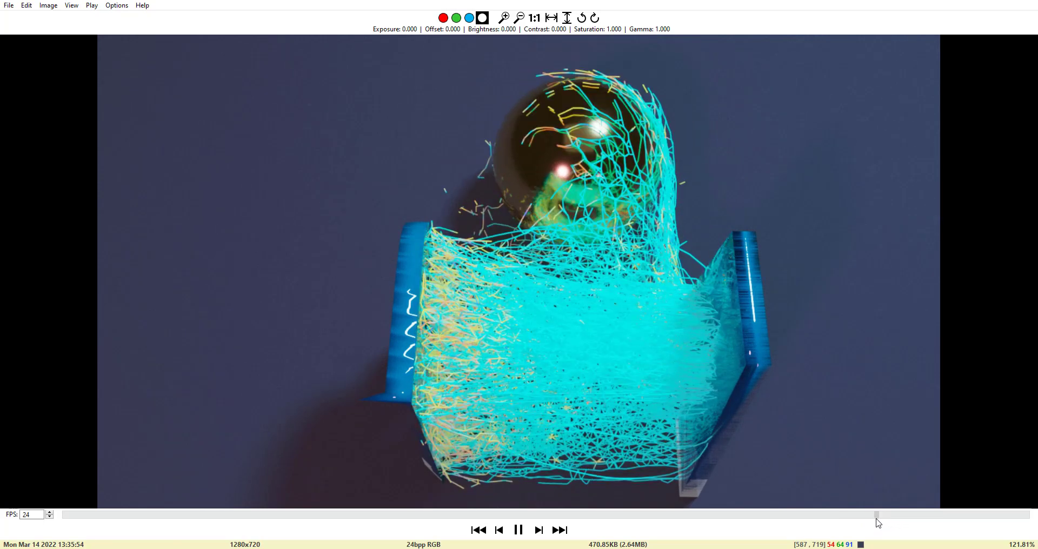